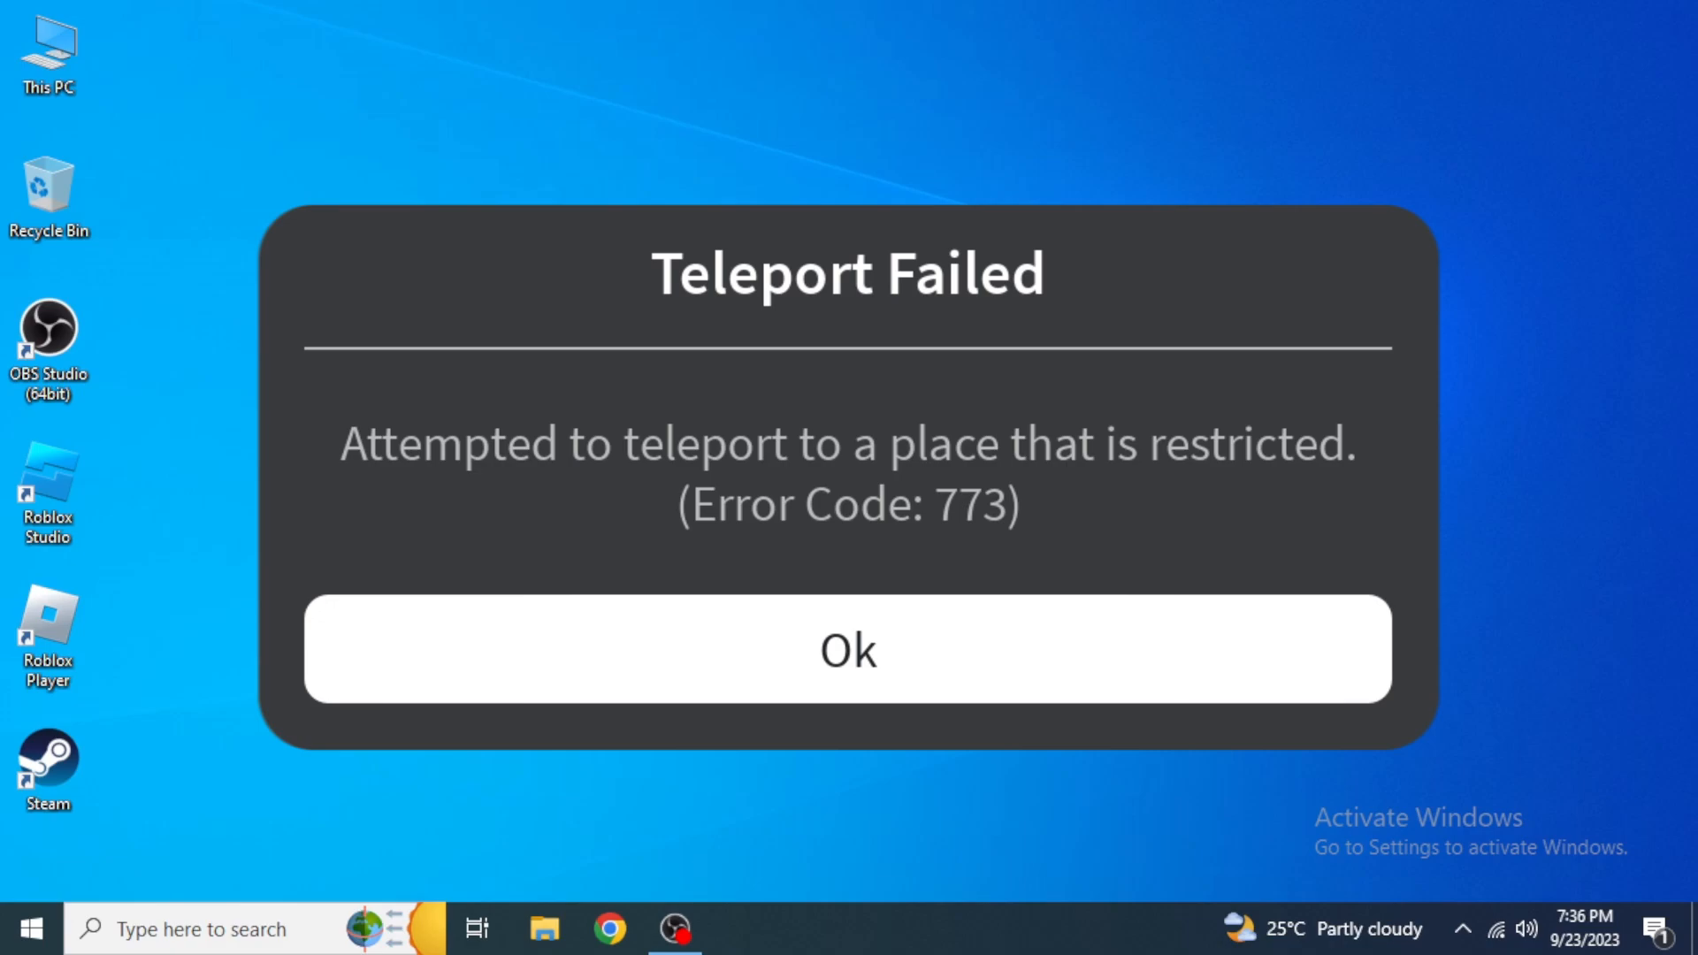
# - Dismiss the Teleport Failed (Error Code: 773) dialog with Ok, leaving the desktop clear
pyautogui.click(847, 649)
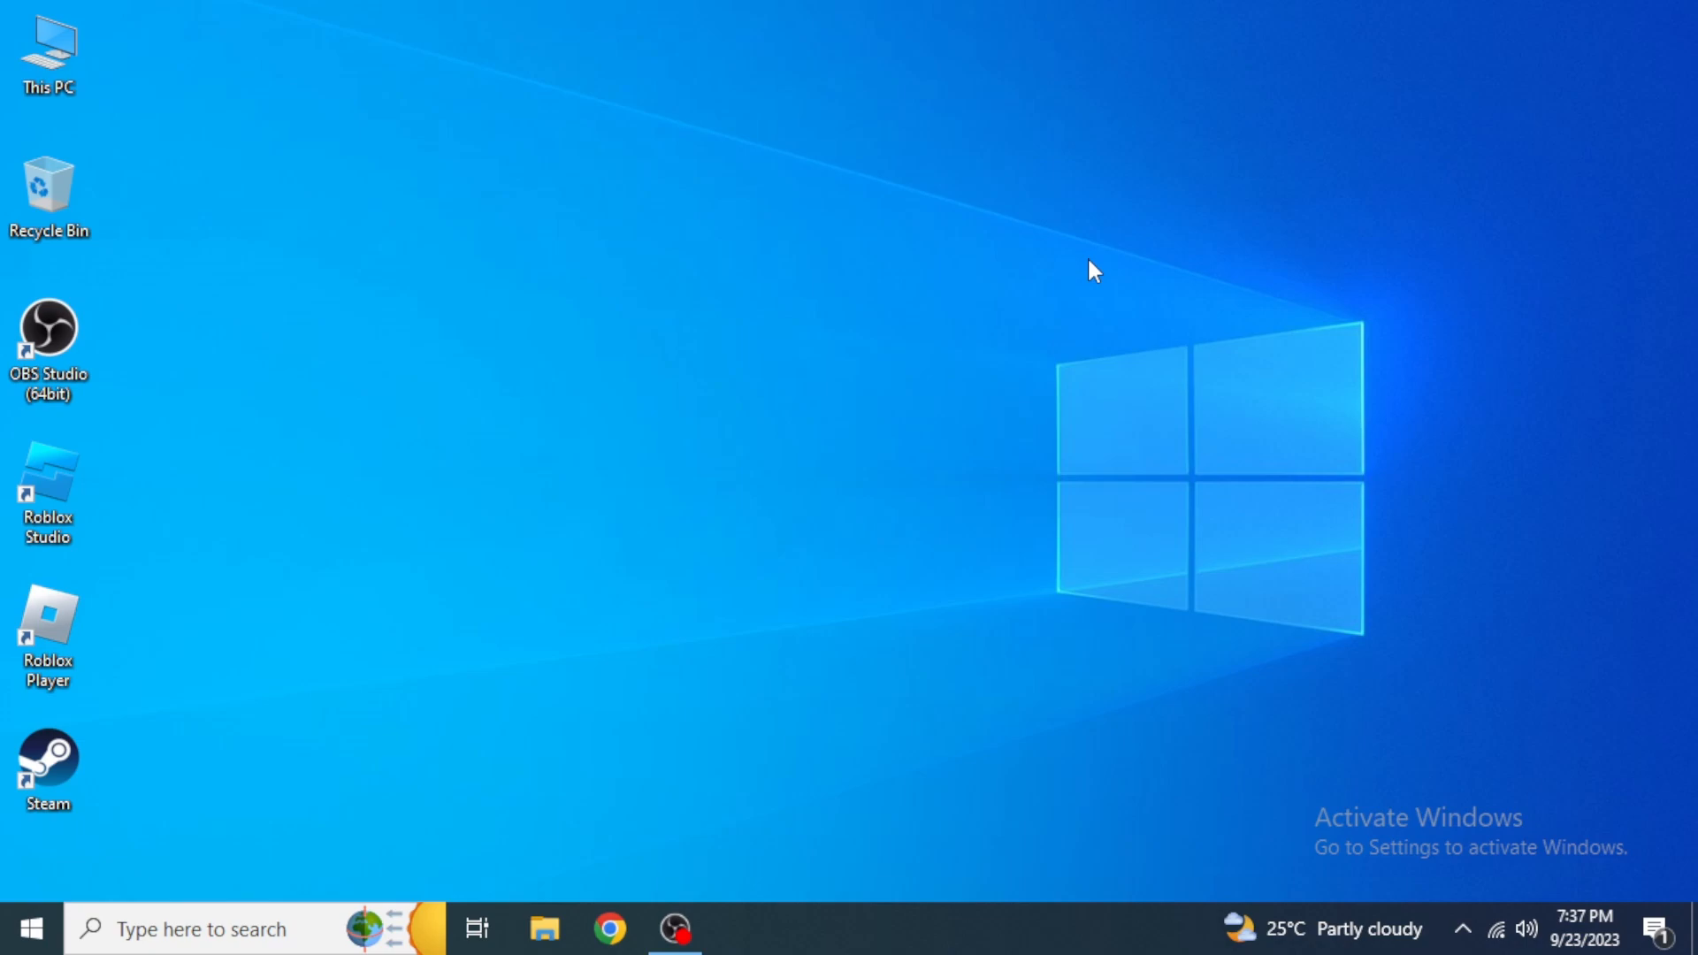
pyautogui.moveTo(401, 642)
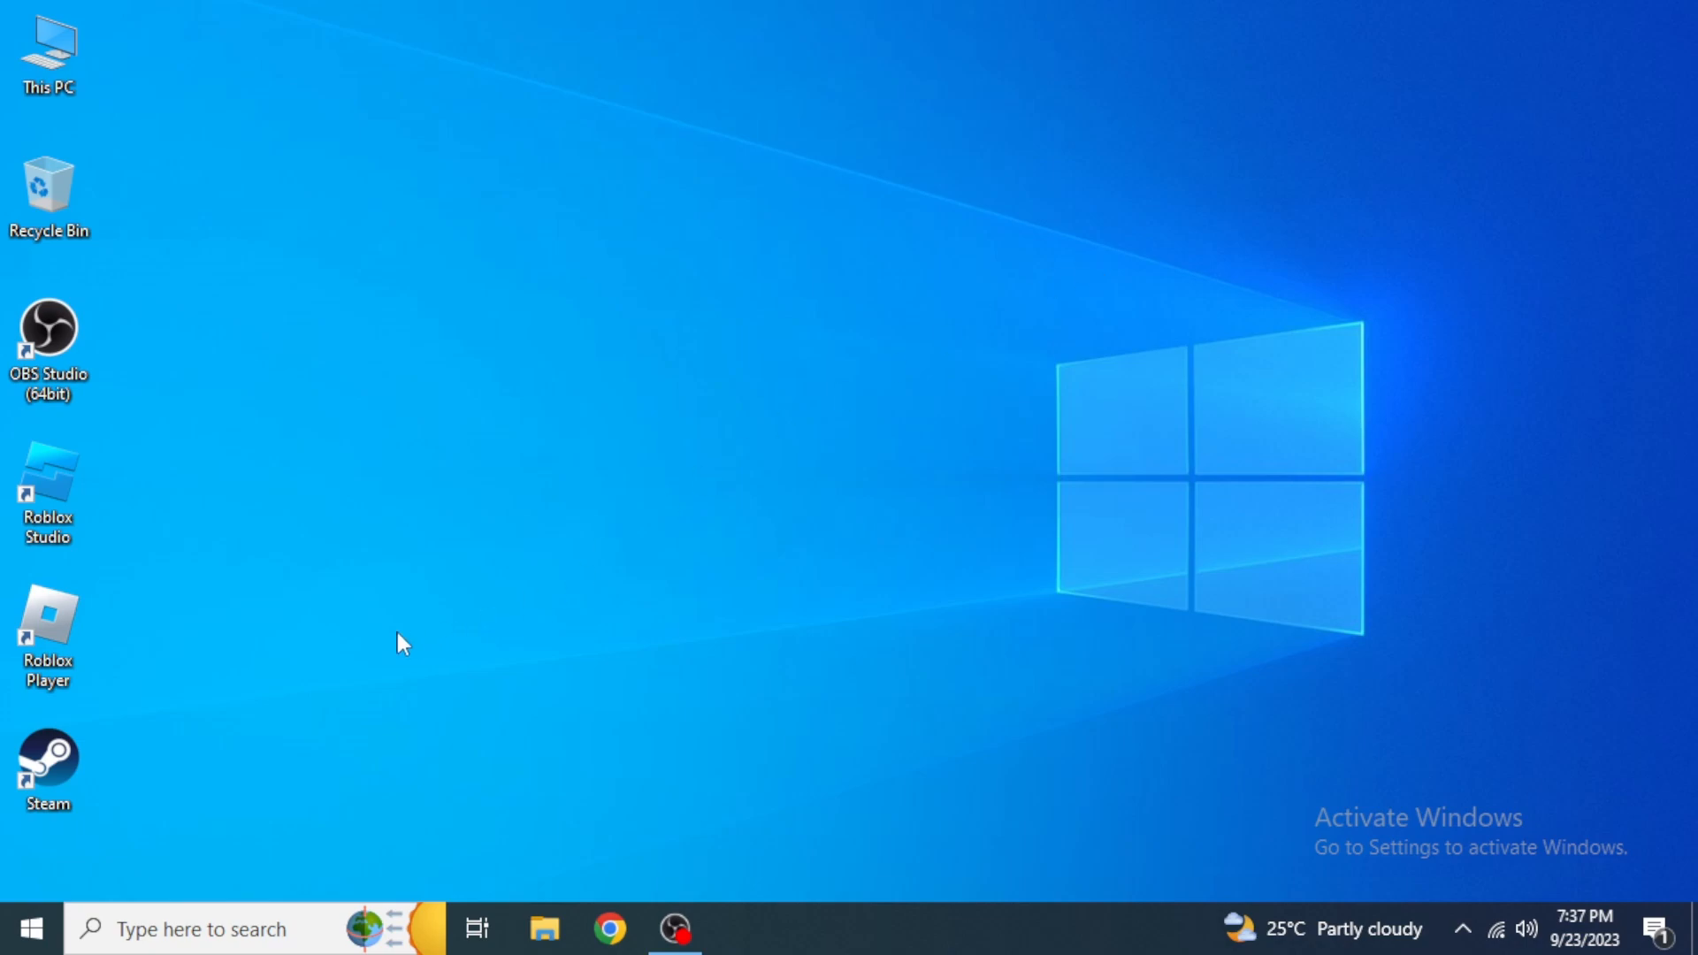
# - Launch Roblox Player from its desktop shortcut, landing on My Settings with Notifications
pyautogui.click(48, 623)
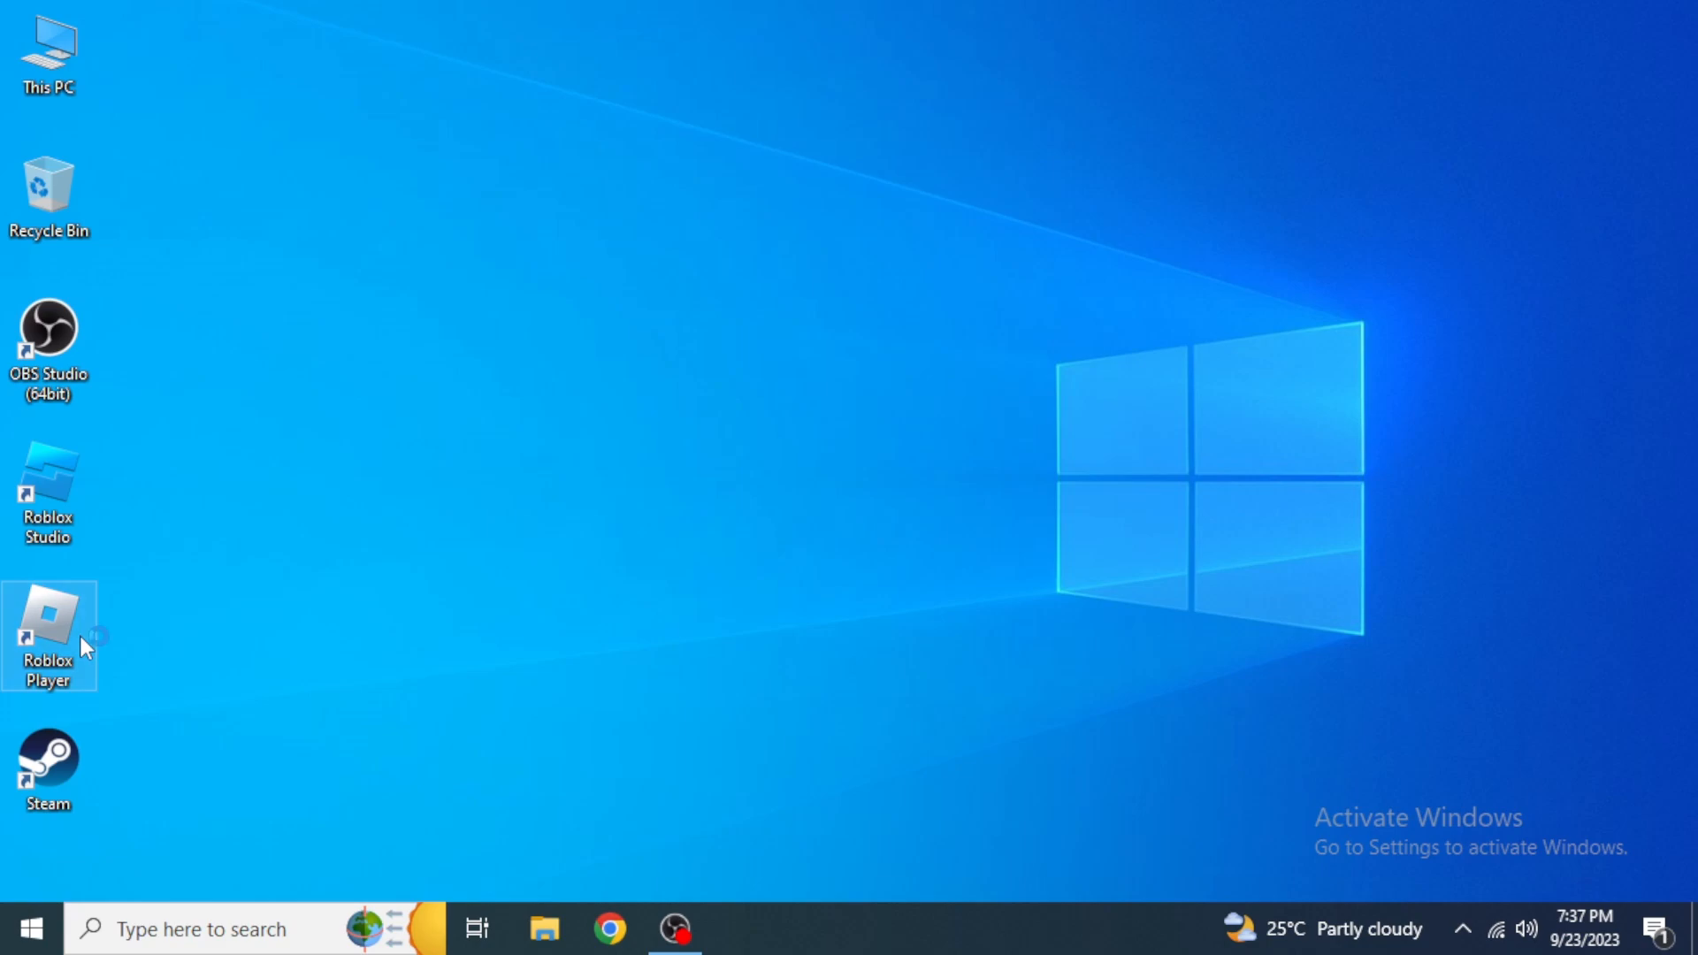
pyautogui.moveTo(82, 639)
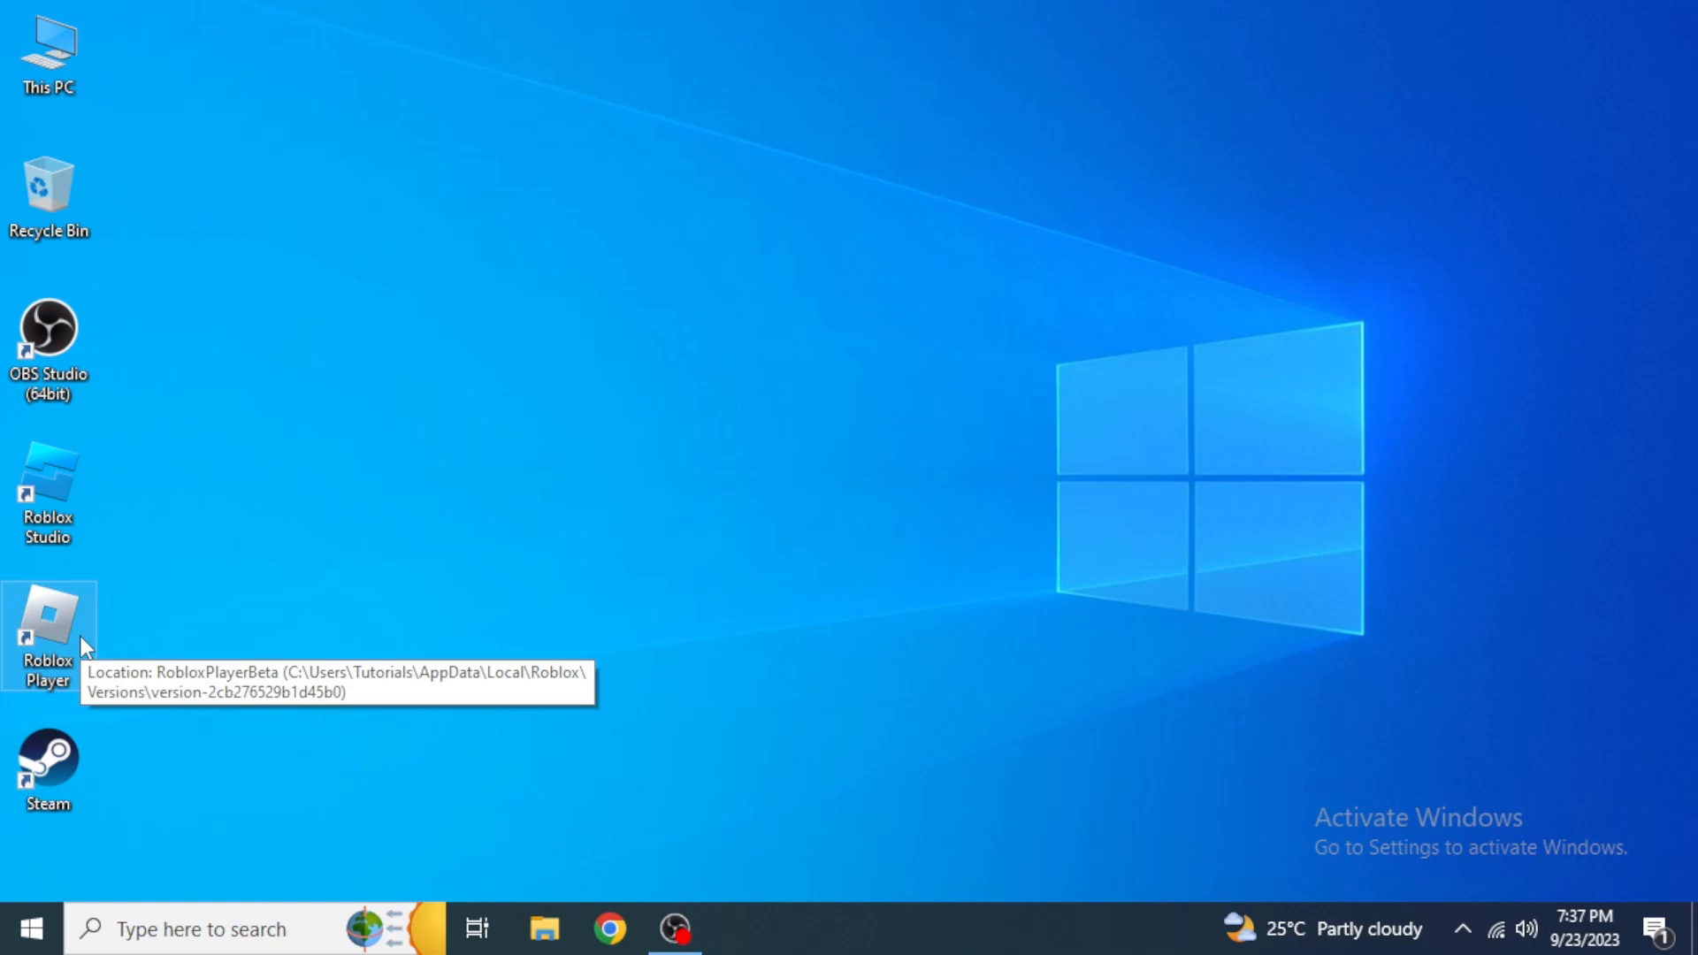
pyautogui.doubleClick(48, 636)
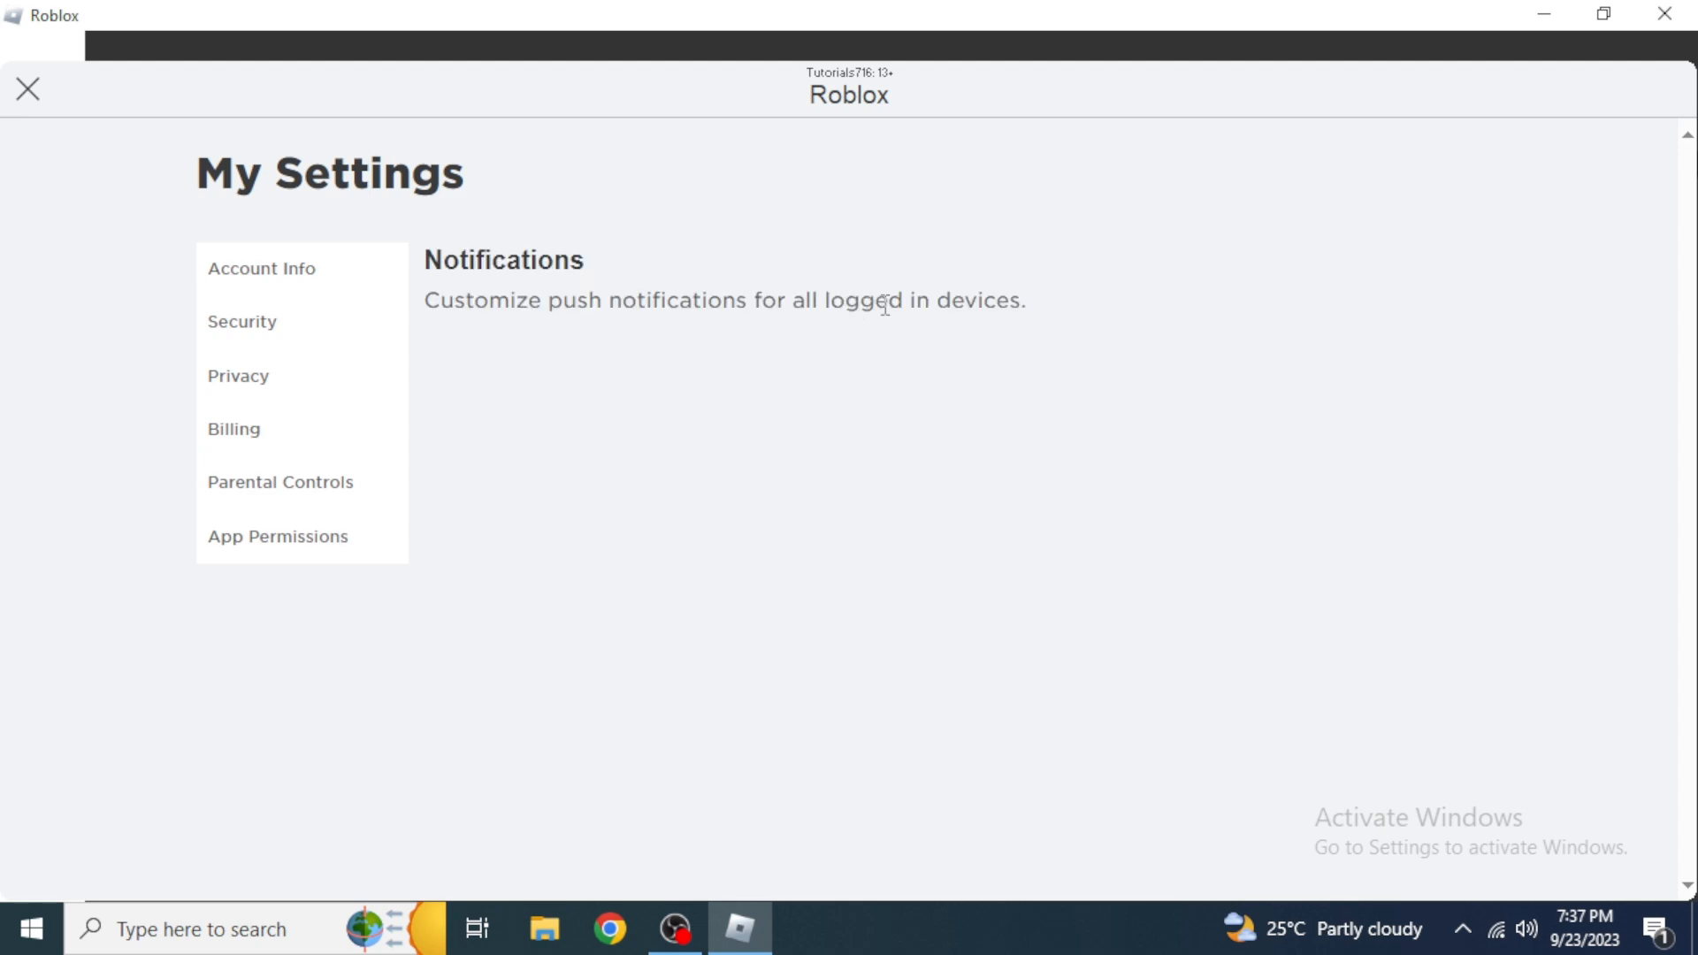
# - In Security, log out of all other sessions so only This Session remains, then leave Roblox
pyautogui.click(242, 322)
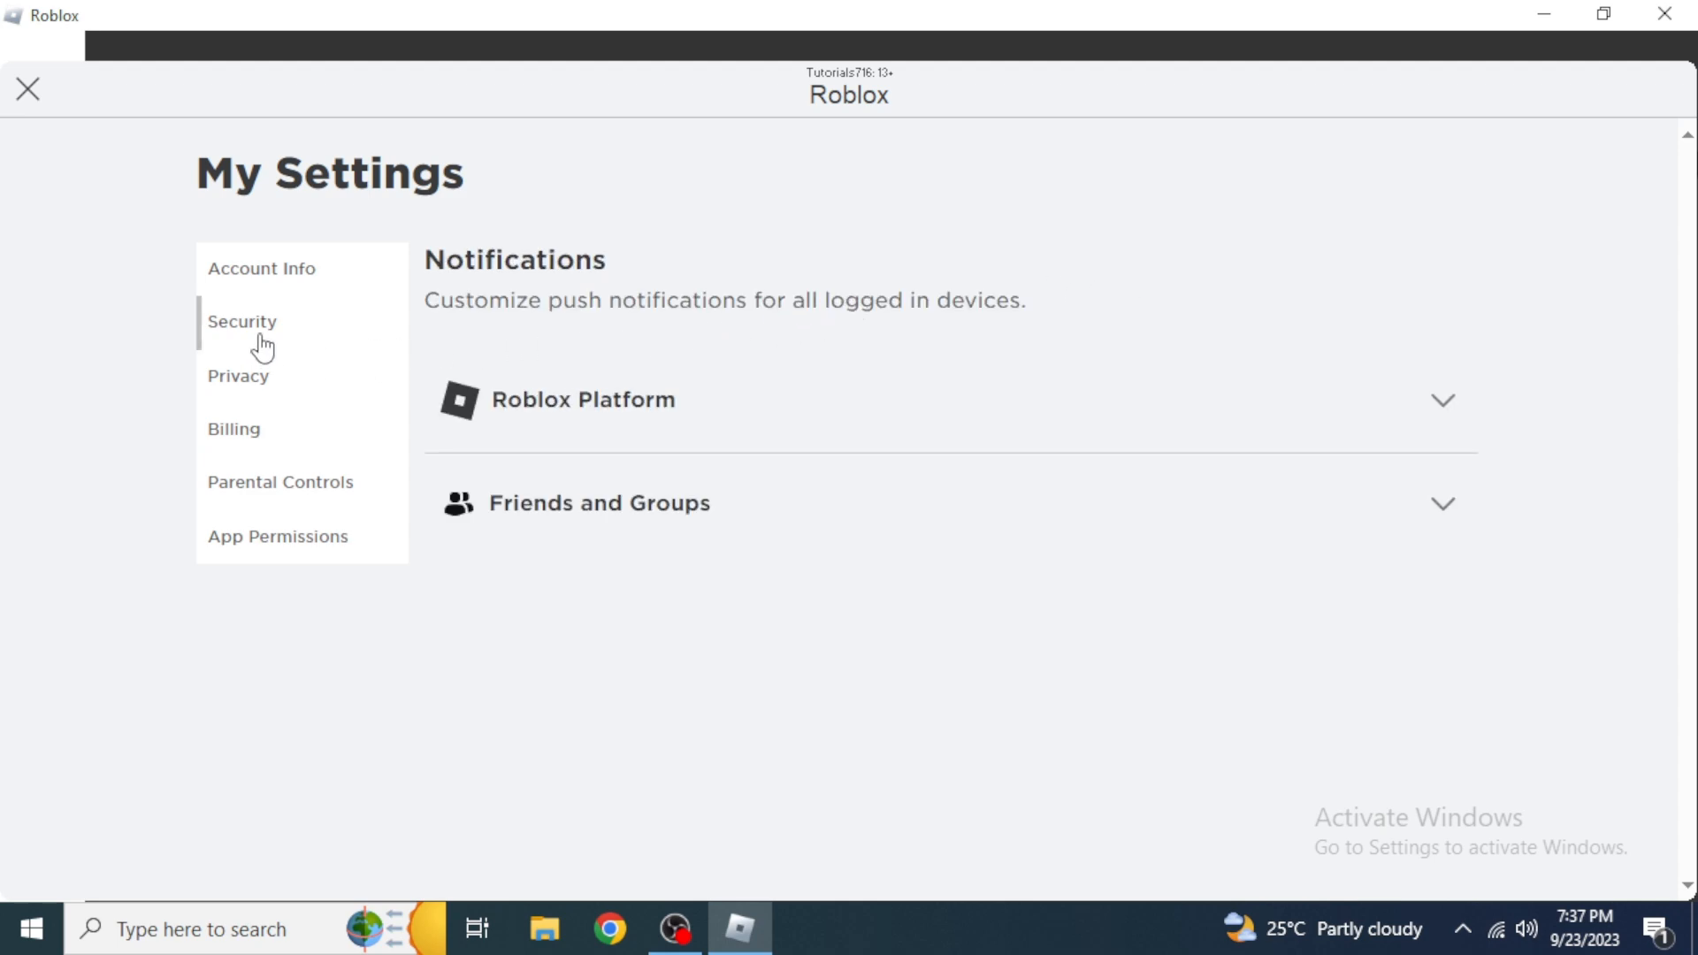
pyautogui.click(242, 322)
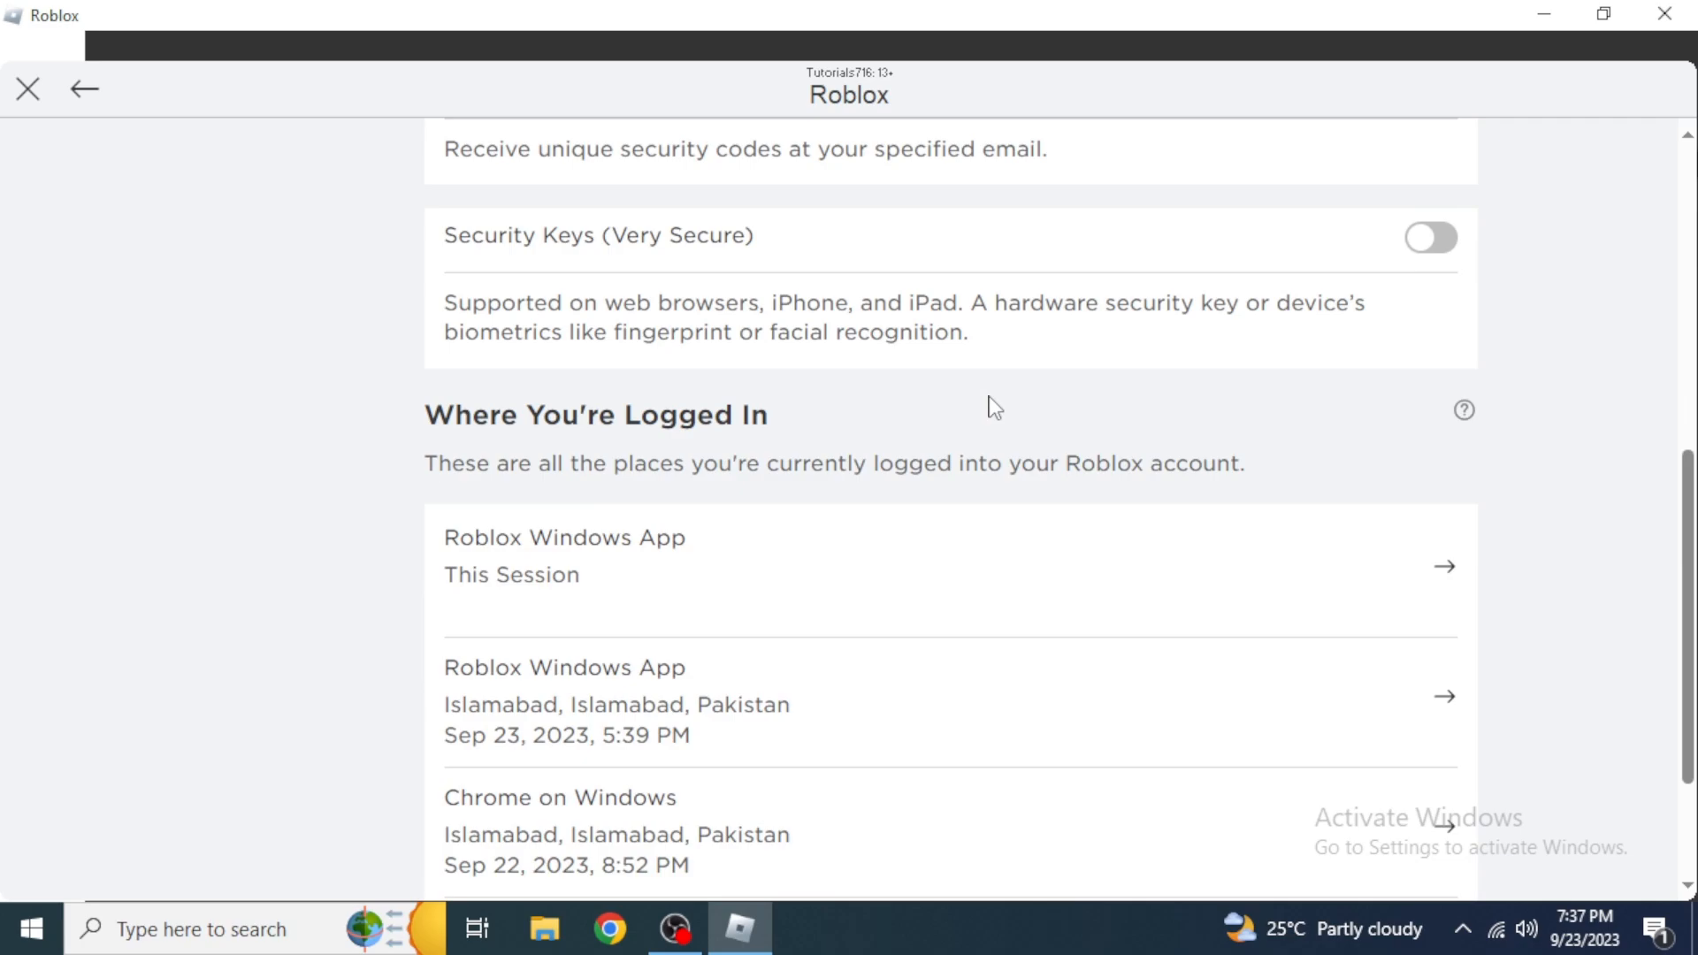
pyautogui.scroll(-3)
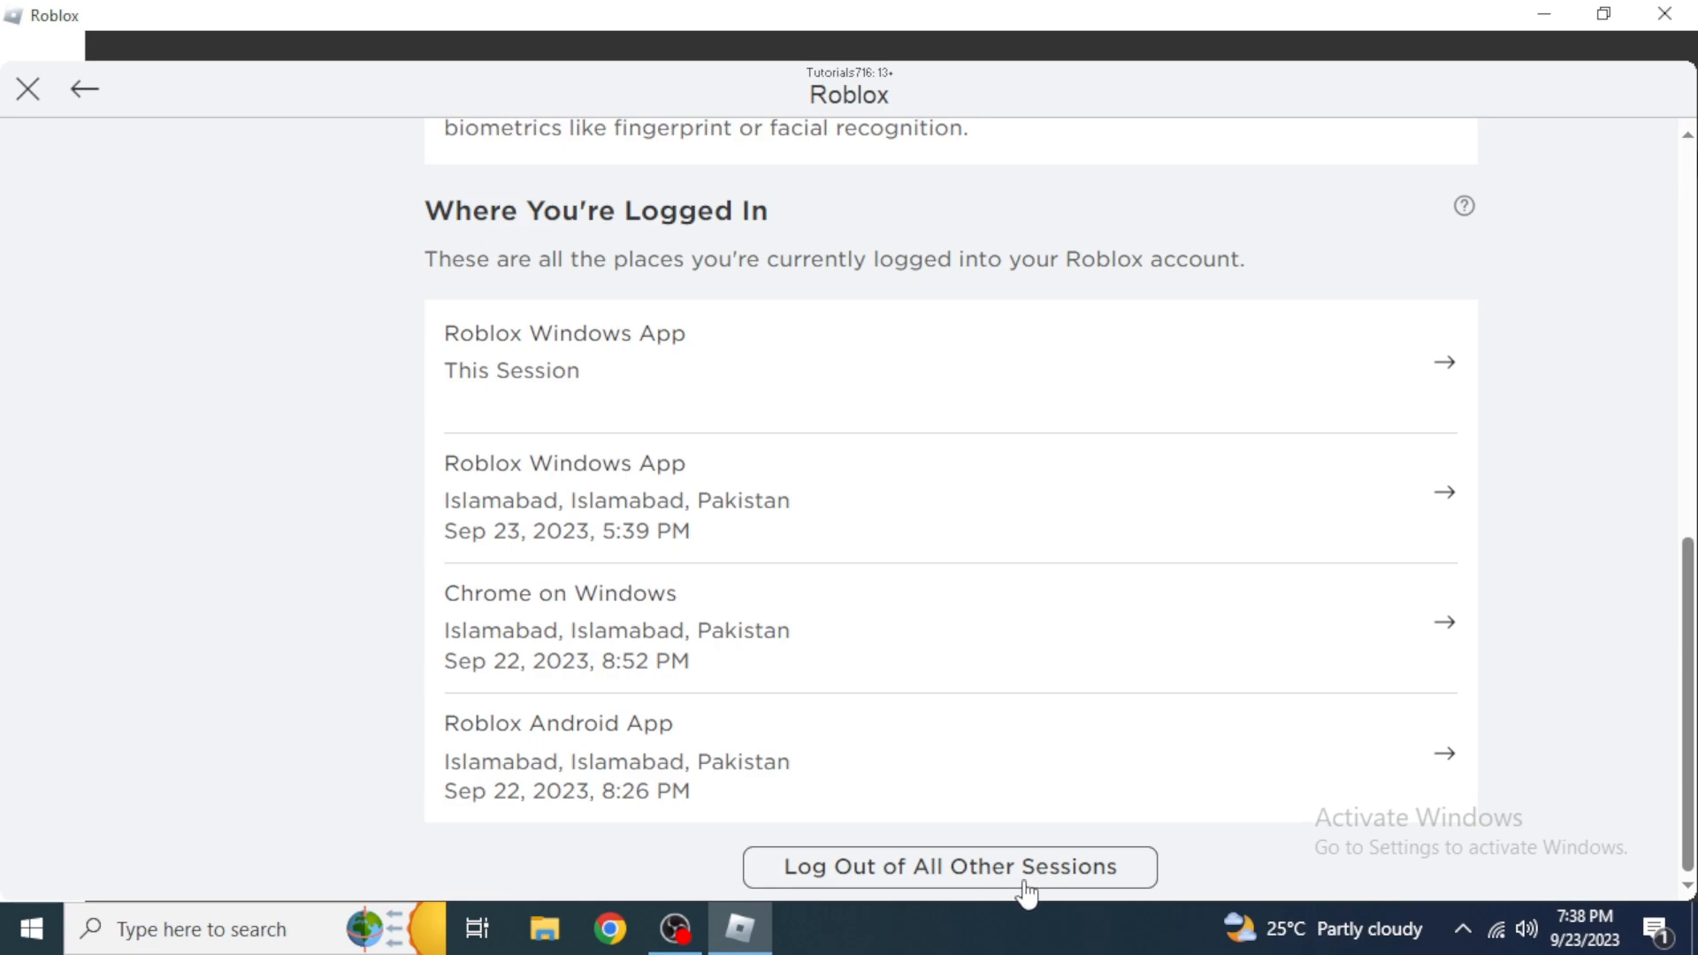
pyautogui.click(948, 867)
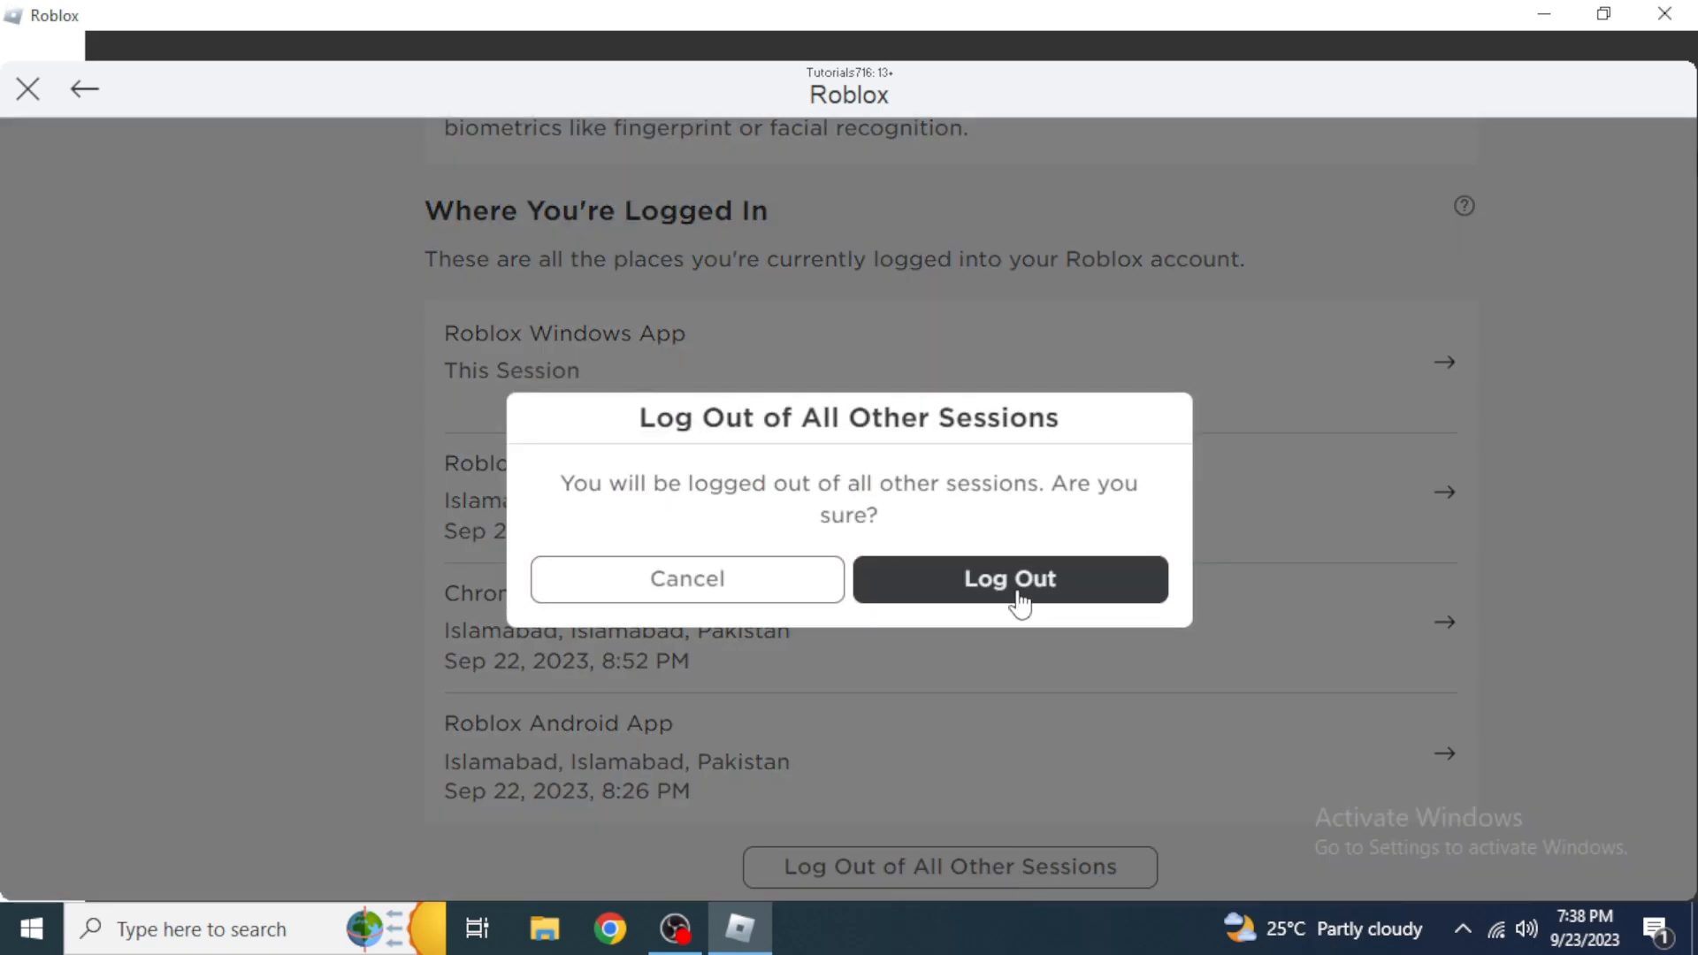
pyautogui.click(1008, 580)
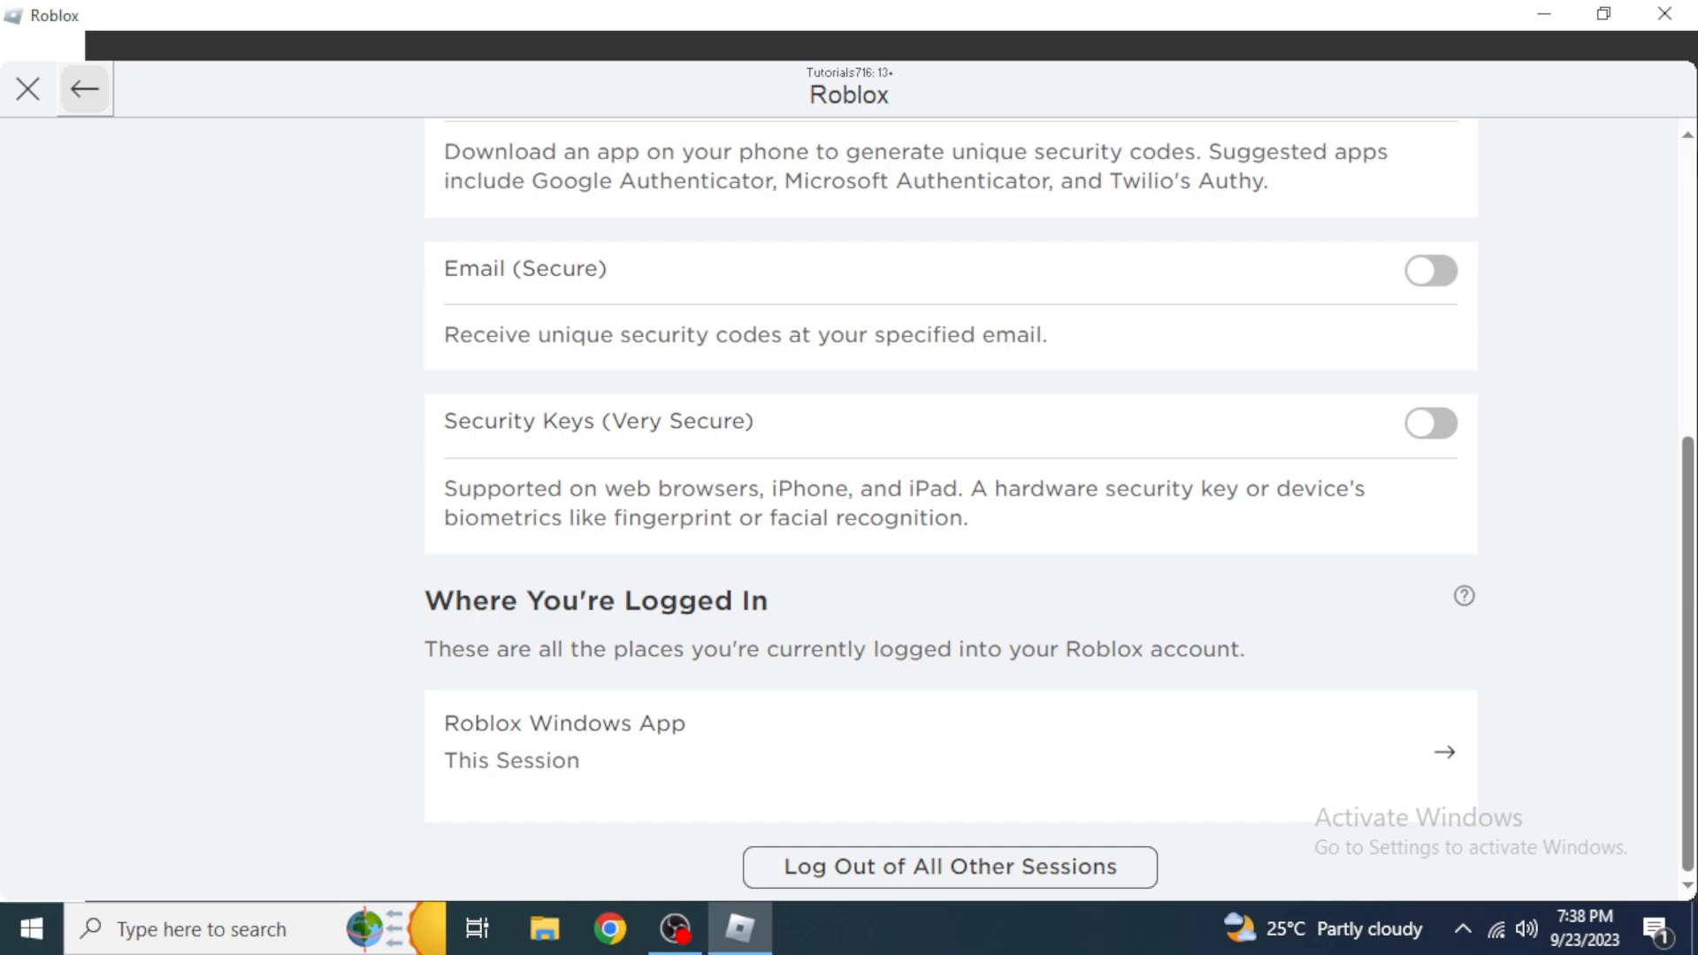
pyautogui.click(85, 89)
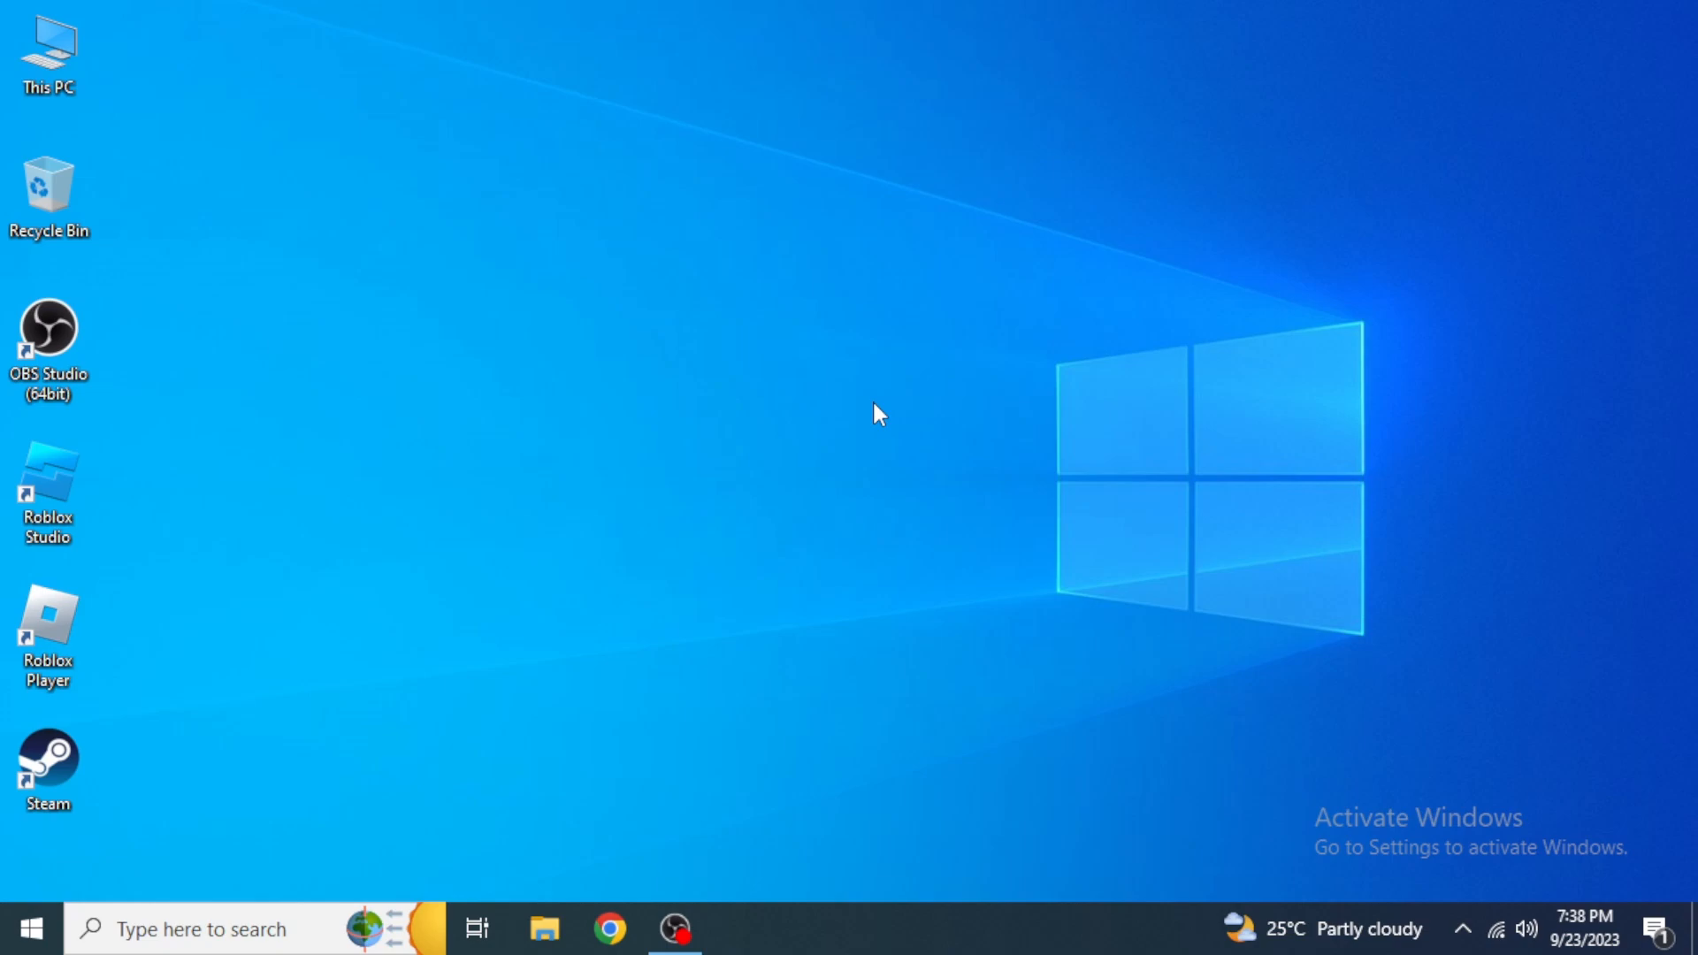
# - Relaunch Roblox Player and log back in to reach the Home page with The Floor Is LAVA!
pyautogui.click(46, 637)
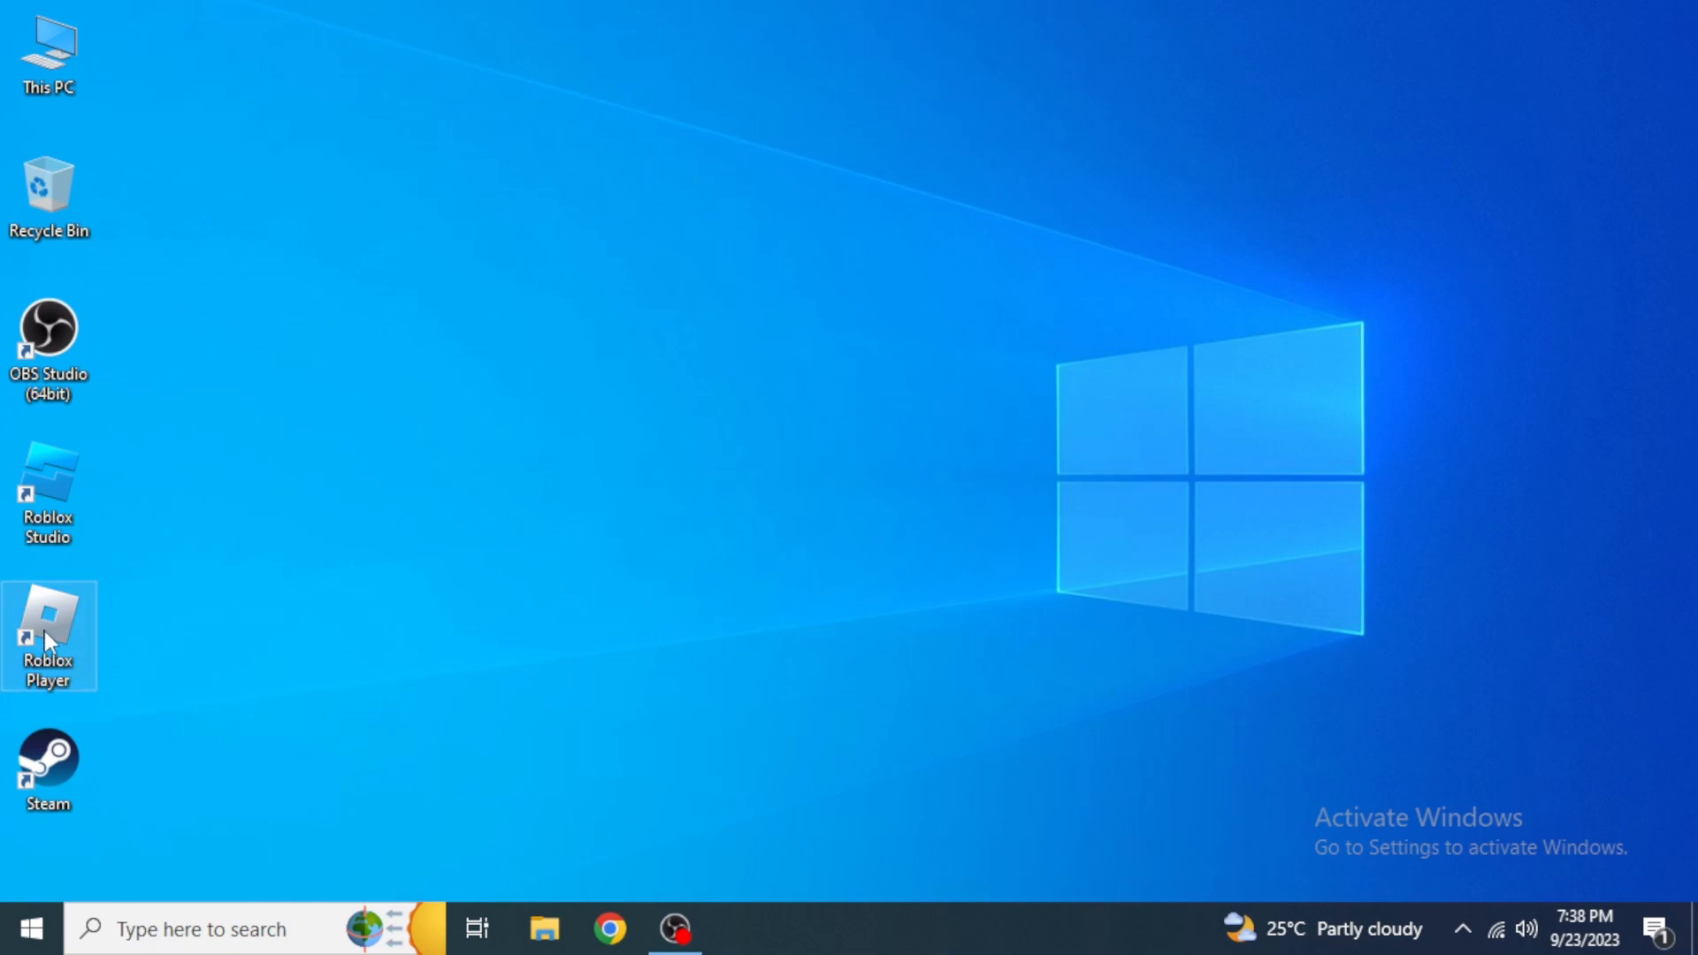
pyautogui.moveTo(780, 421)
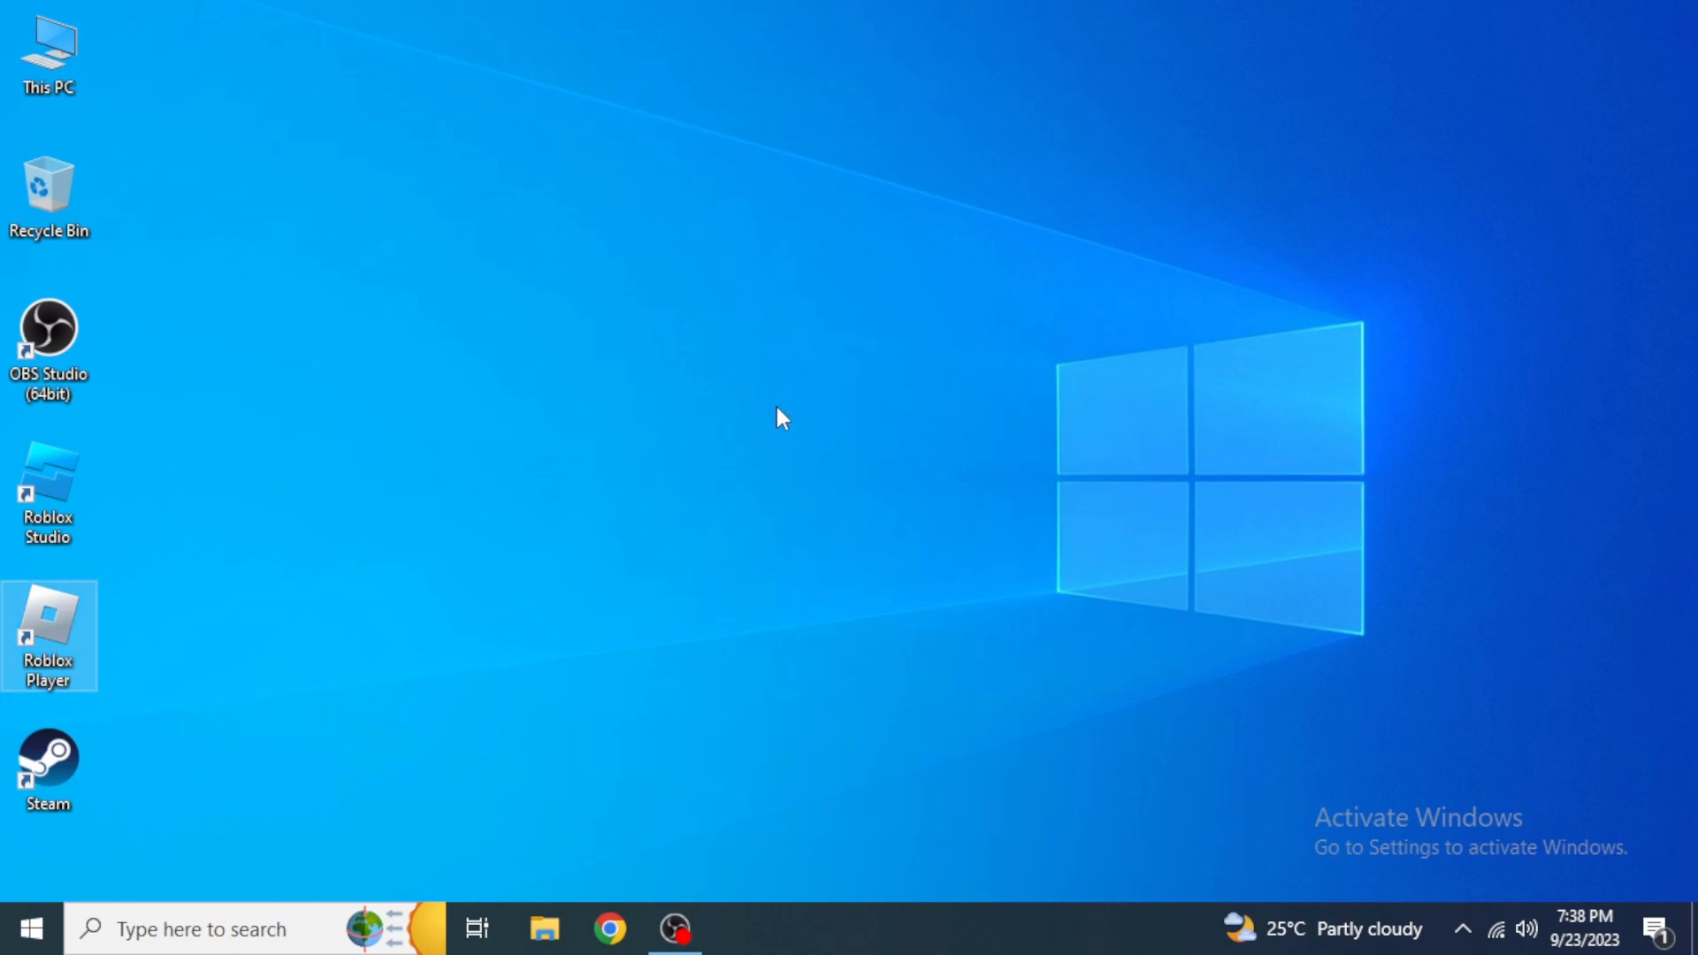
pyautogui.doubleClick(47, 635)
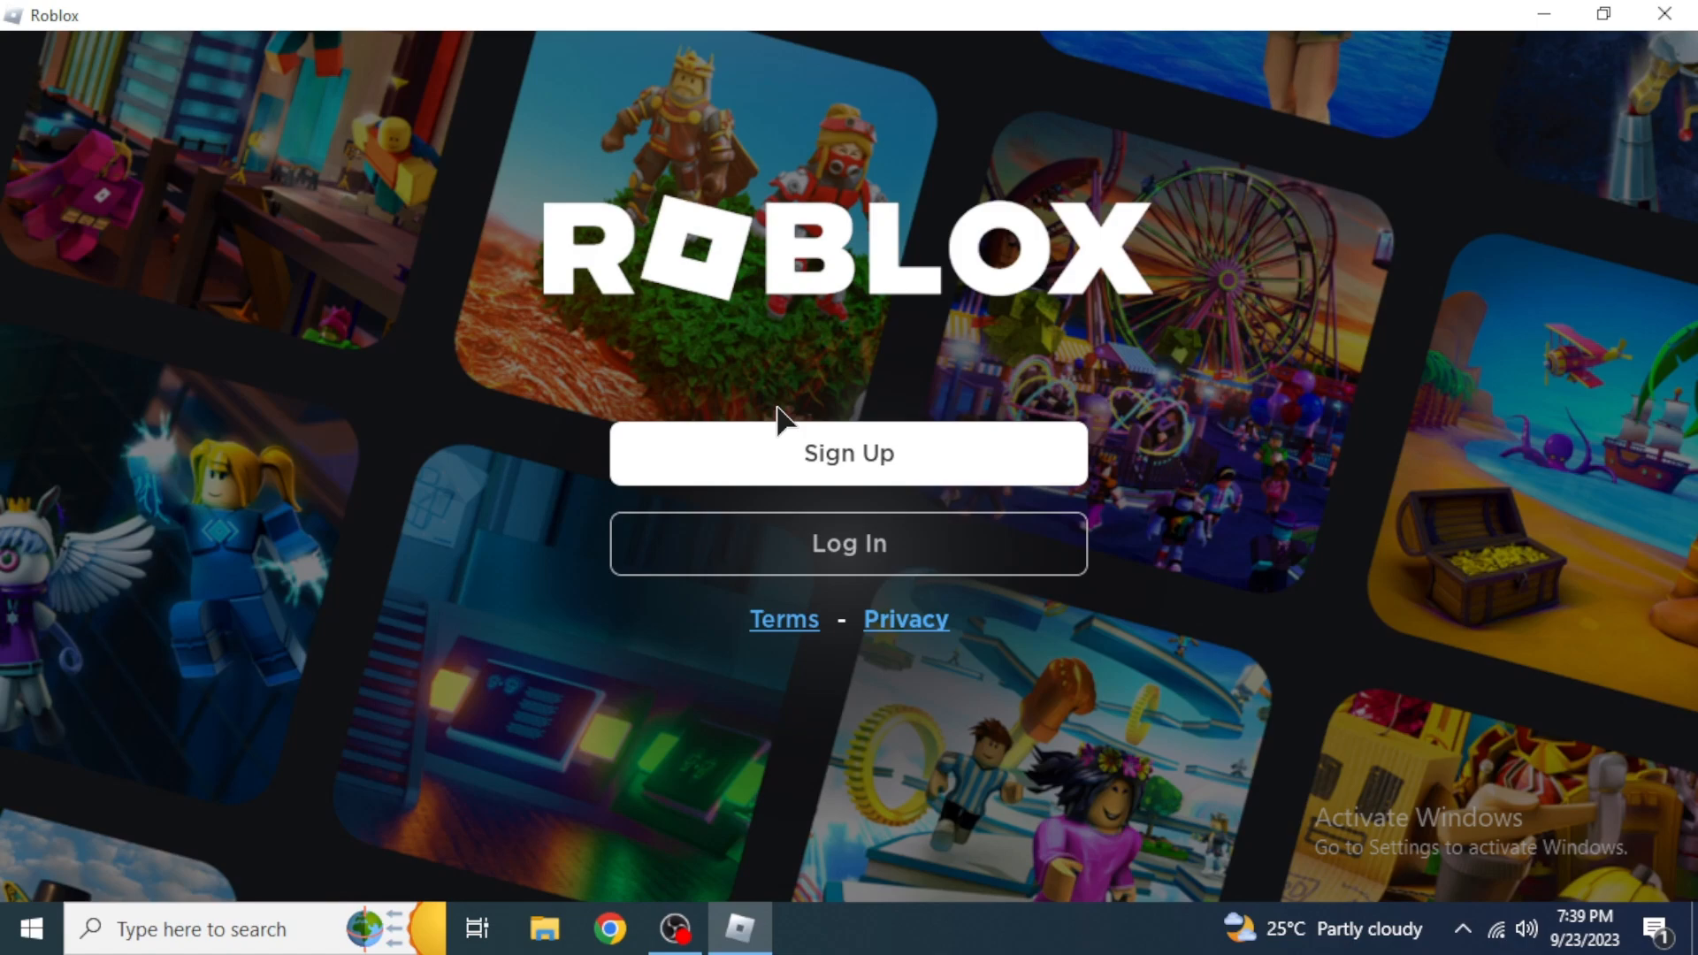
pyautogui.click(847, 543)
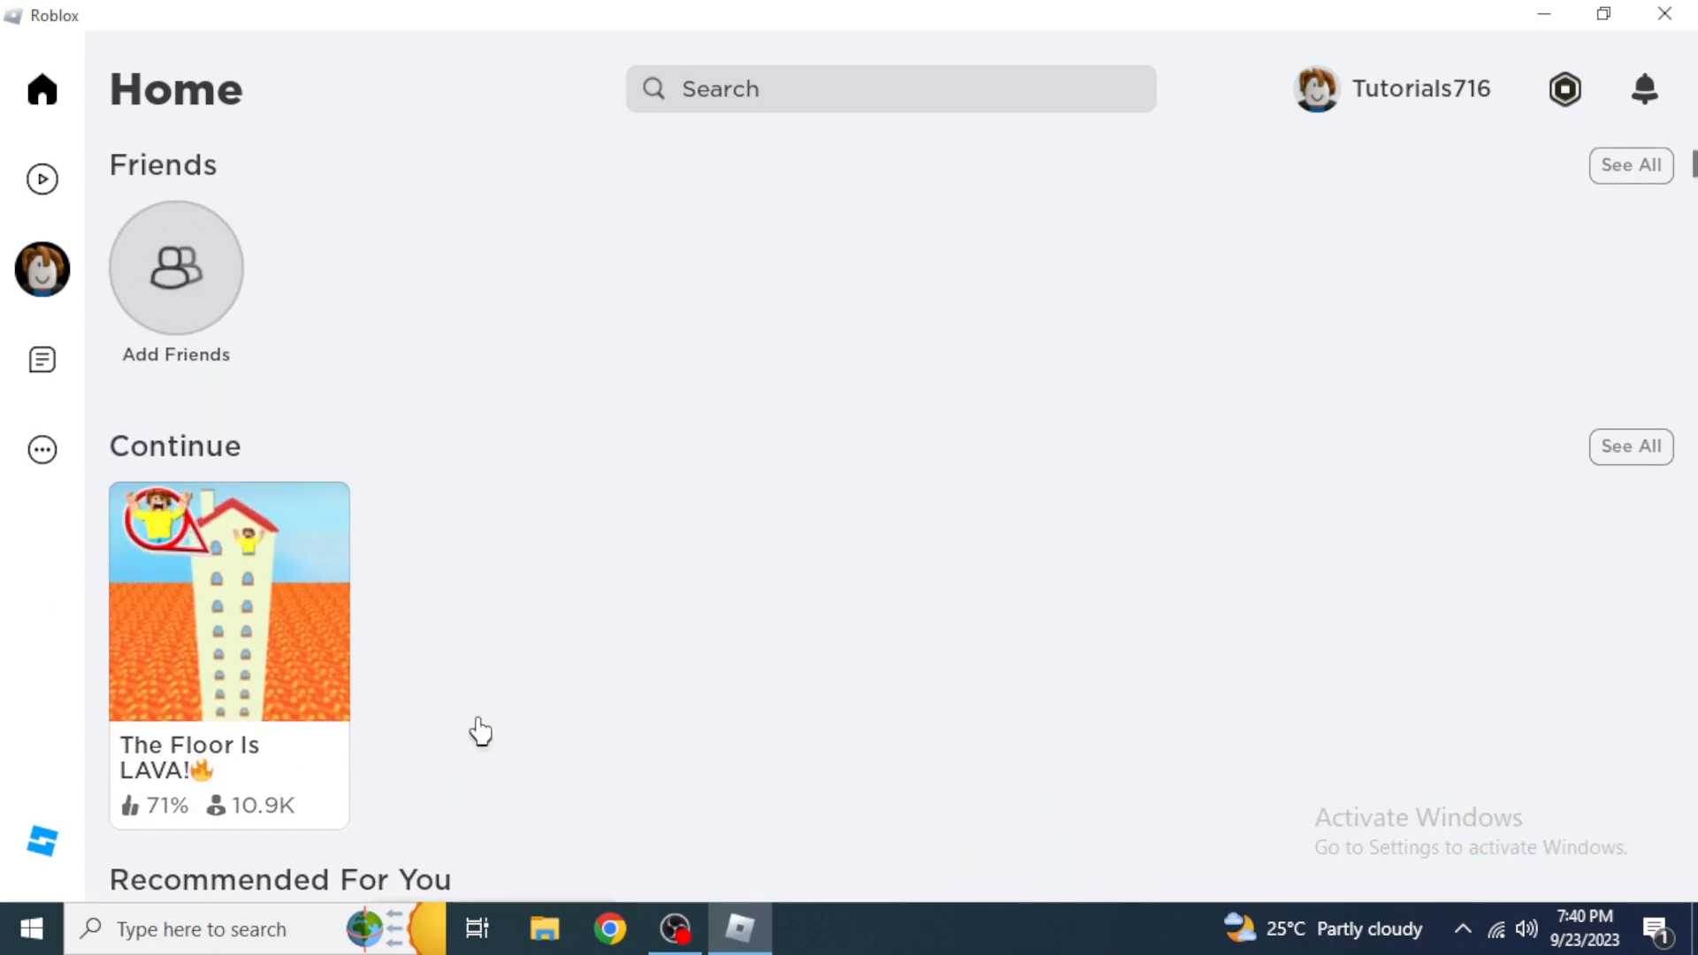
# - Check The Floor Is LAVA! game page and its options menu, then close the page and Roblox
pyautogui.click(228, 601)
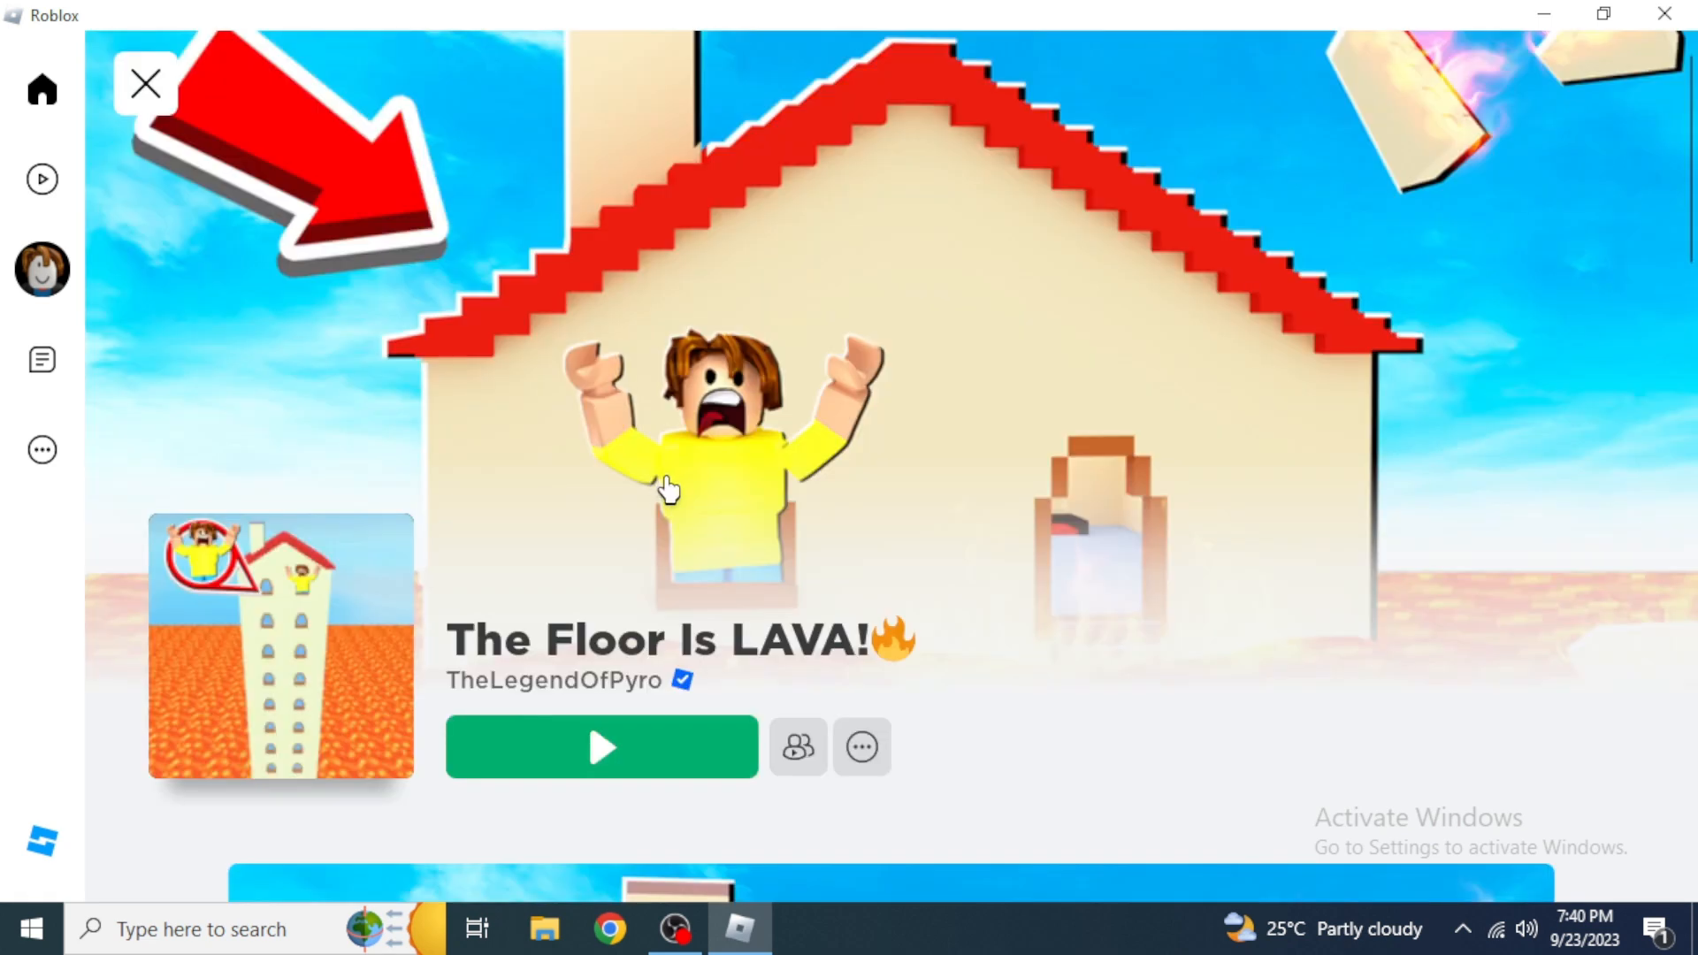
pyautogui.scroll(-3)
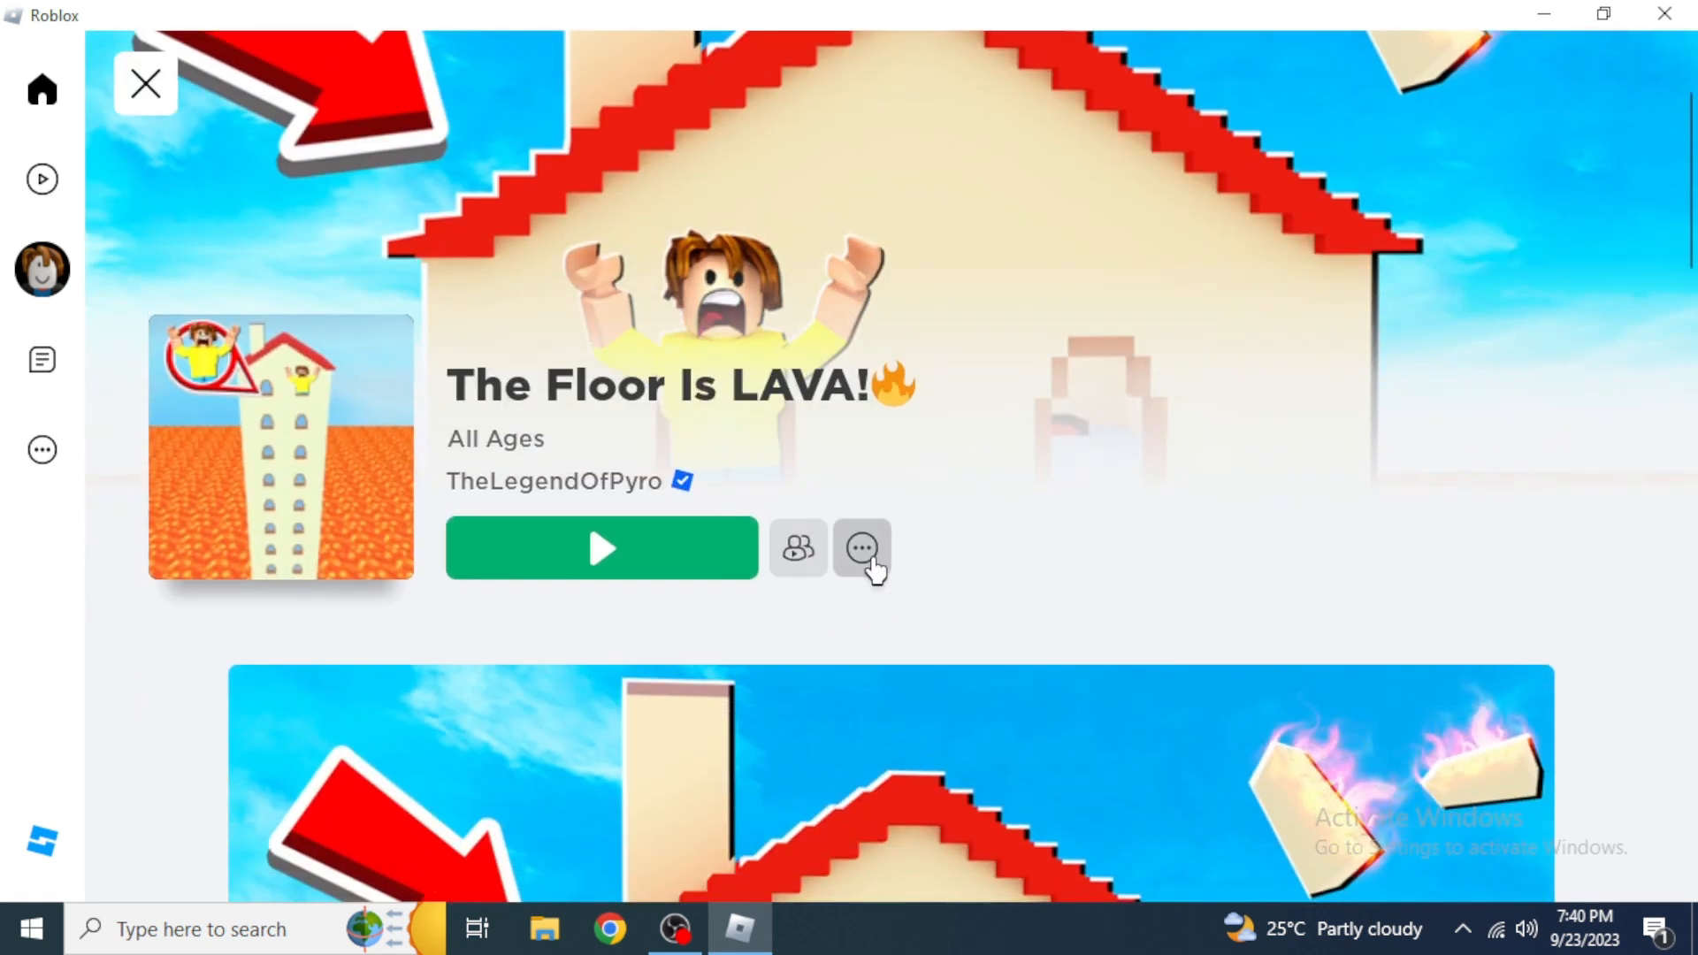
pyautogui.click(861, 548)
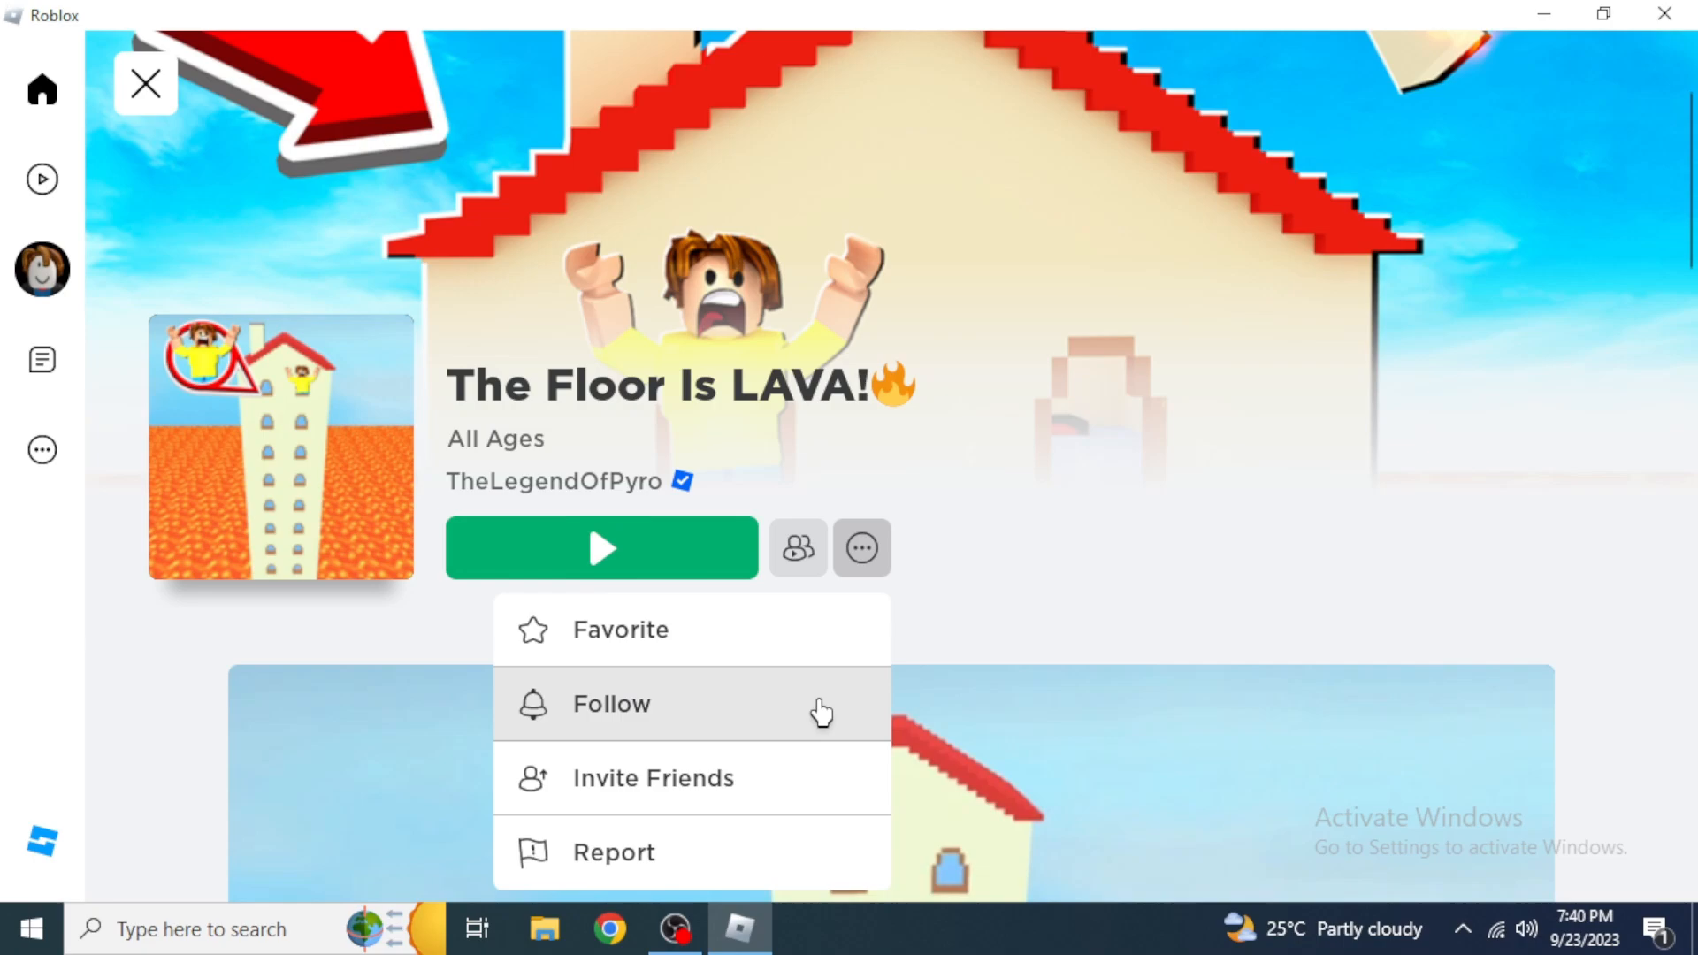
pyautogui.moveTo(752, 776)
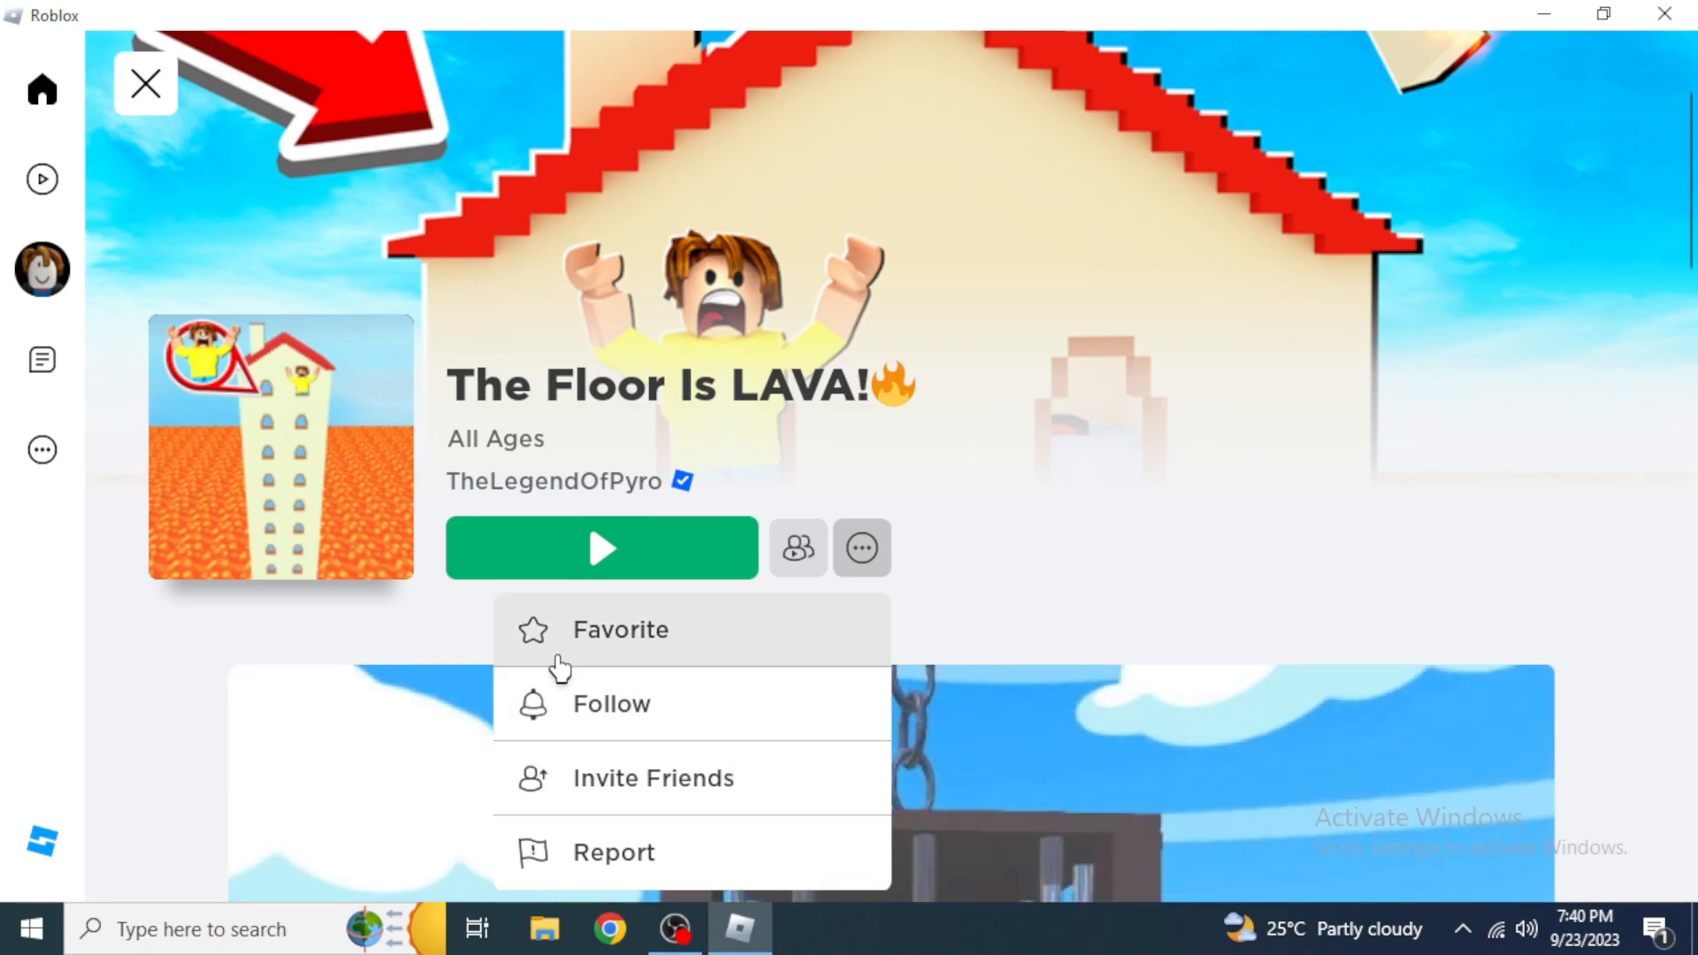
pyautogui.moveTo(959, 605)
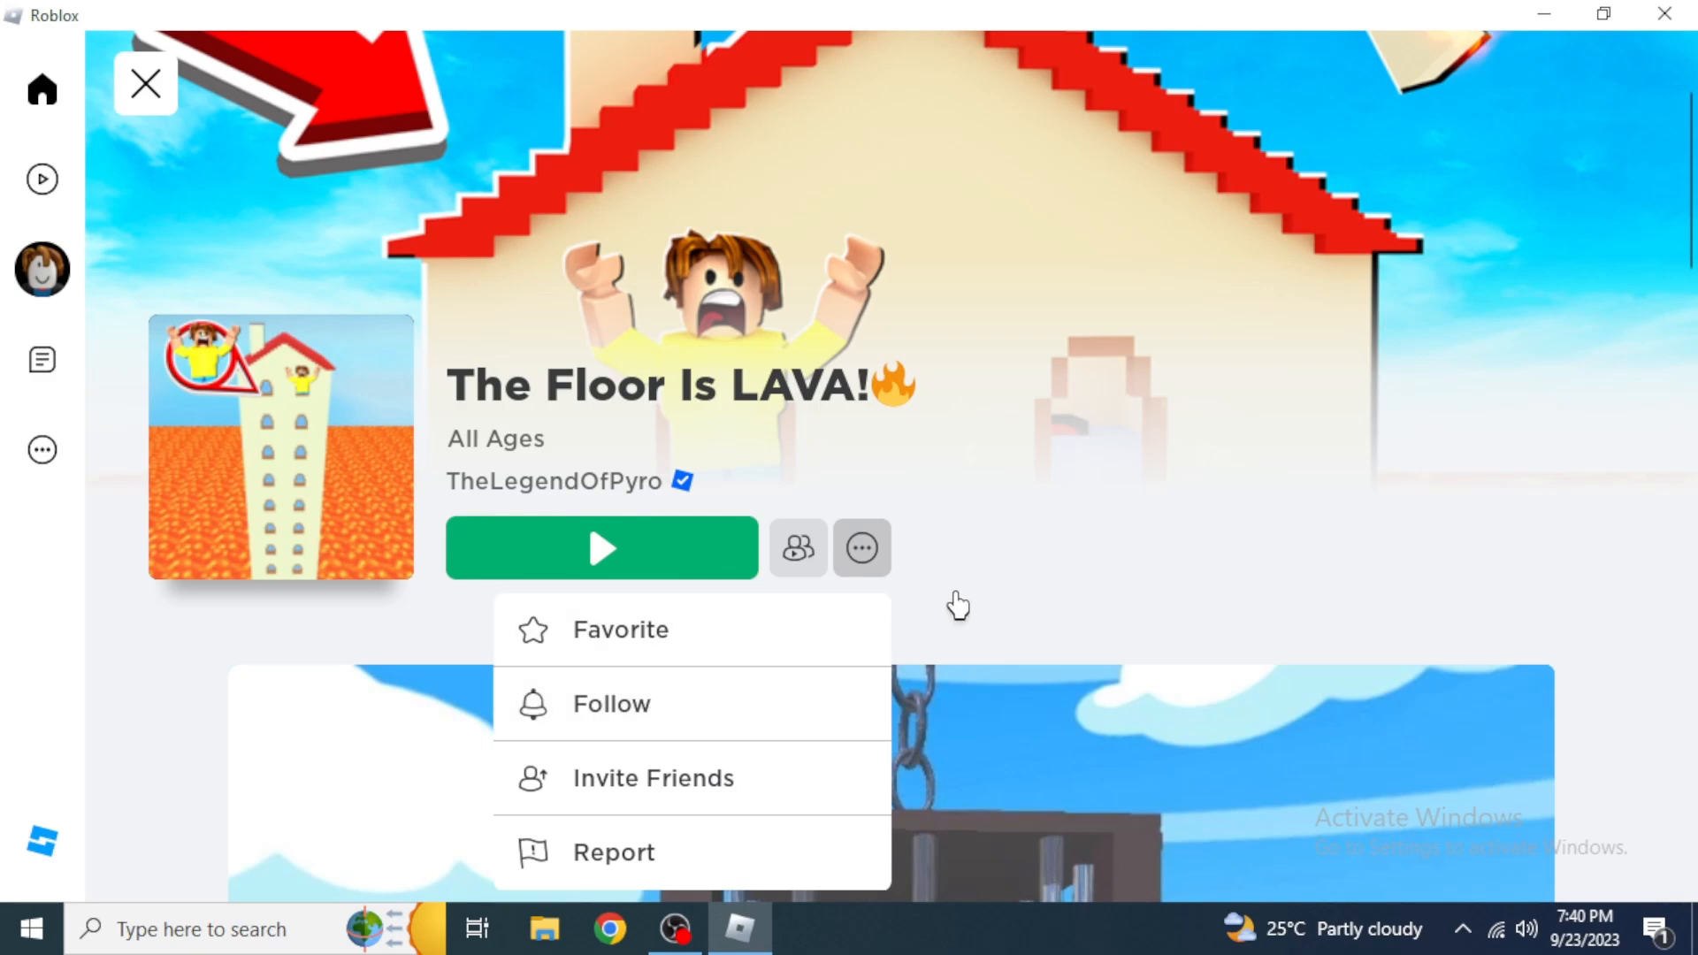
pyautogui.click(861, 547)
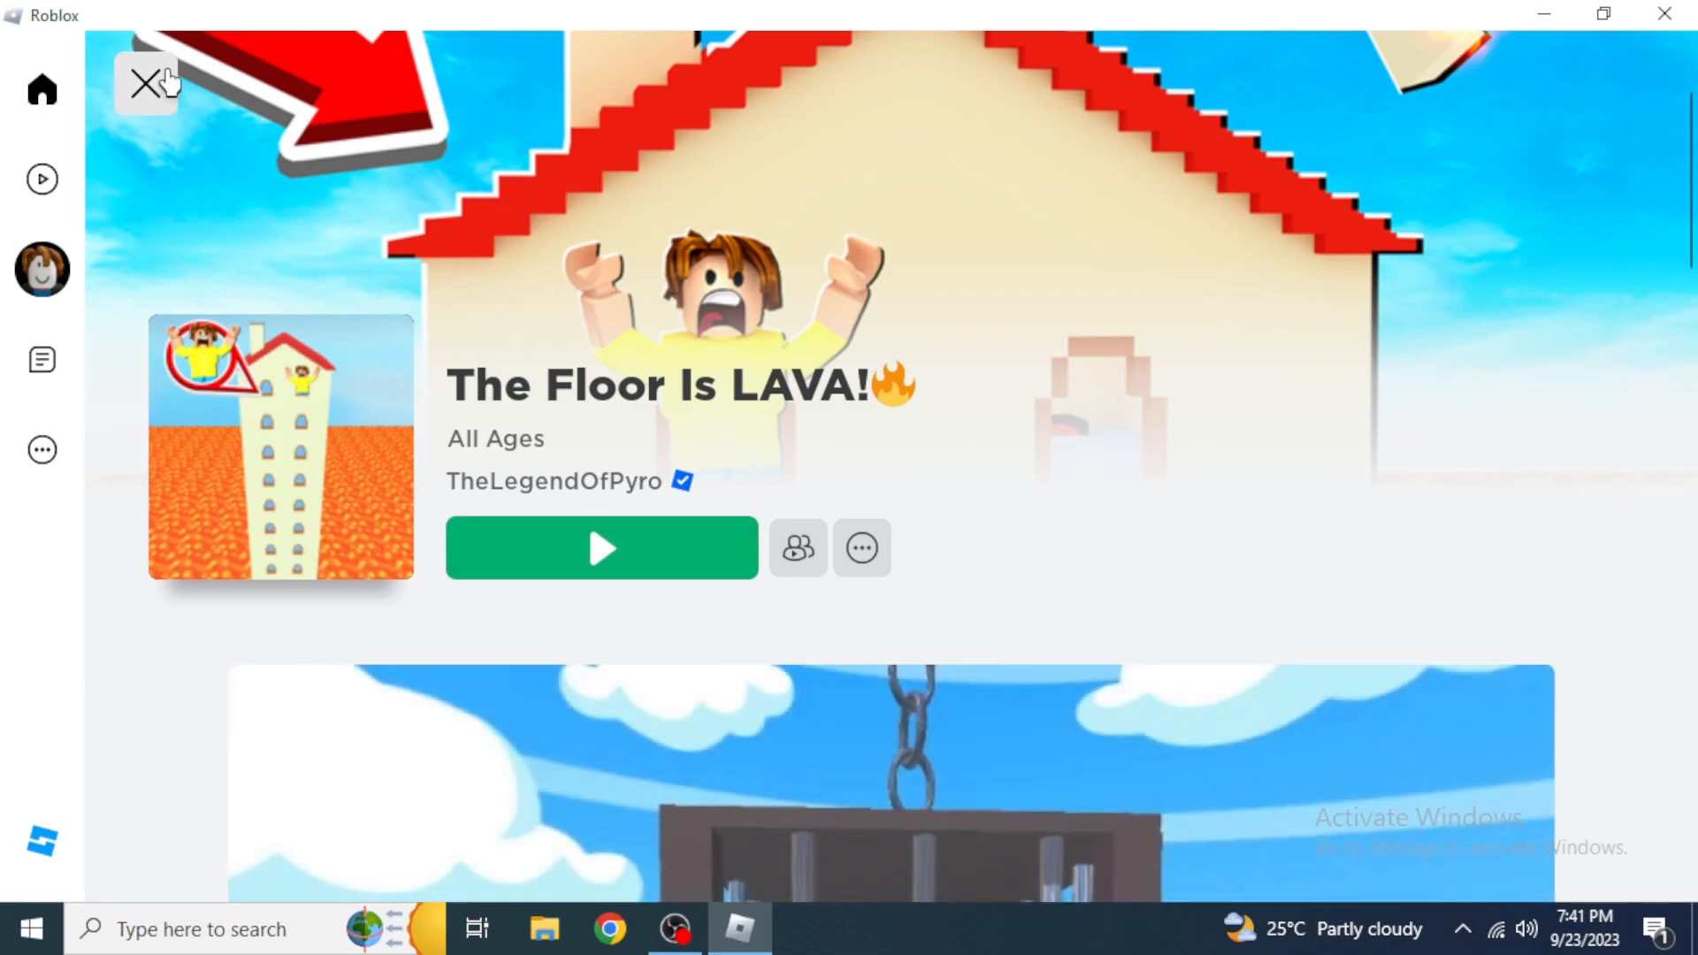
pyautogui.click(143, 83)
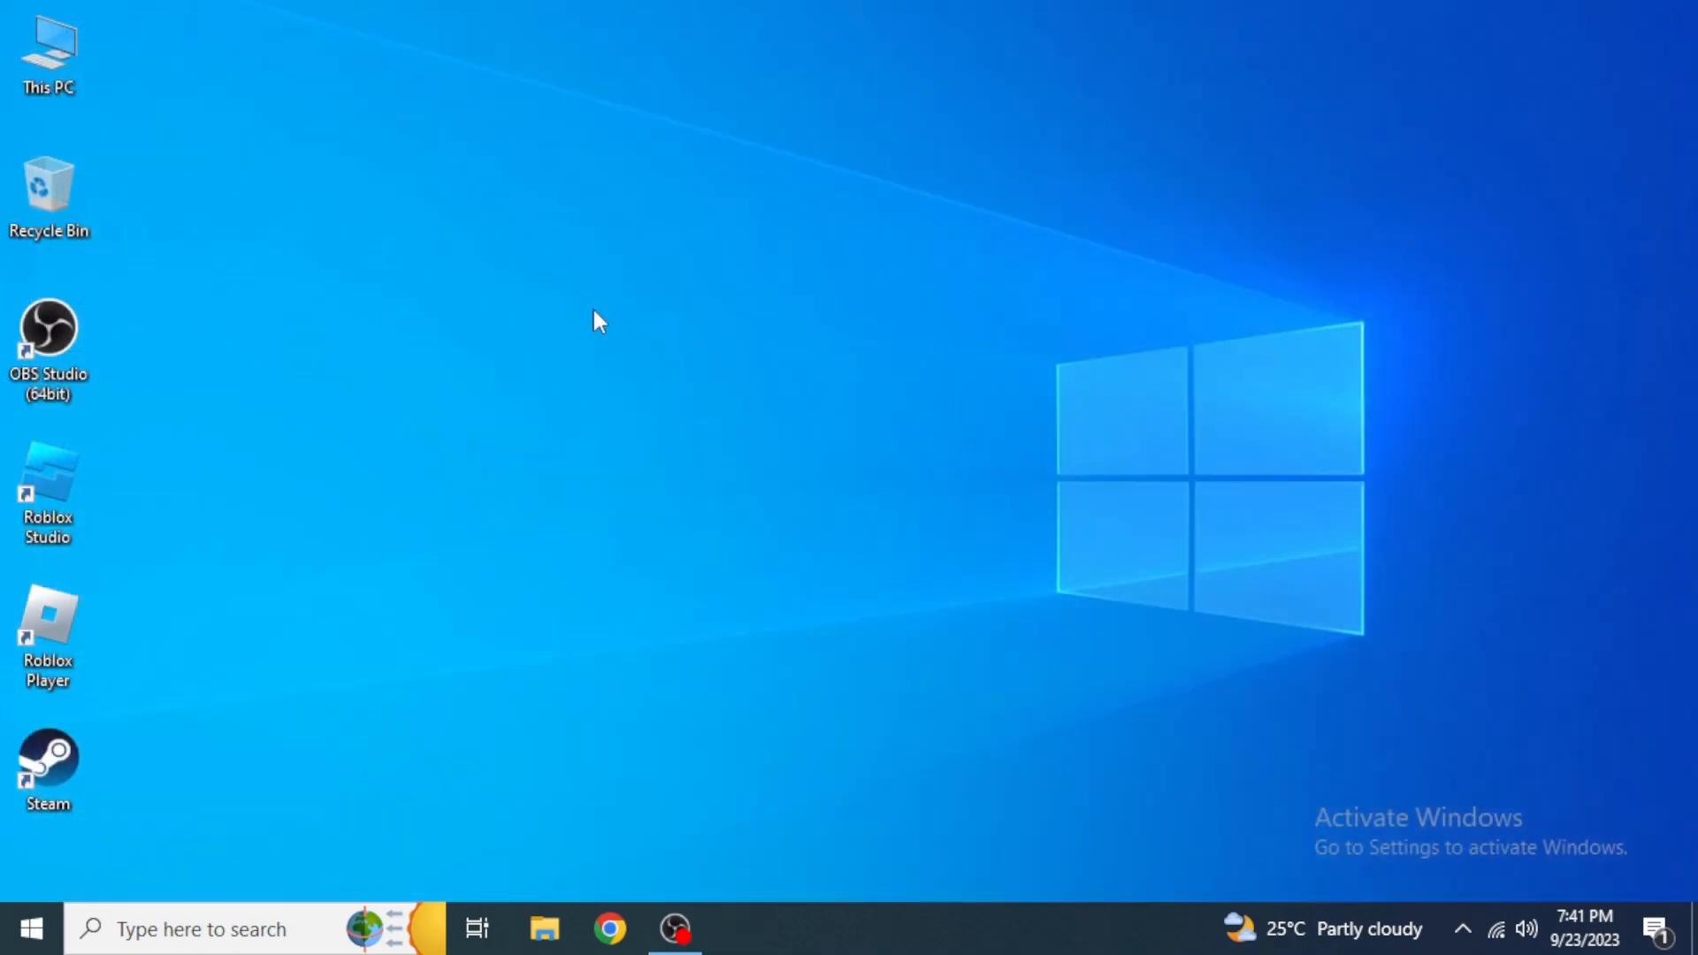
# - Run a Google search in Chrome for 'vpn download'
pyautogui.rightClick(599, 322)
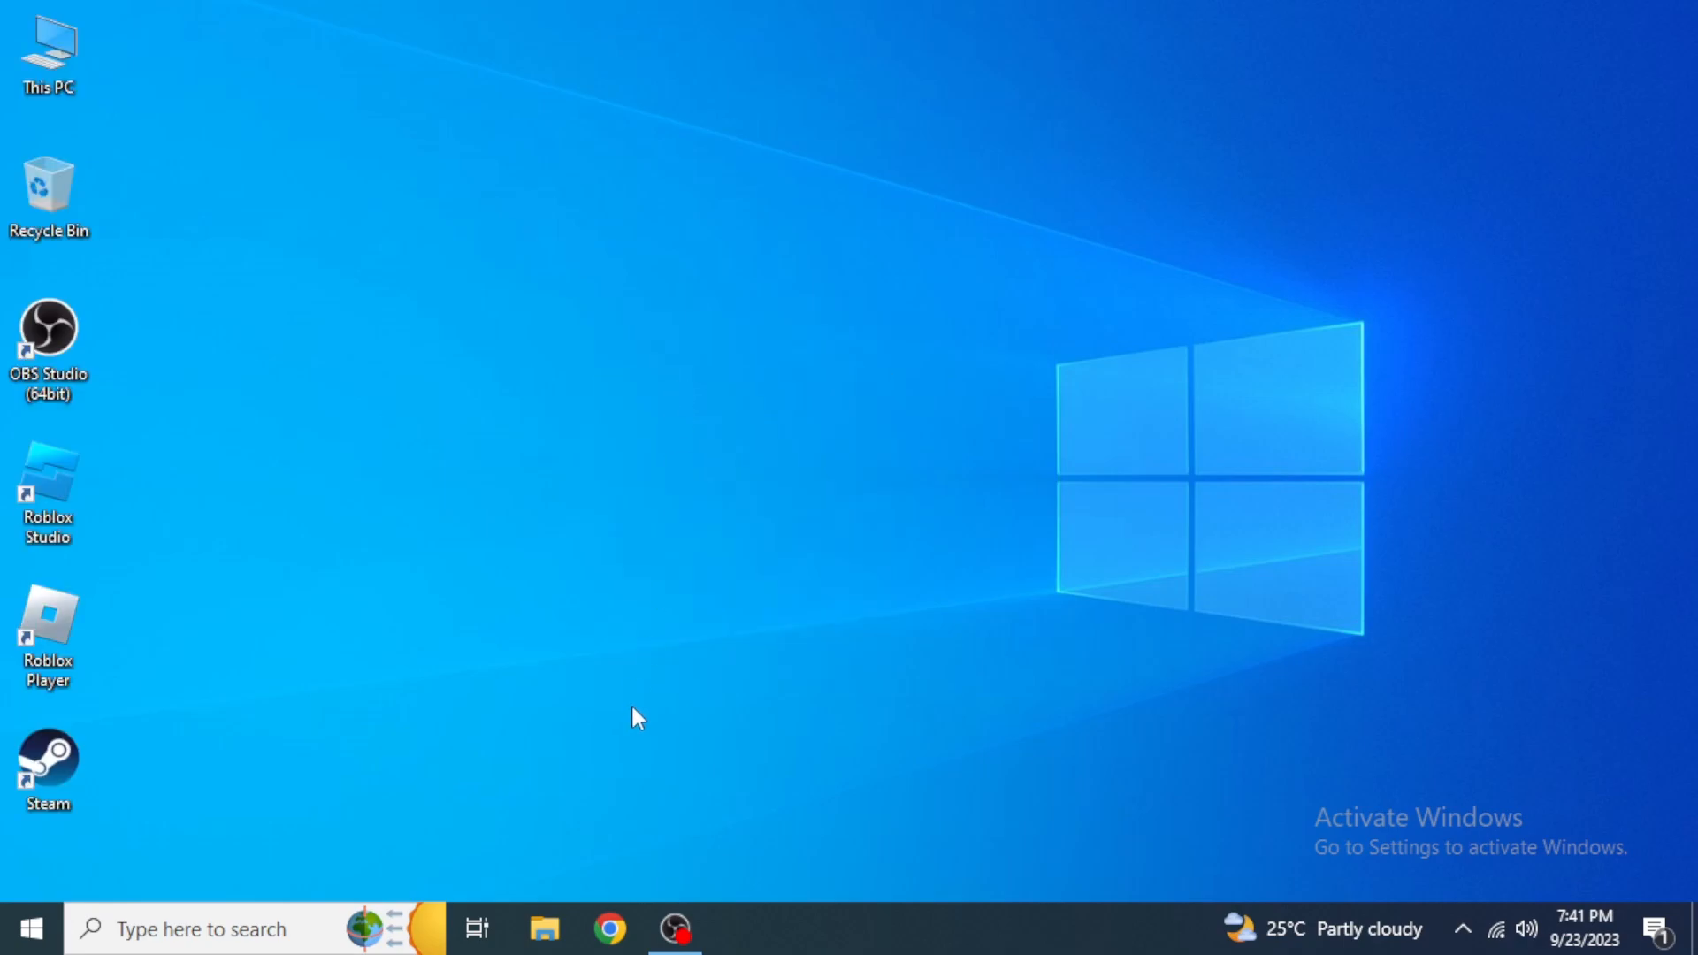
pyautogui.click(607, 929)
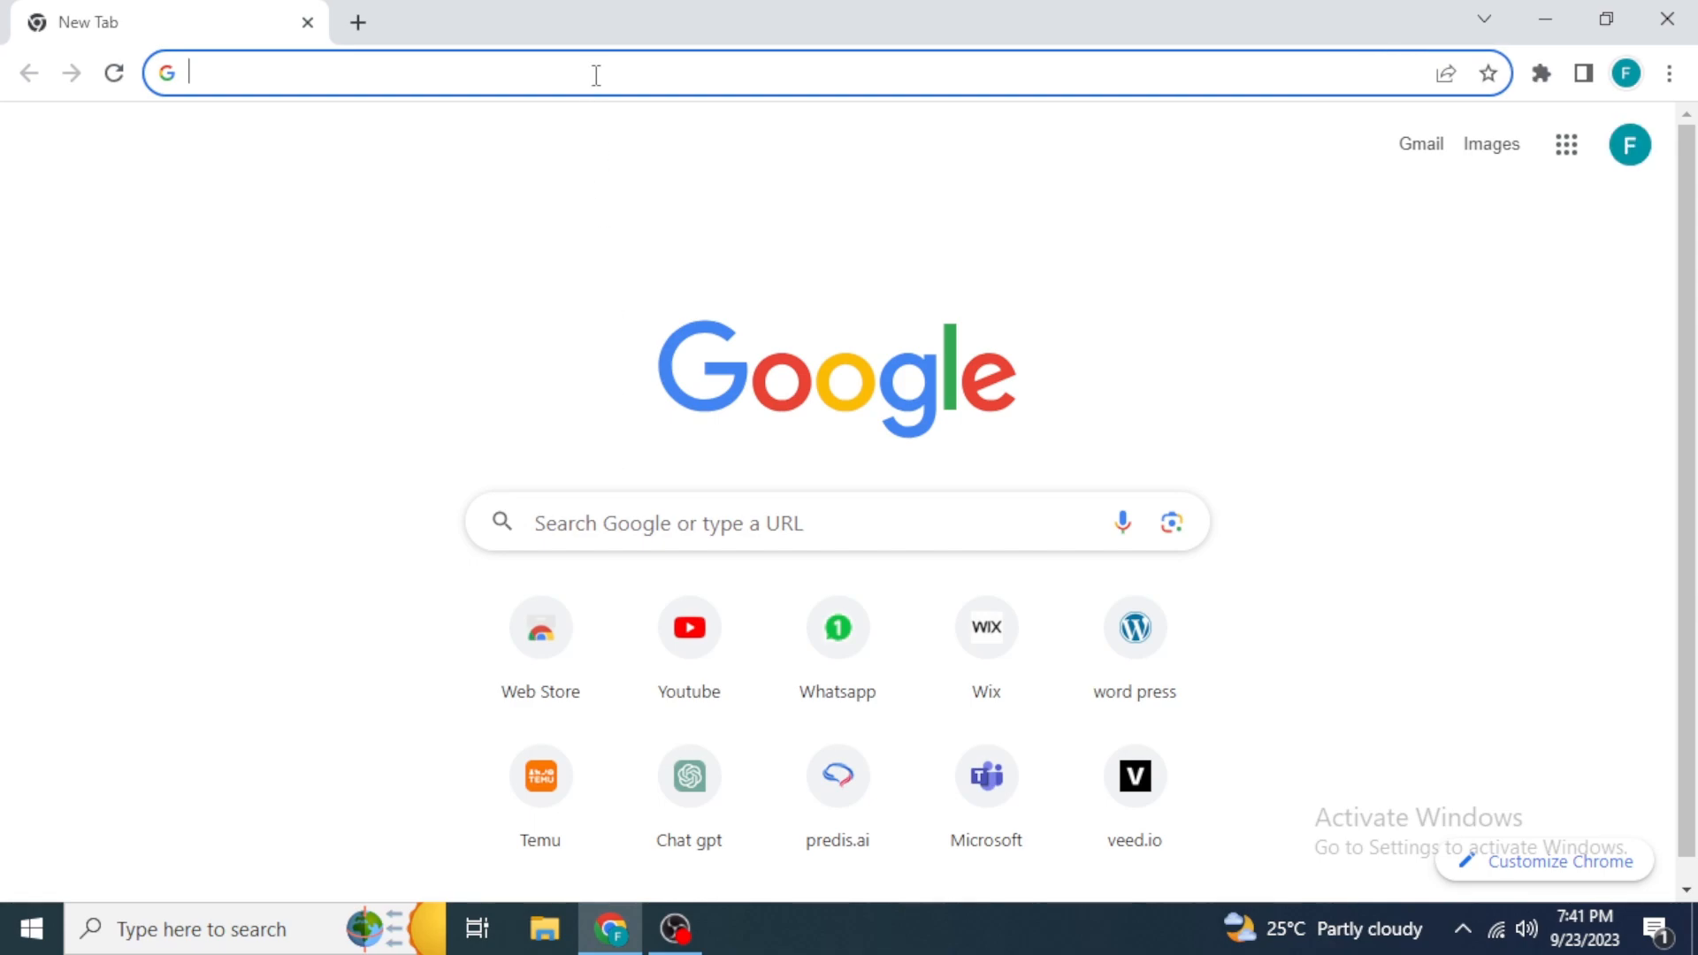
pyautogui.write('vpn')
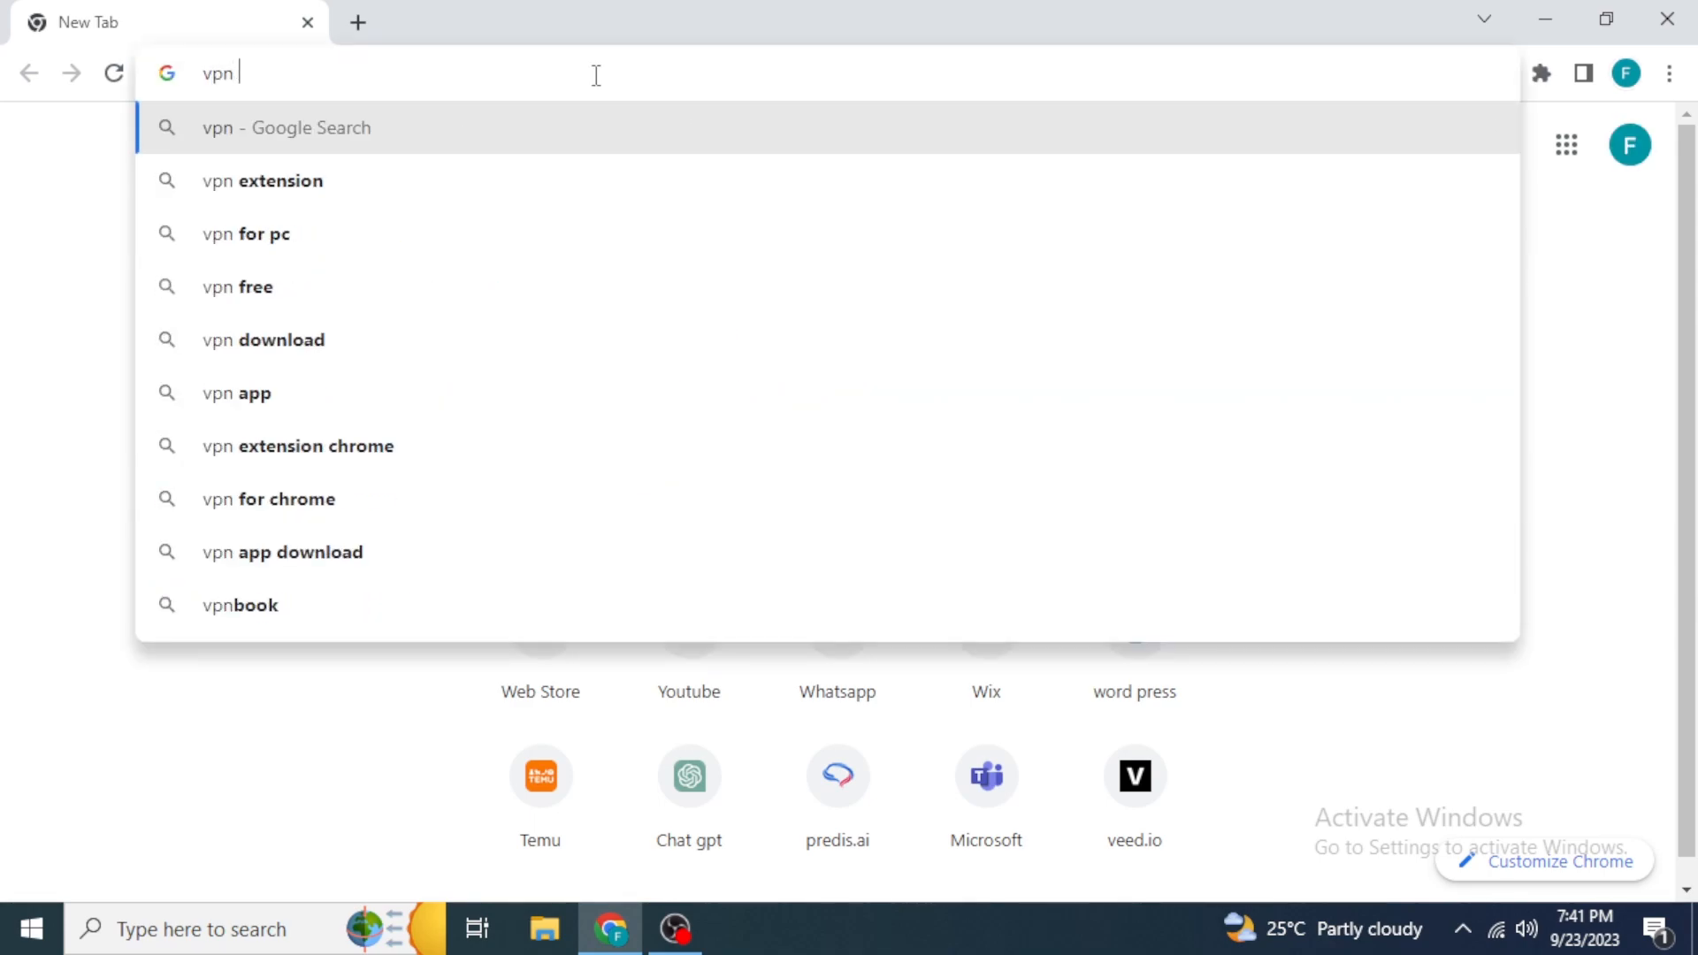
pyautogui.write('download')
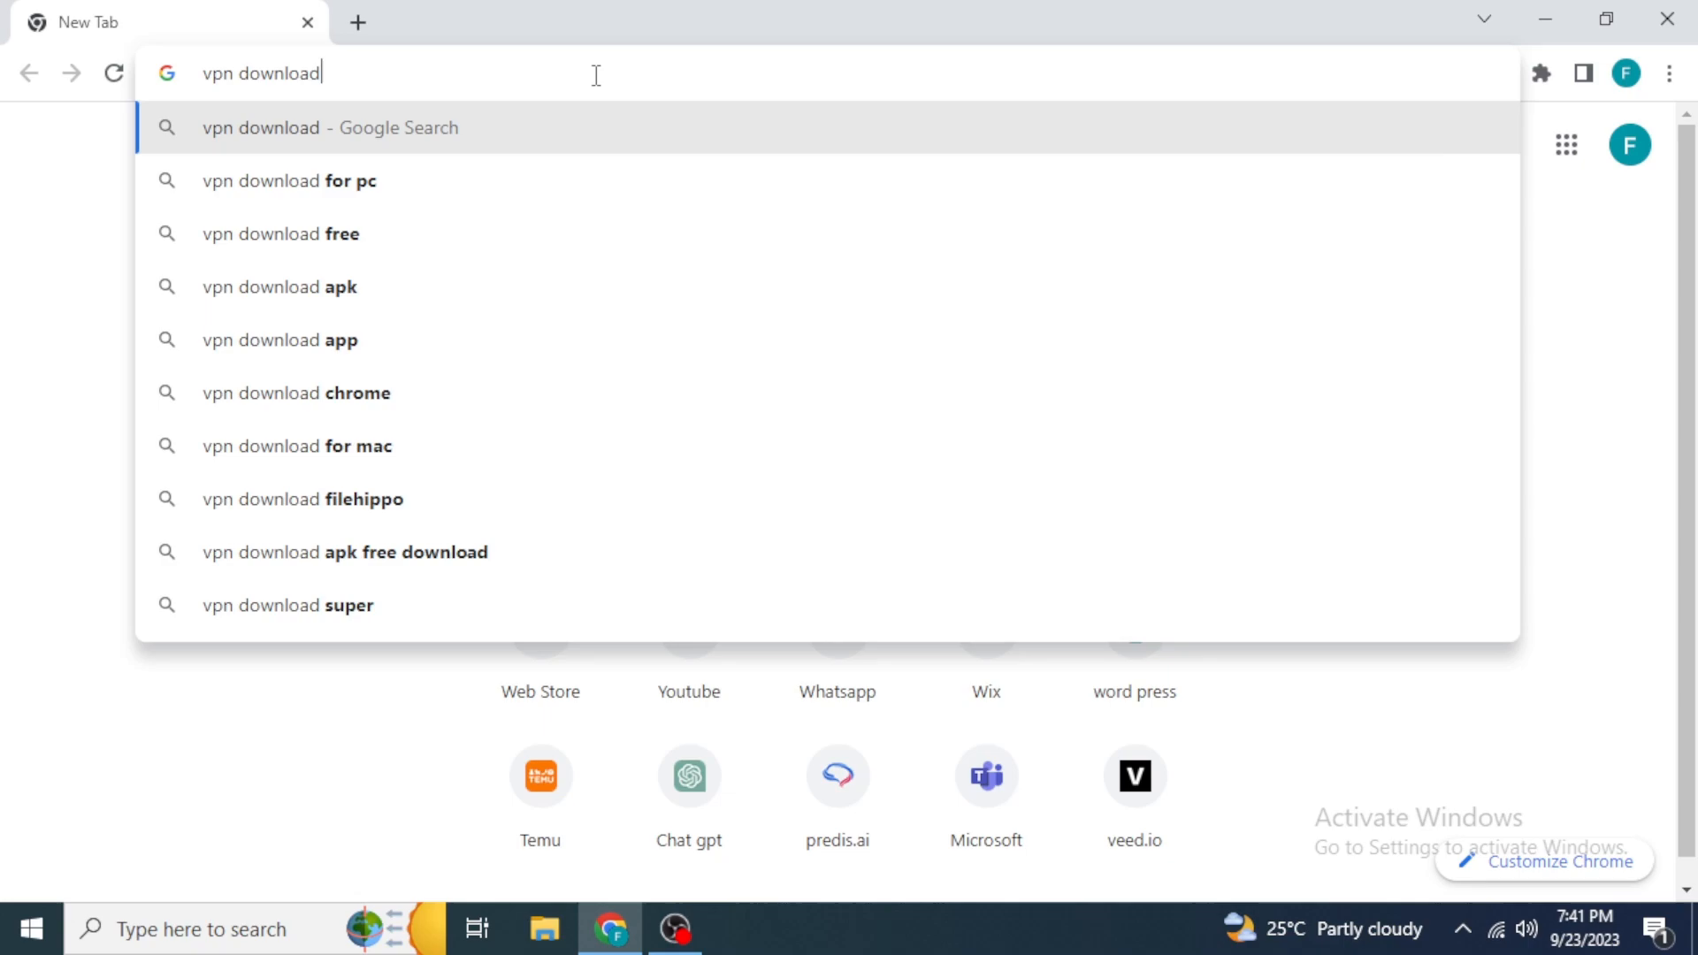
pyautogui.press('Enter')
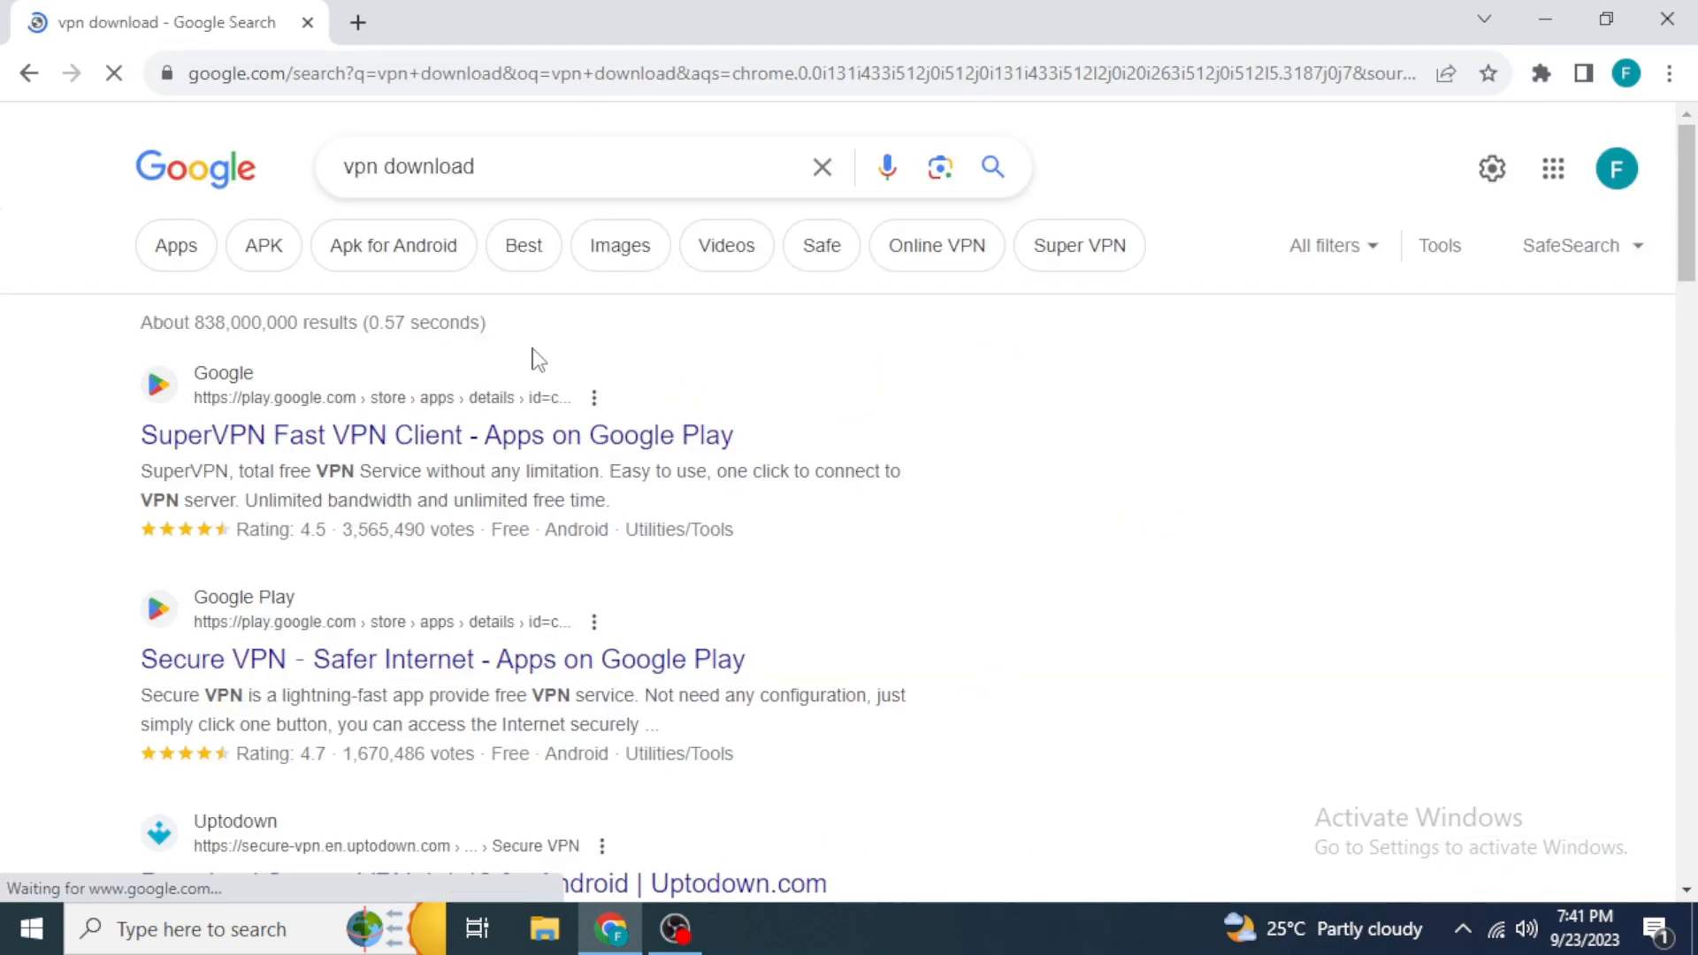
# - Browse down through the vpn download search results before closing Chrome
pyautogui.scroll(-3)
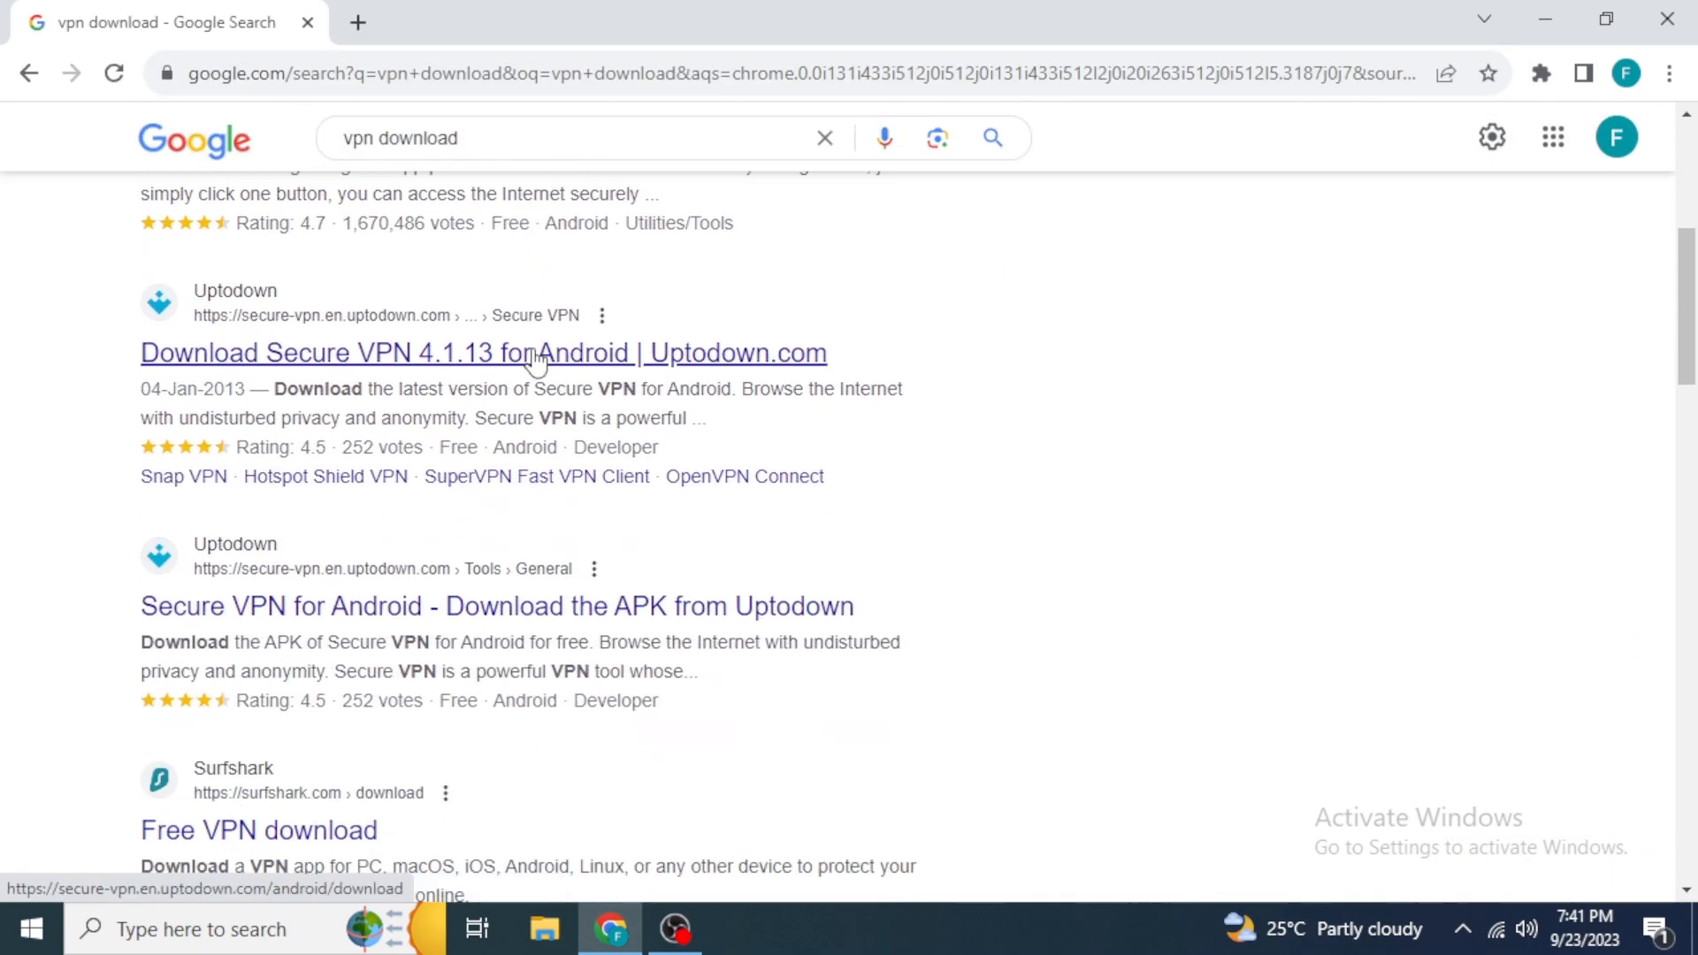
pyautogui.scroll(-3)
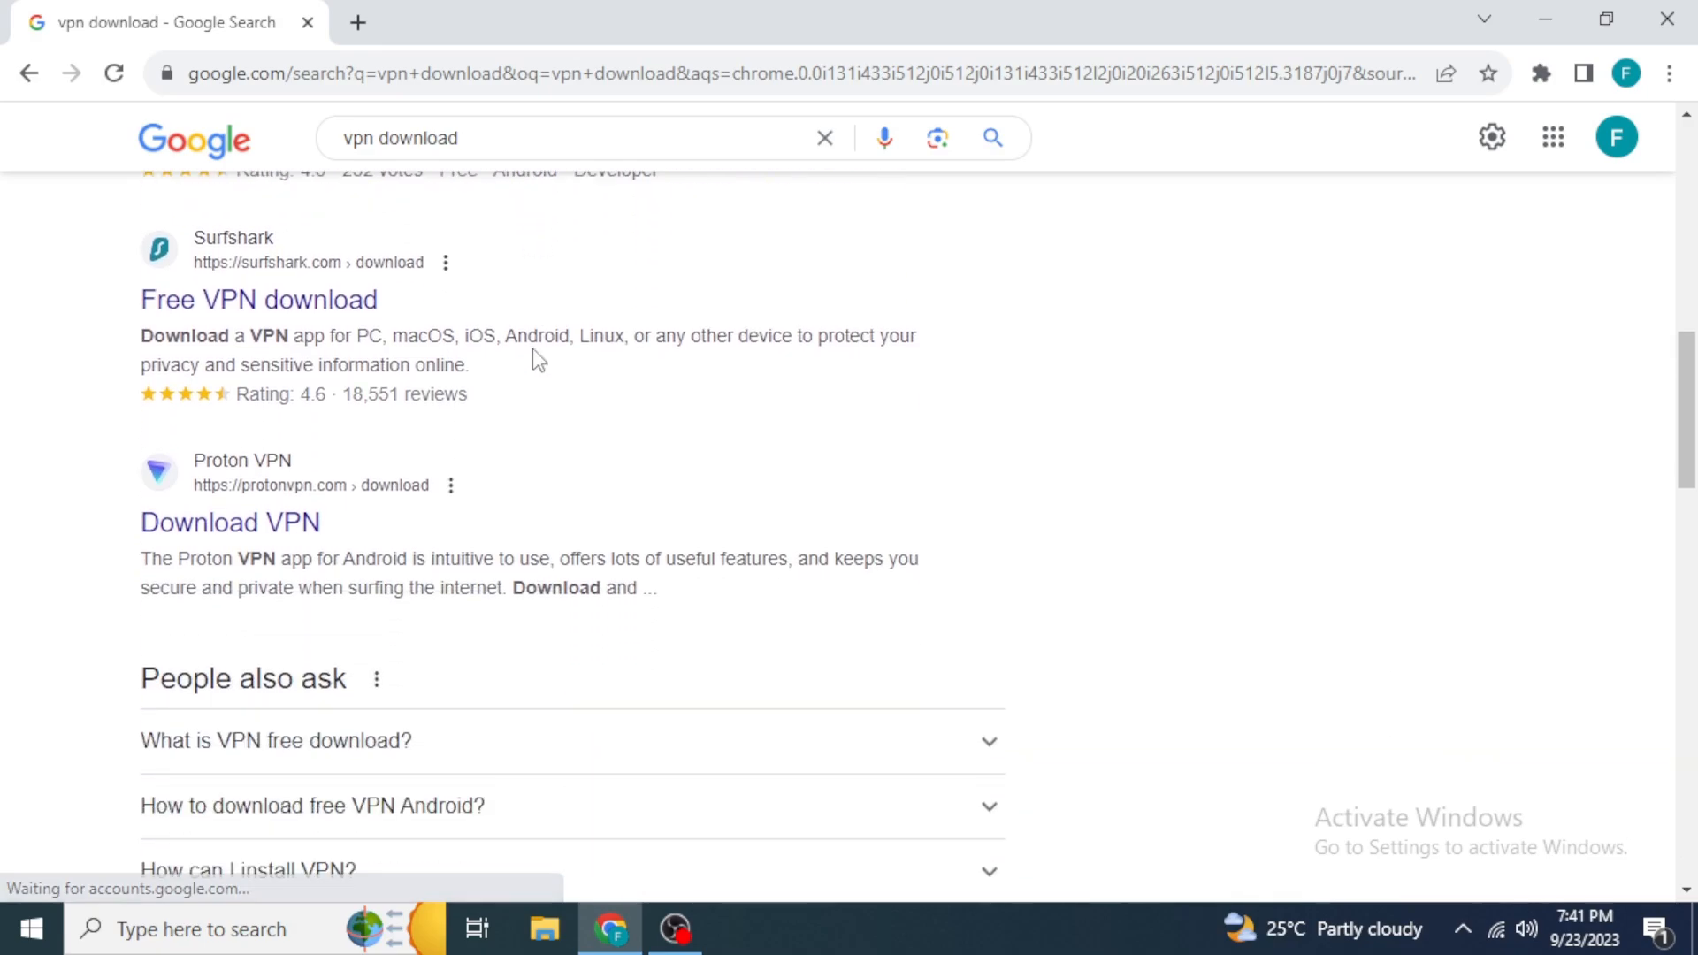
pyautogui.scroll(-3)
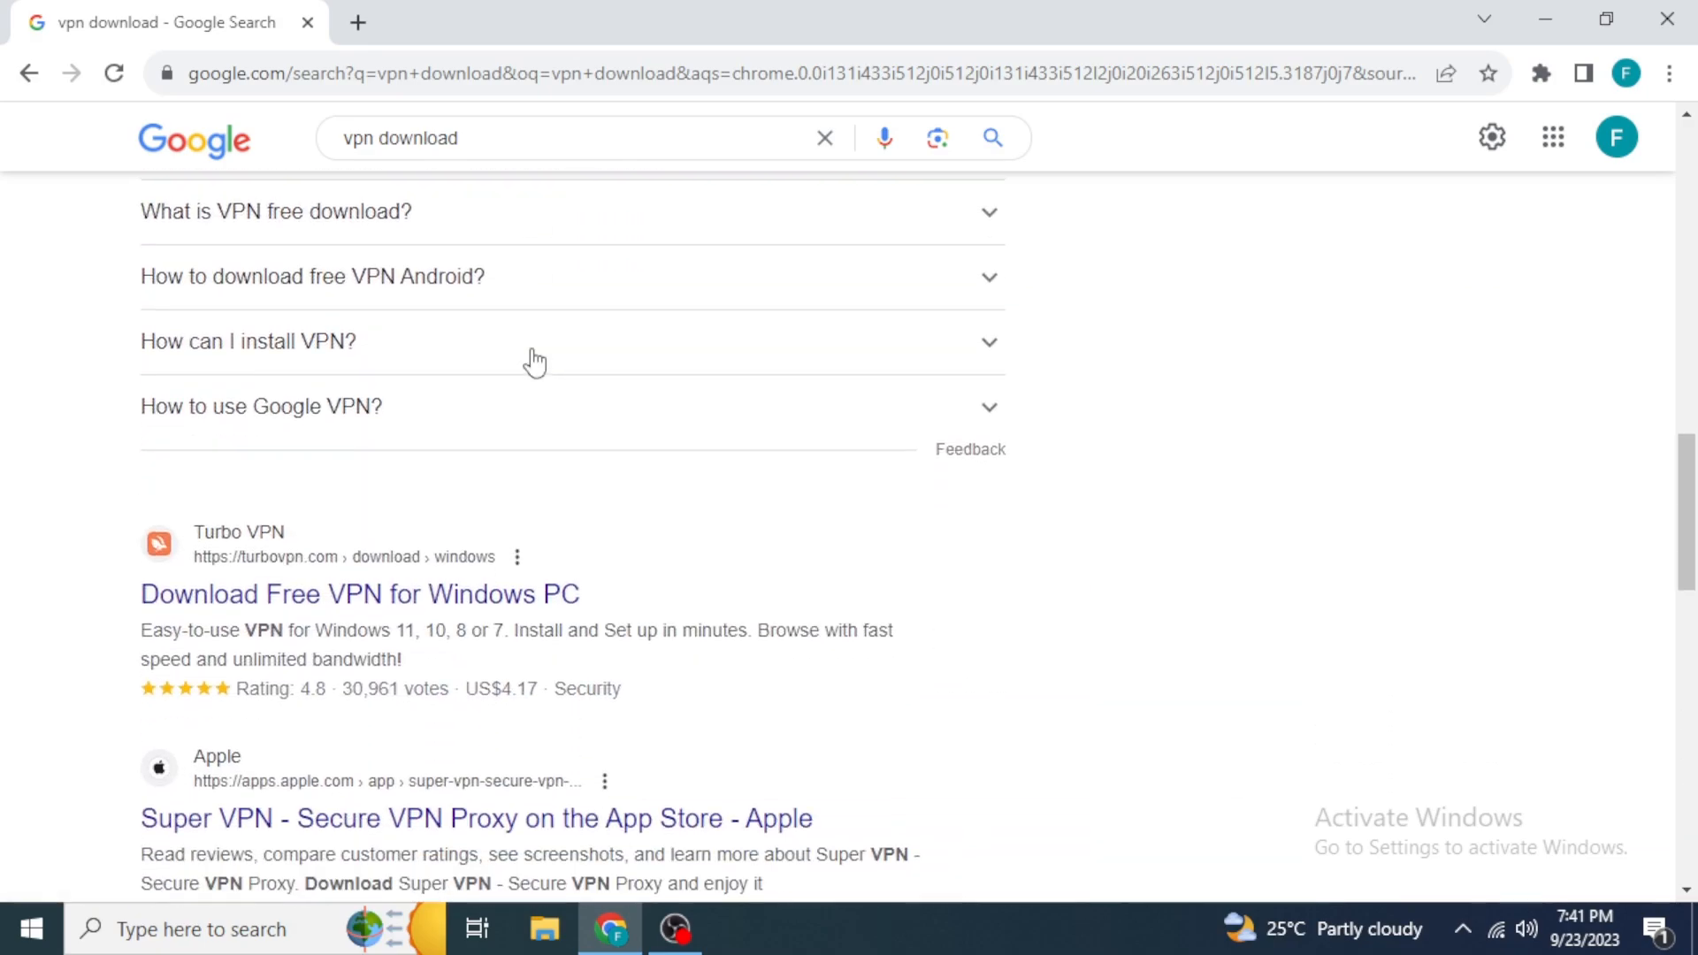
pyautogui.scroll(-3)
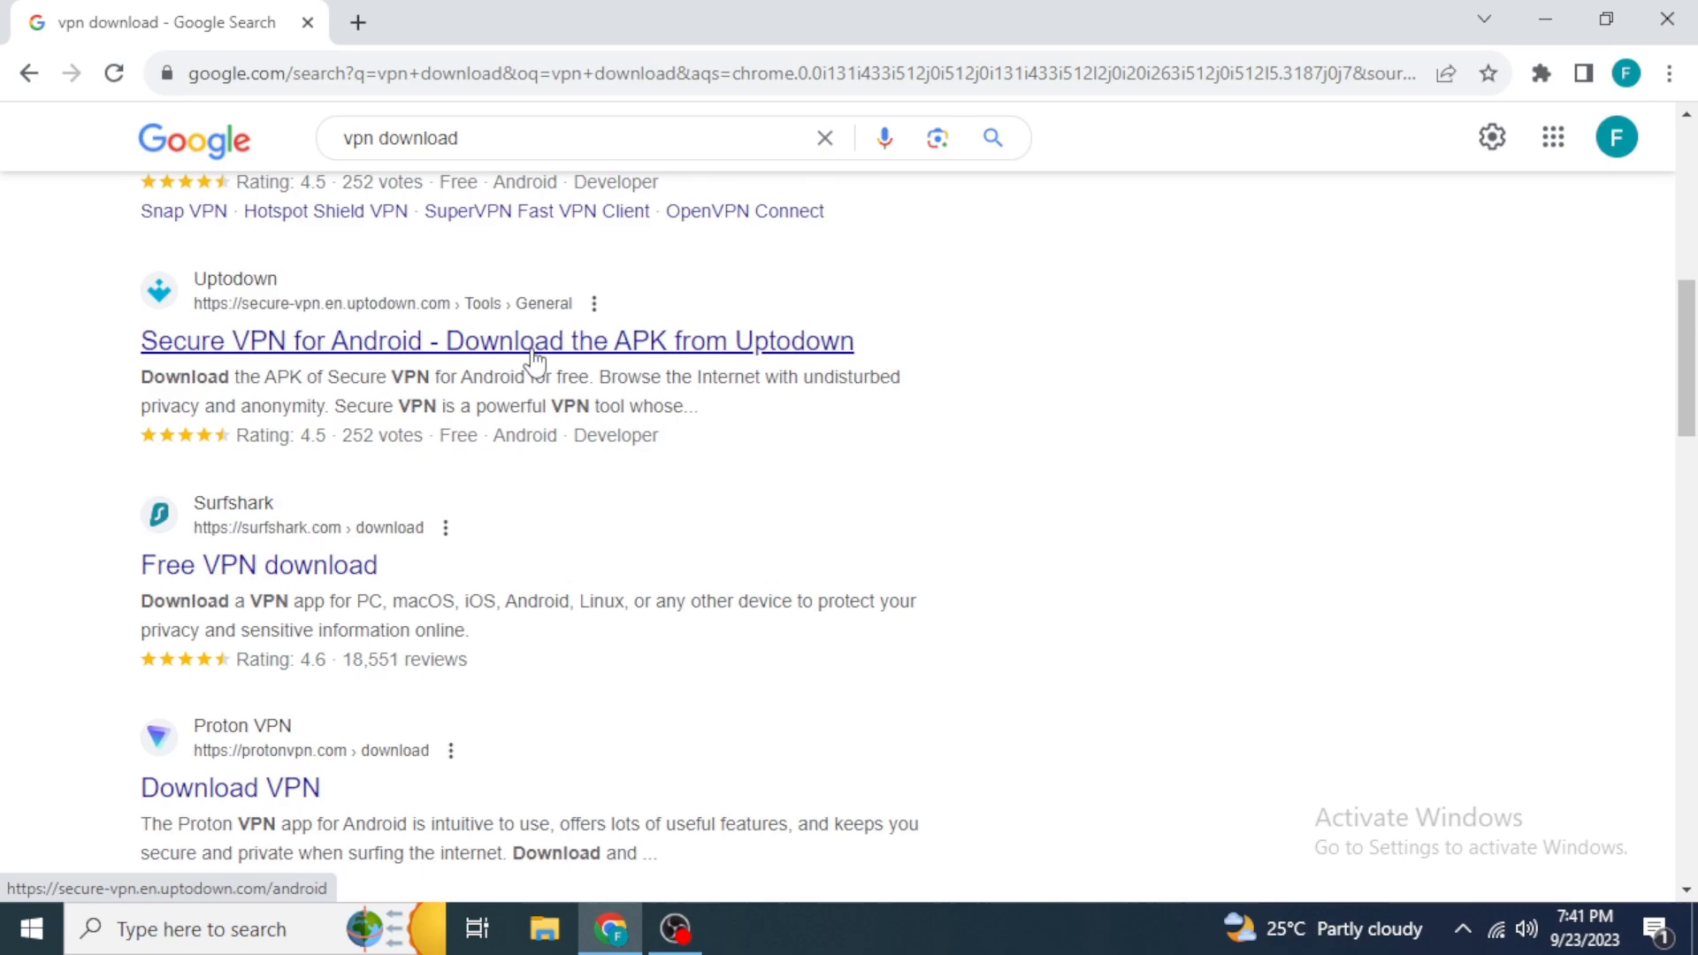
pyautogui.scroll(-3)
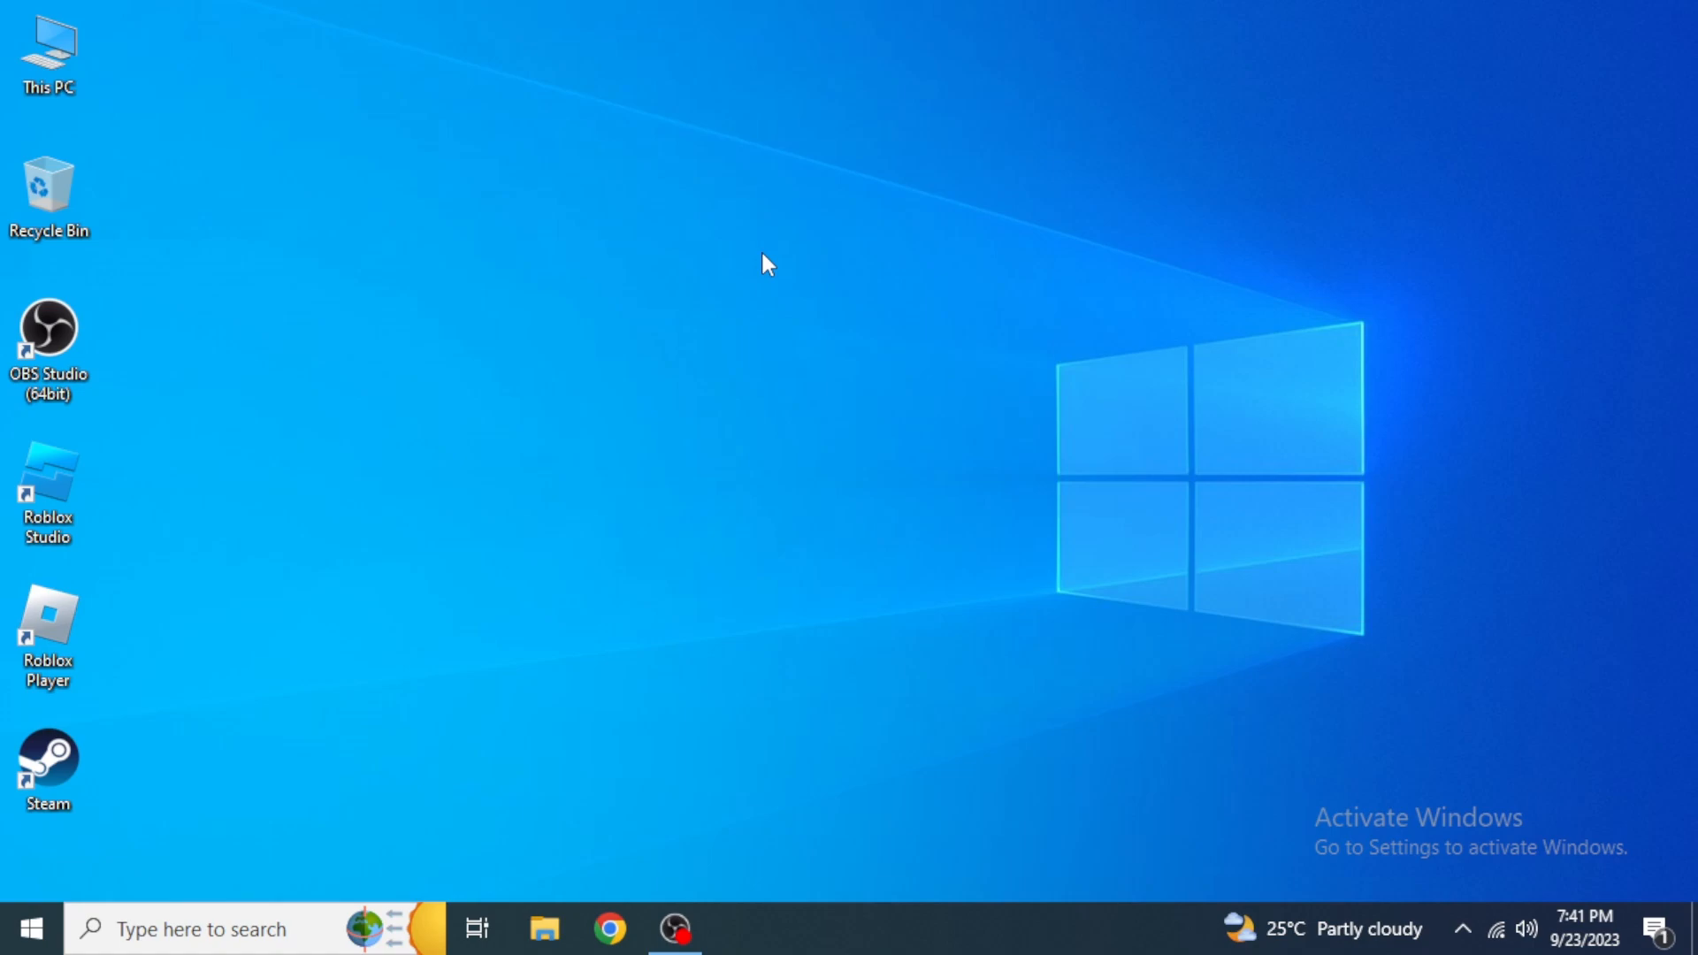
pyautogui.moveTo(771, 322)
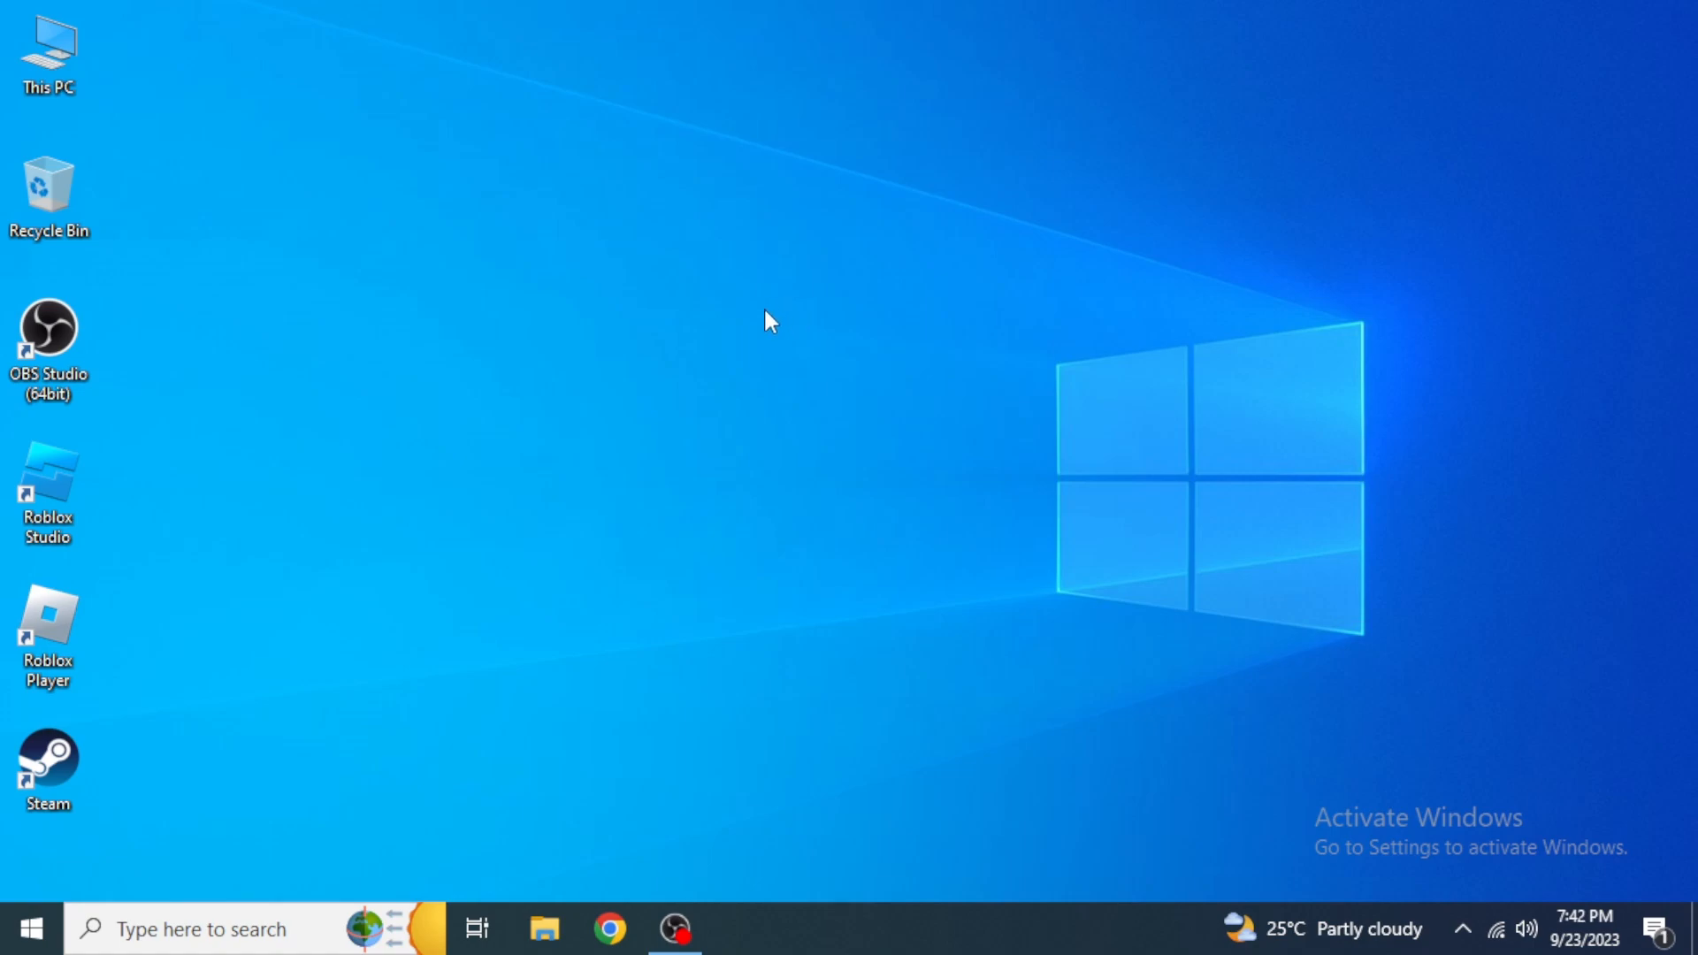
pyautogui.moveTo(122, 610)
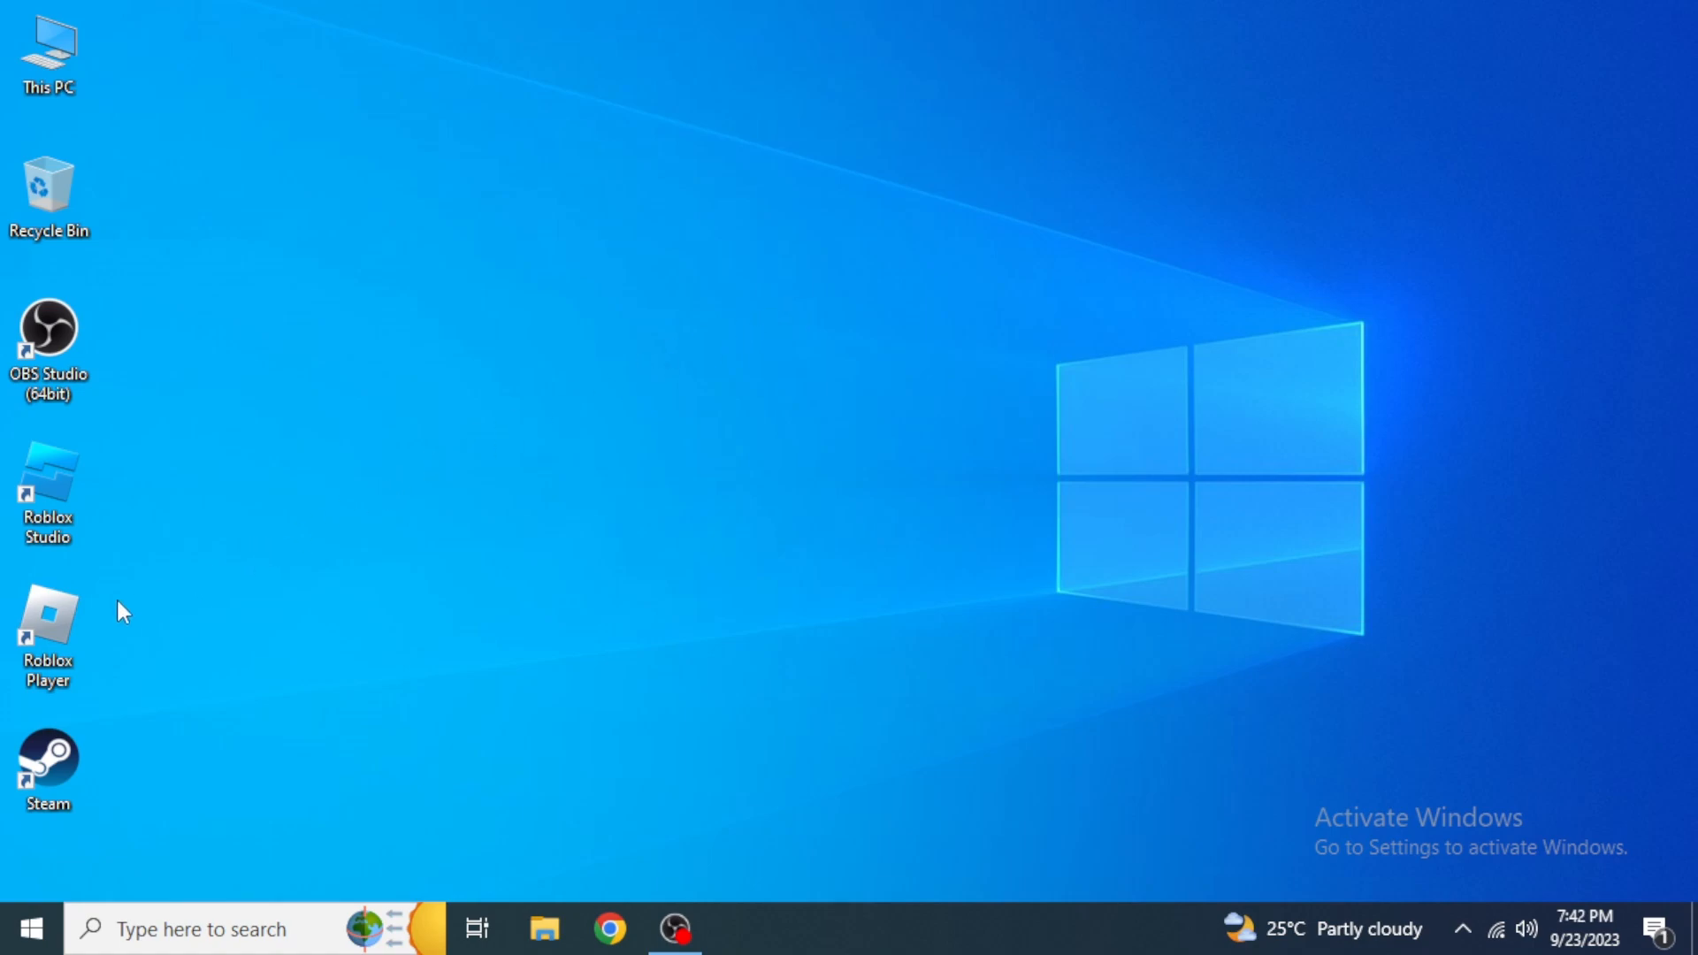
# - Show the Roblox Player shortcut's Properties on the Compatibility settings for Windows 8
pyautogui.rightClick(46, 636)
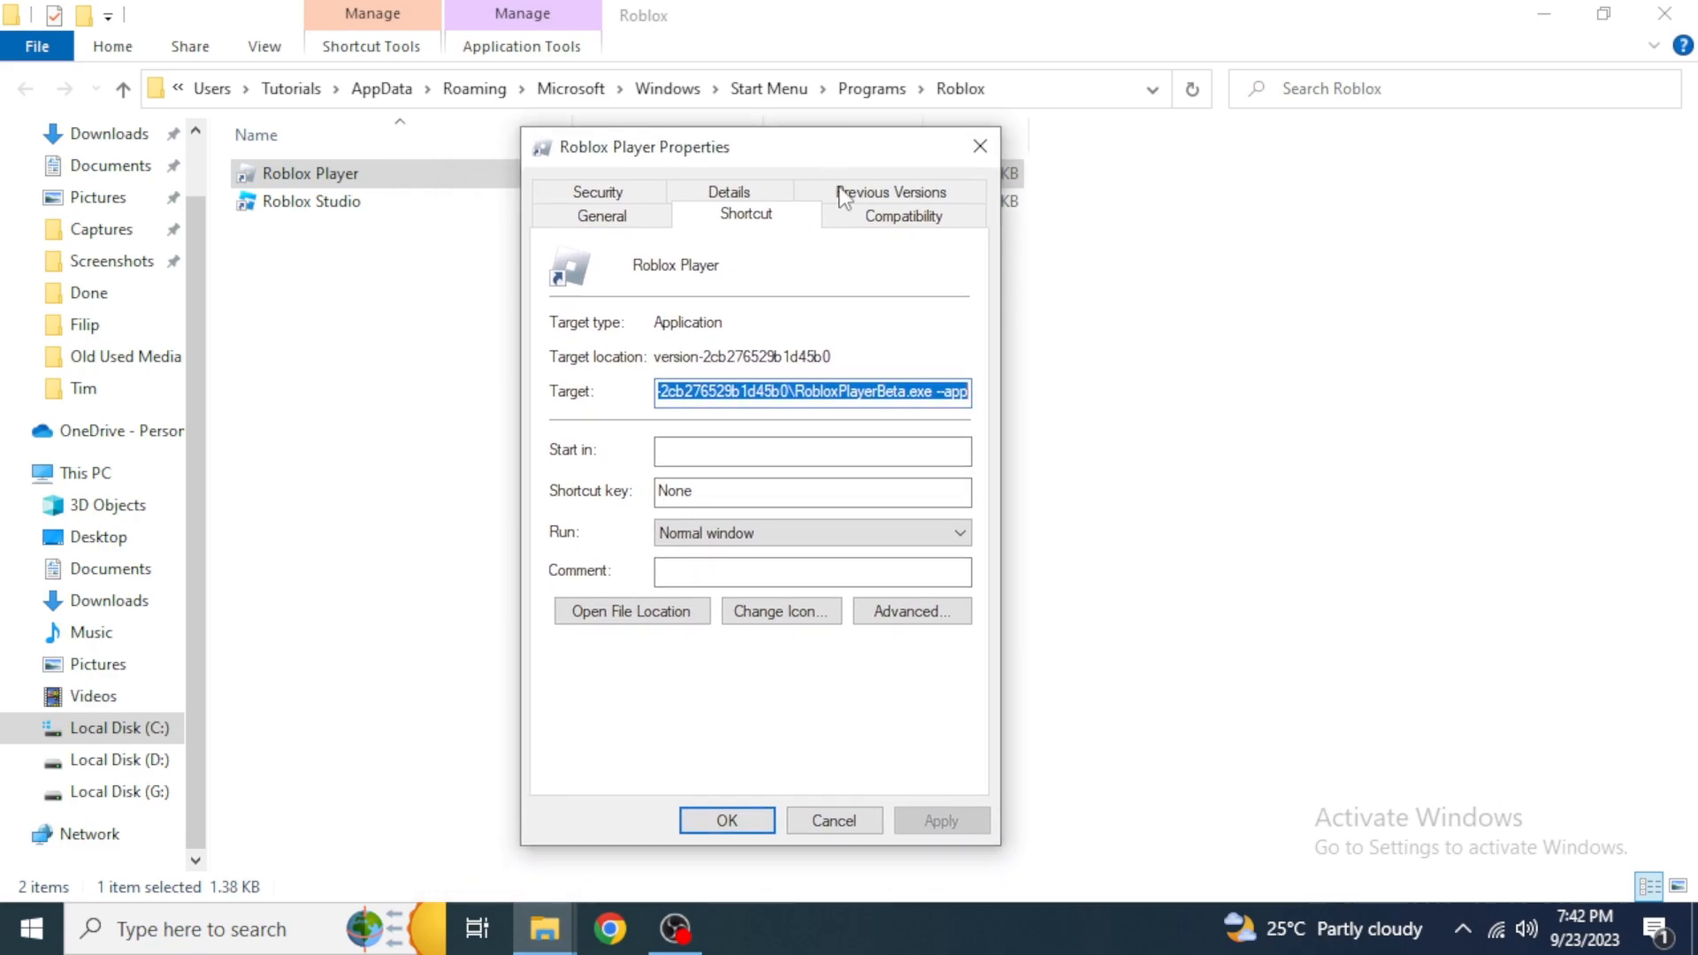
pyautogui.click(904, 214)
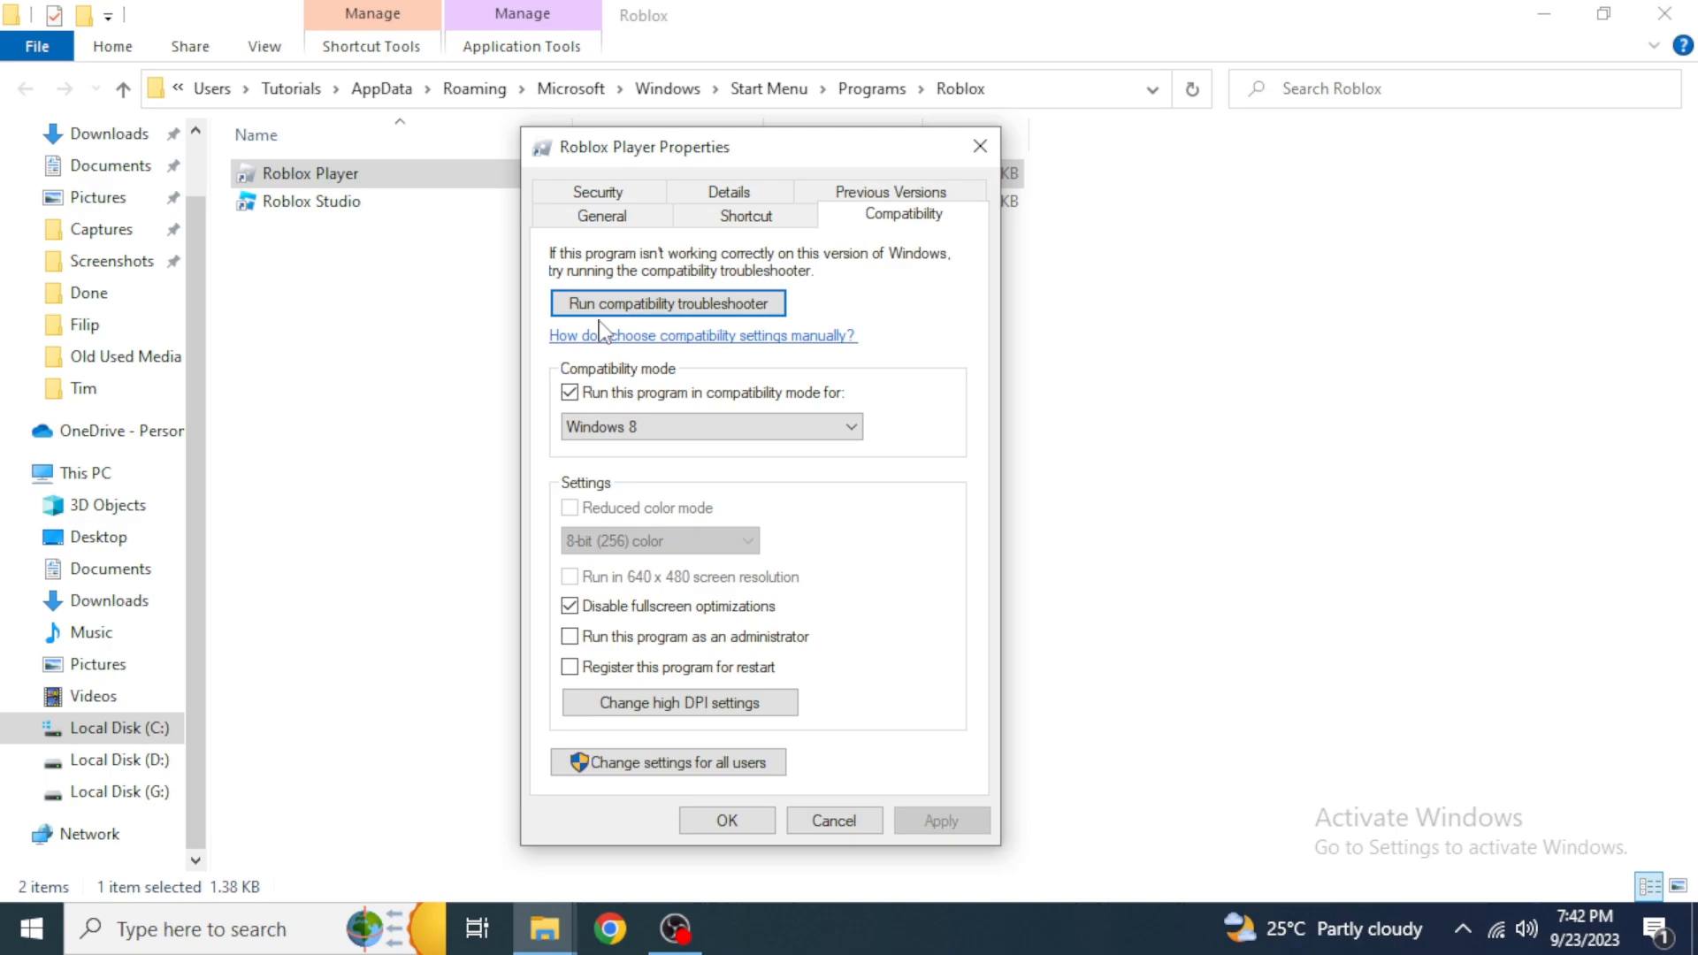
pyautogui.moveTo(717, 330)
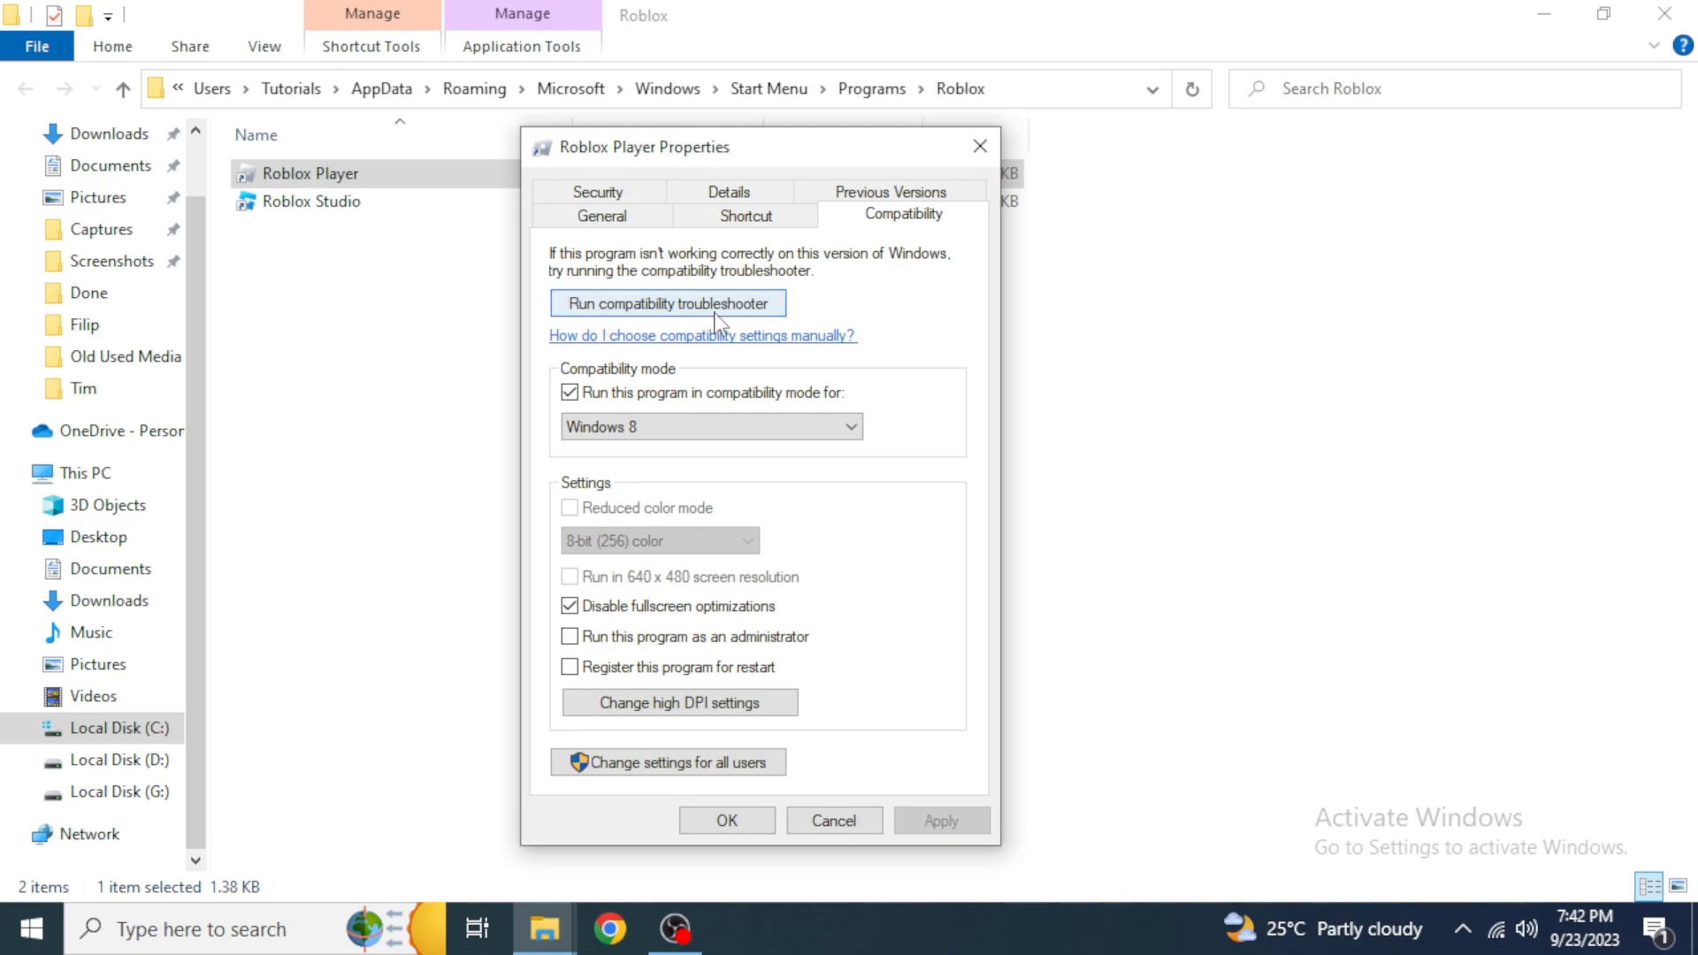
# - Run the compatibility troubleshooter, test and save the recommended Windows 8 settings for Roblox Player, then close it
pyautogui.click(667, 303)
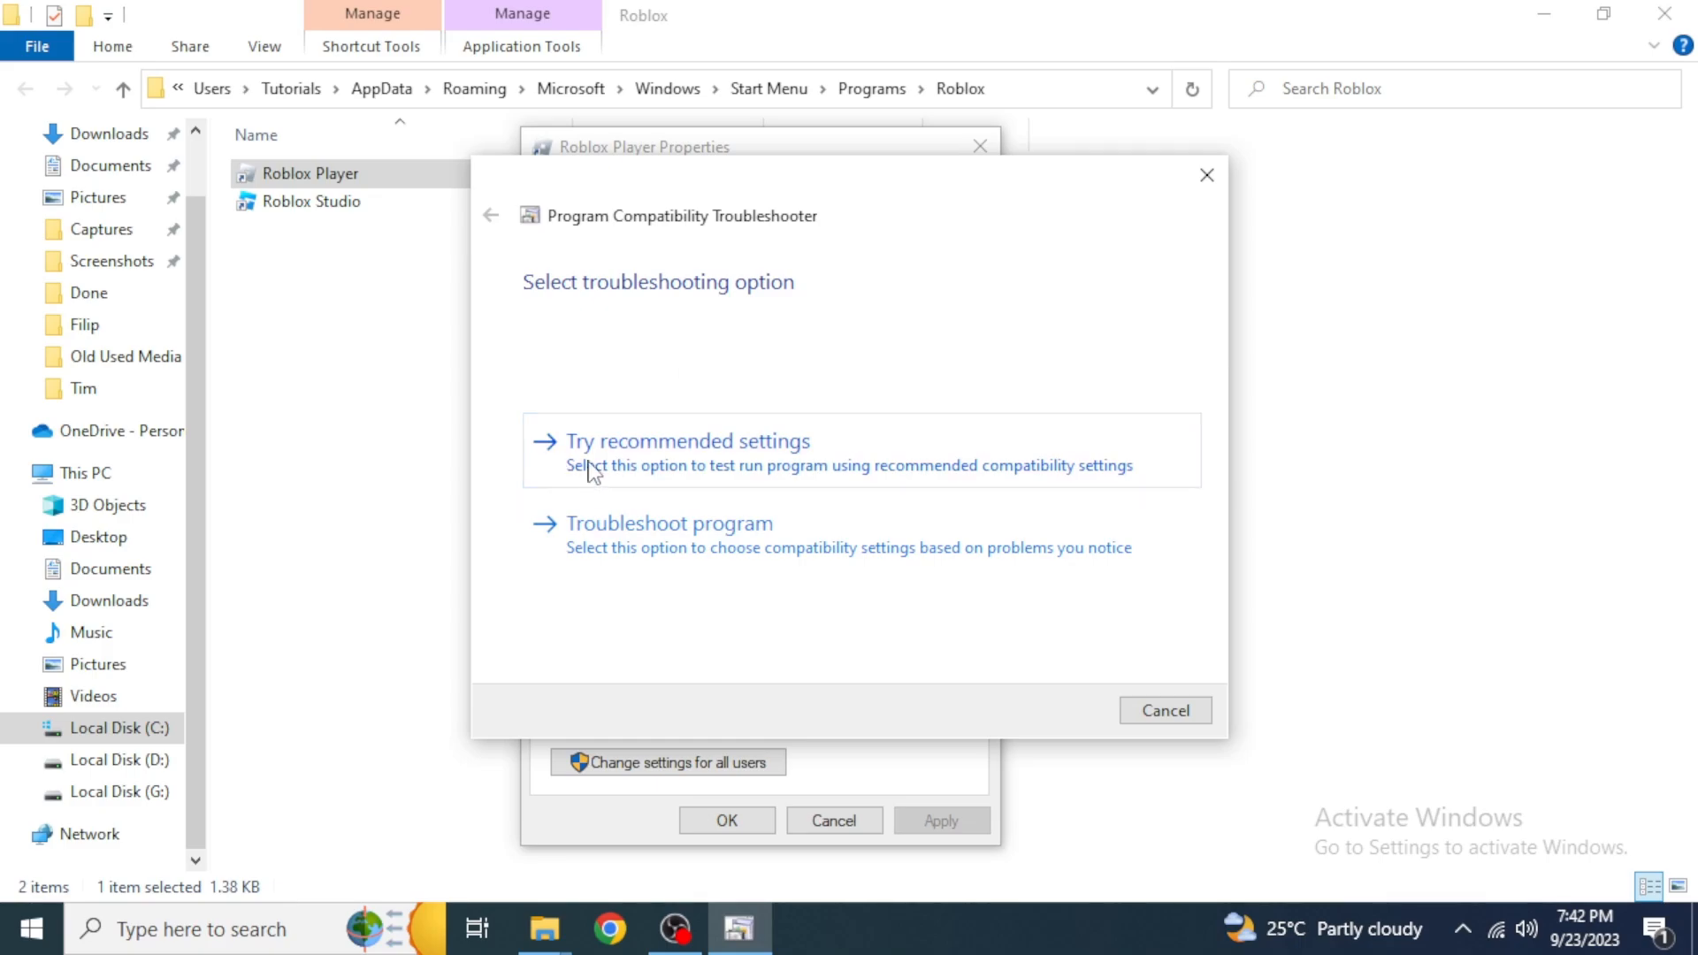
pyautogui.moveTo(837, 463)
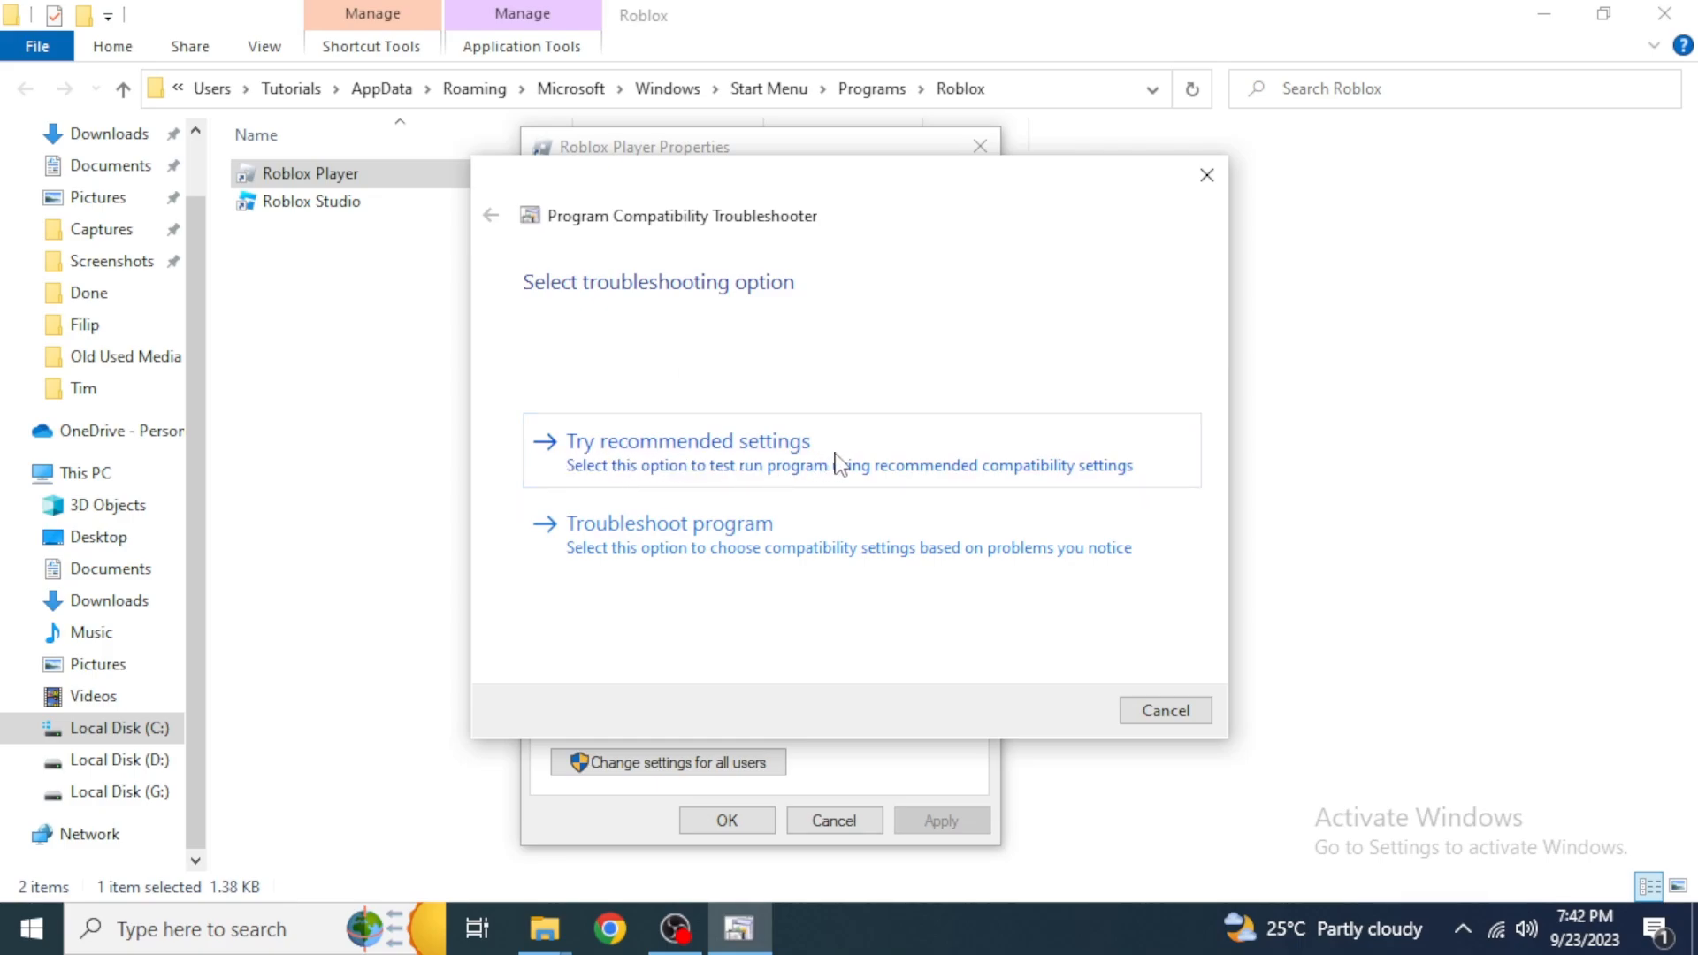
pyautogui.click(686, 441)
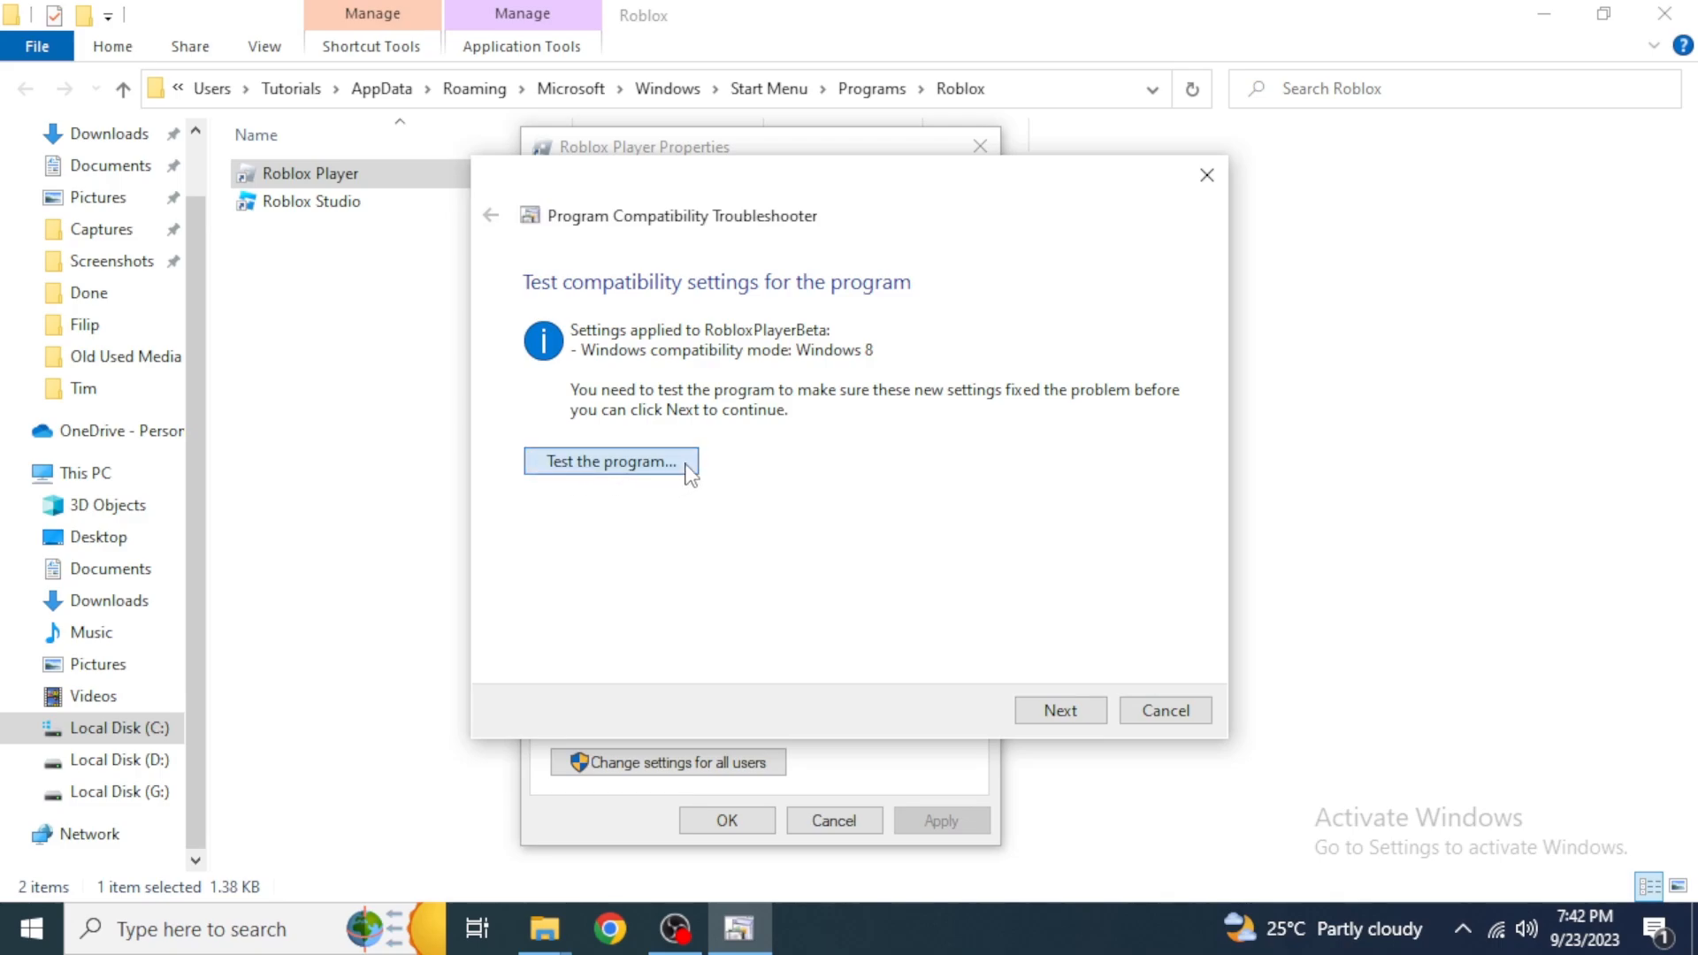
pyautogui.click(1059, 711)
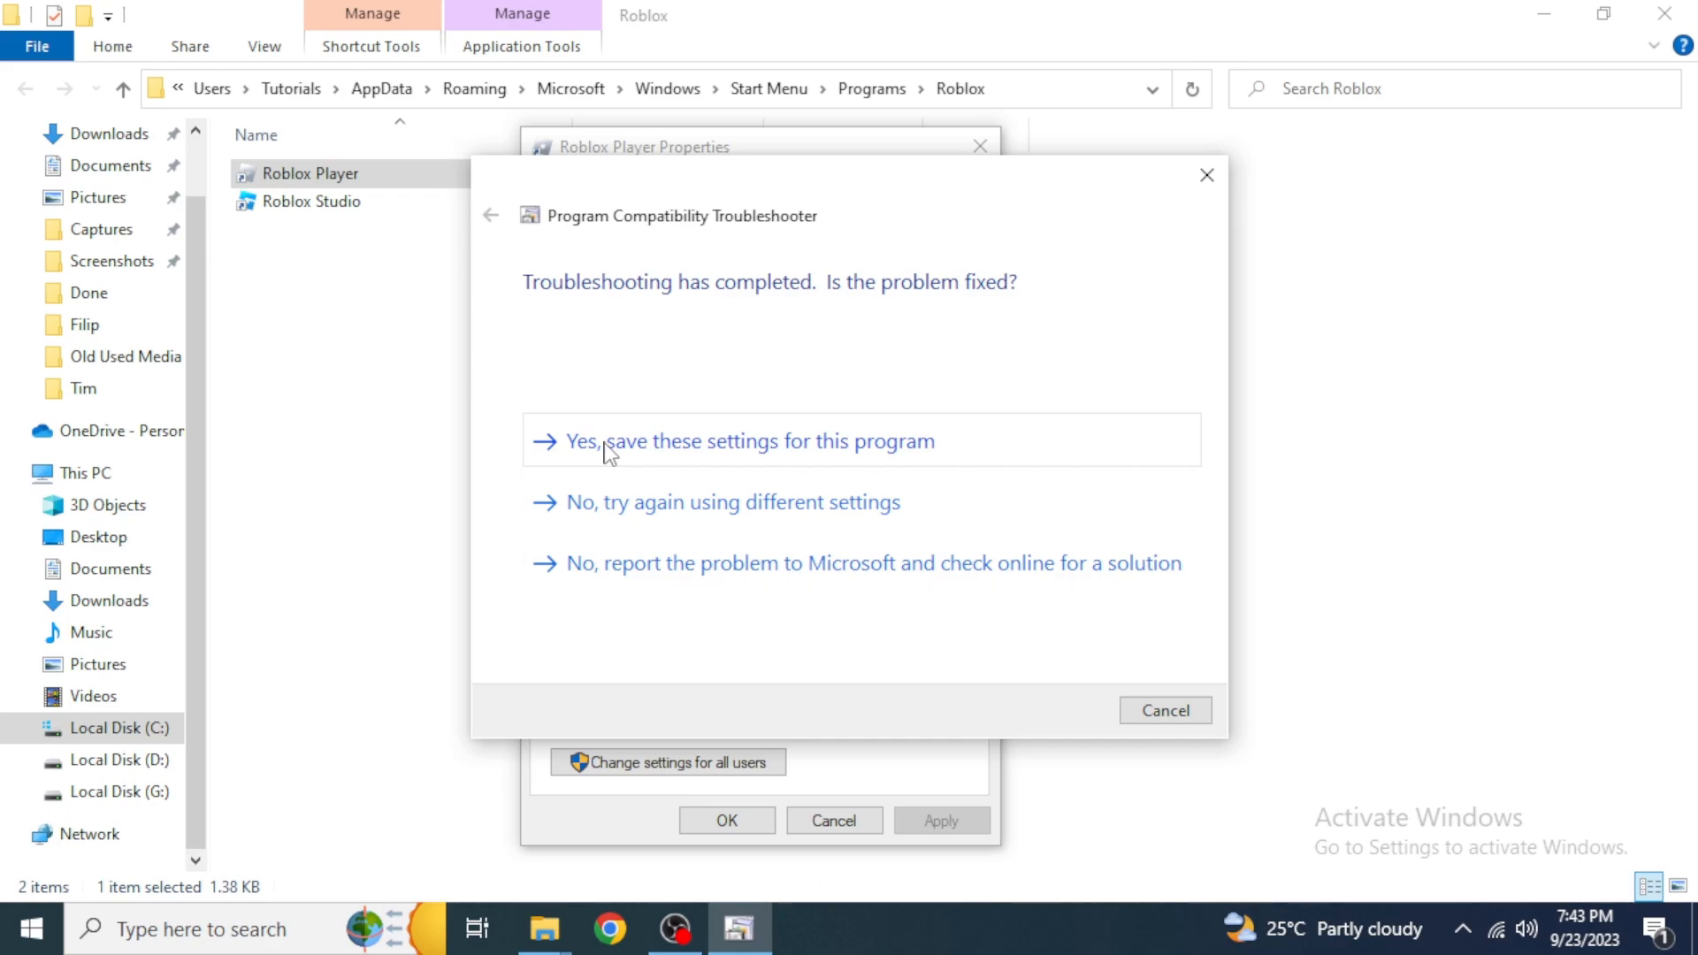
pyautogui.moveTo(679, 466)
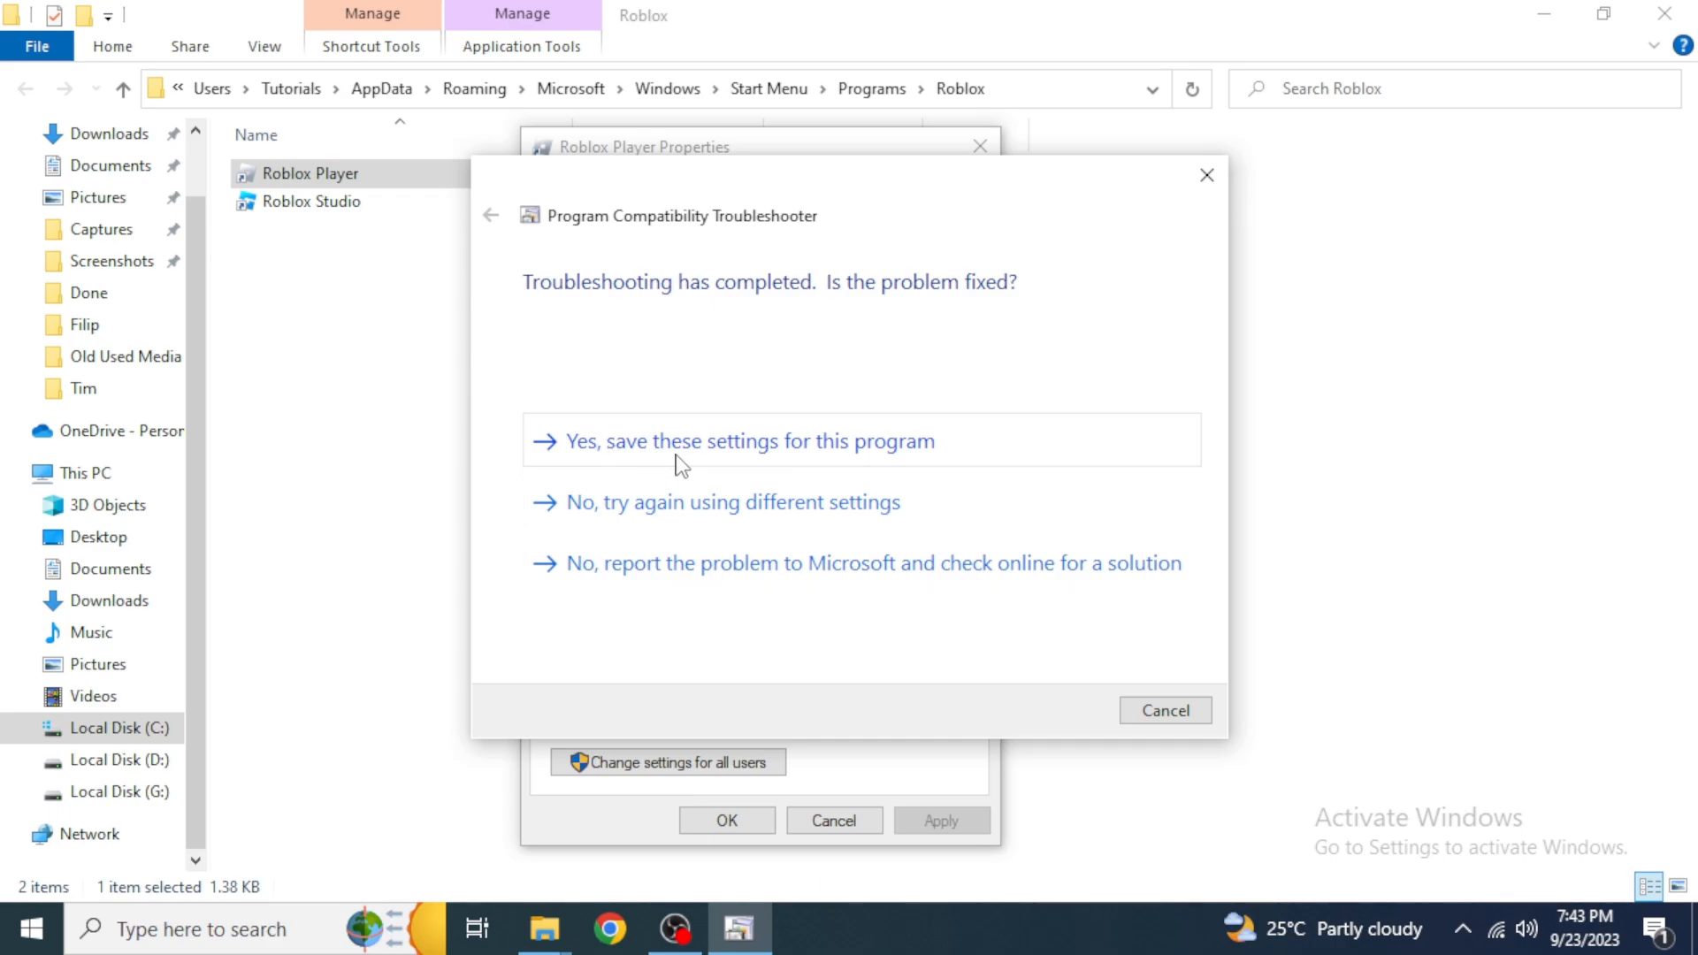
pyautogui.click(744, 441)
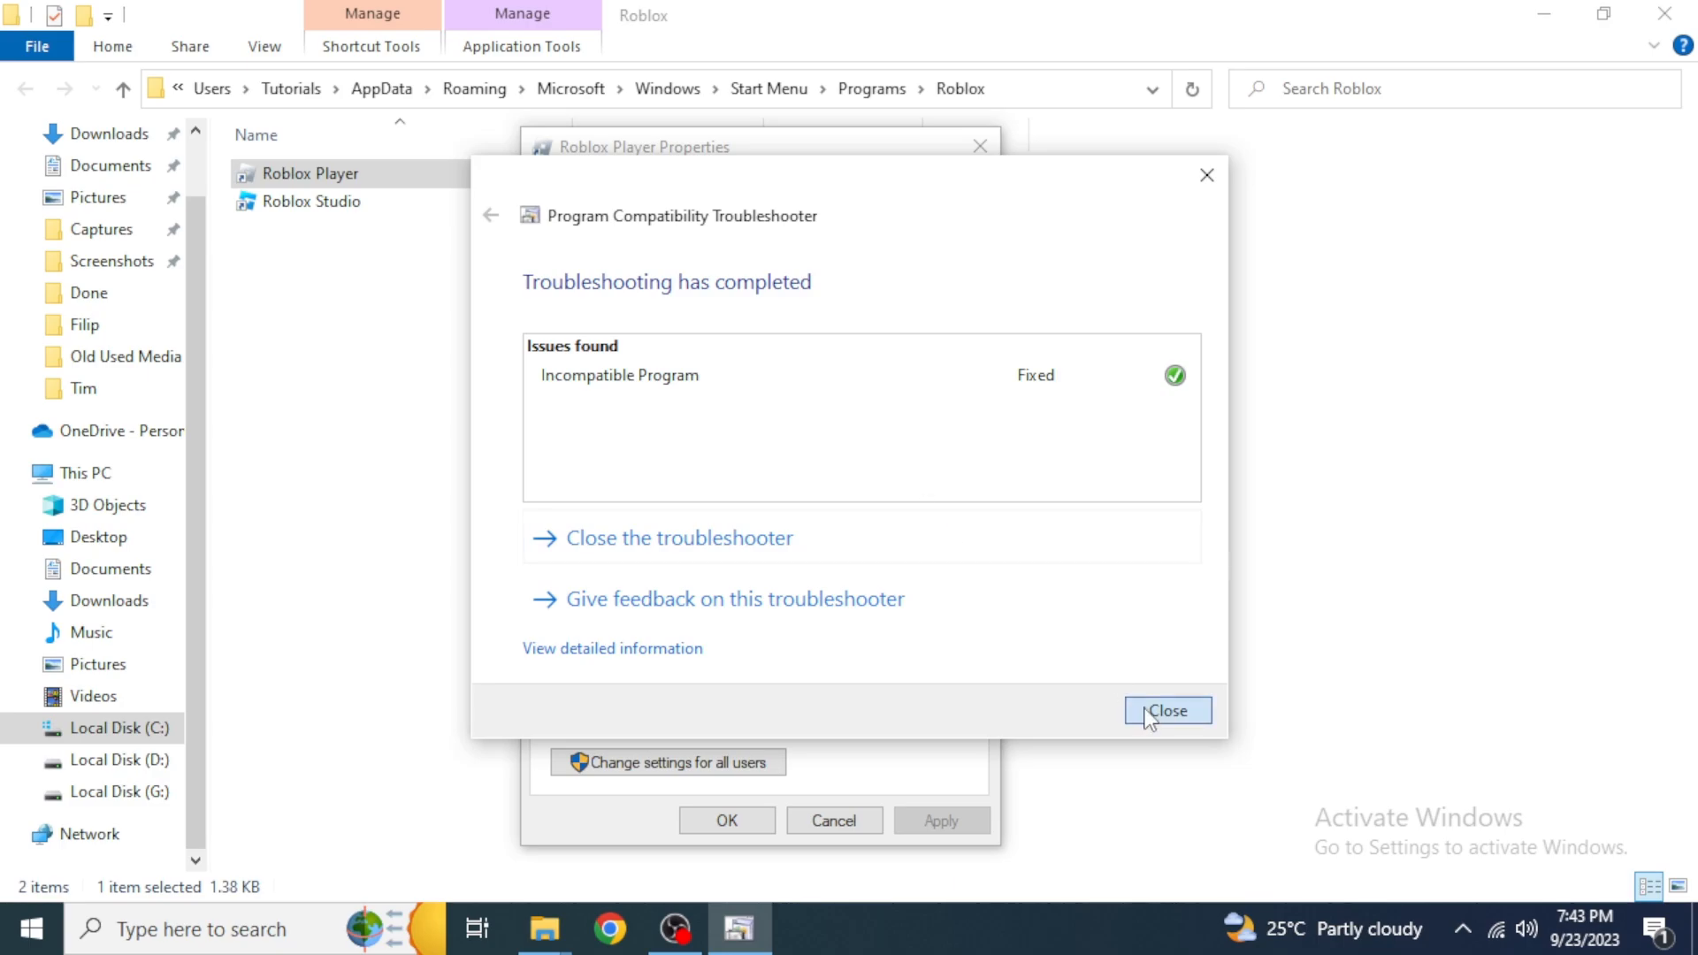
pyautogui.click(1165, 711)
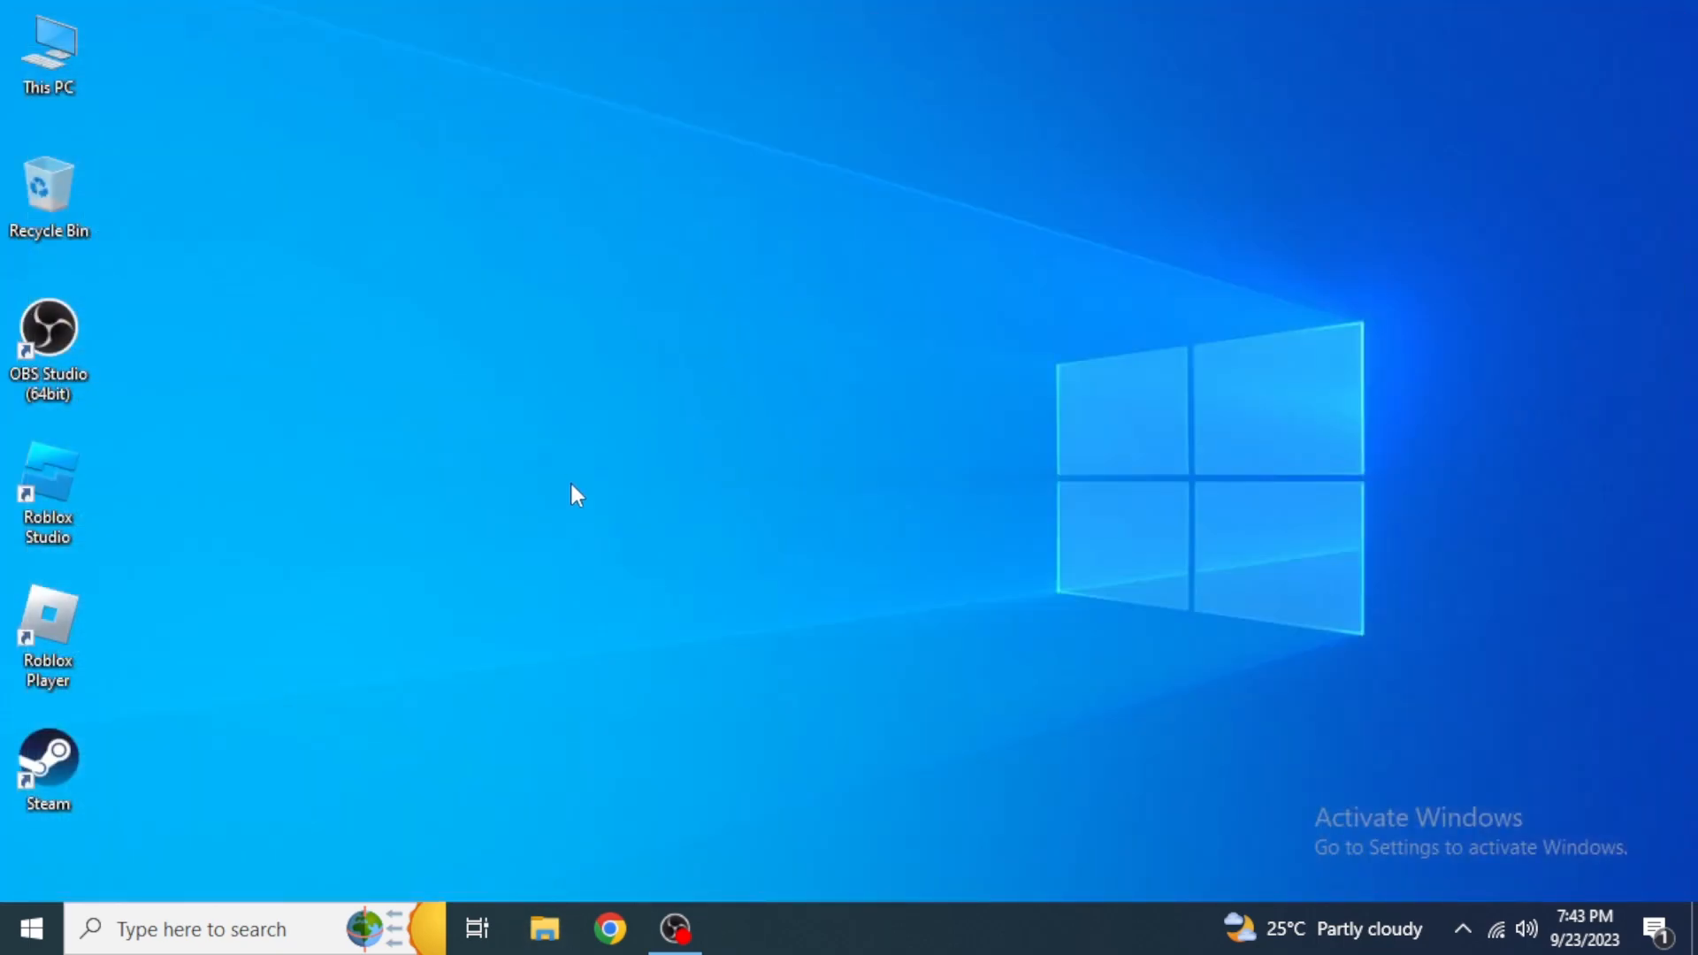
pyautogui.click(28, 928)
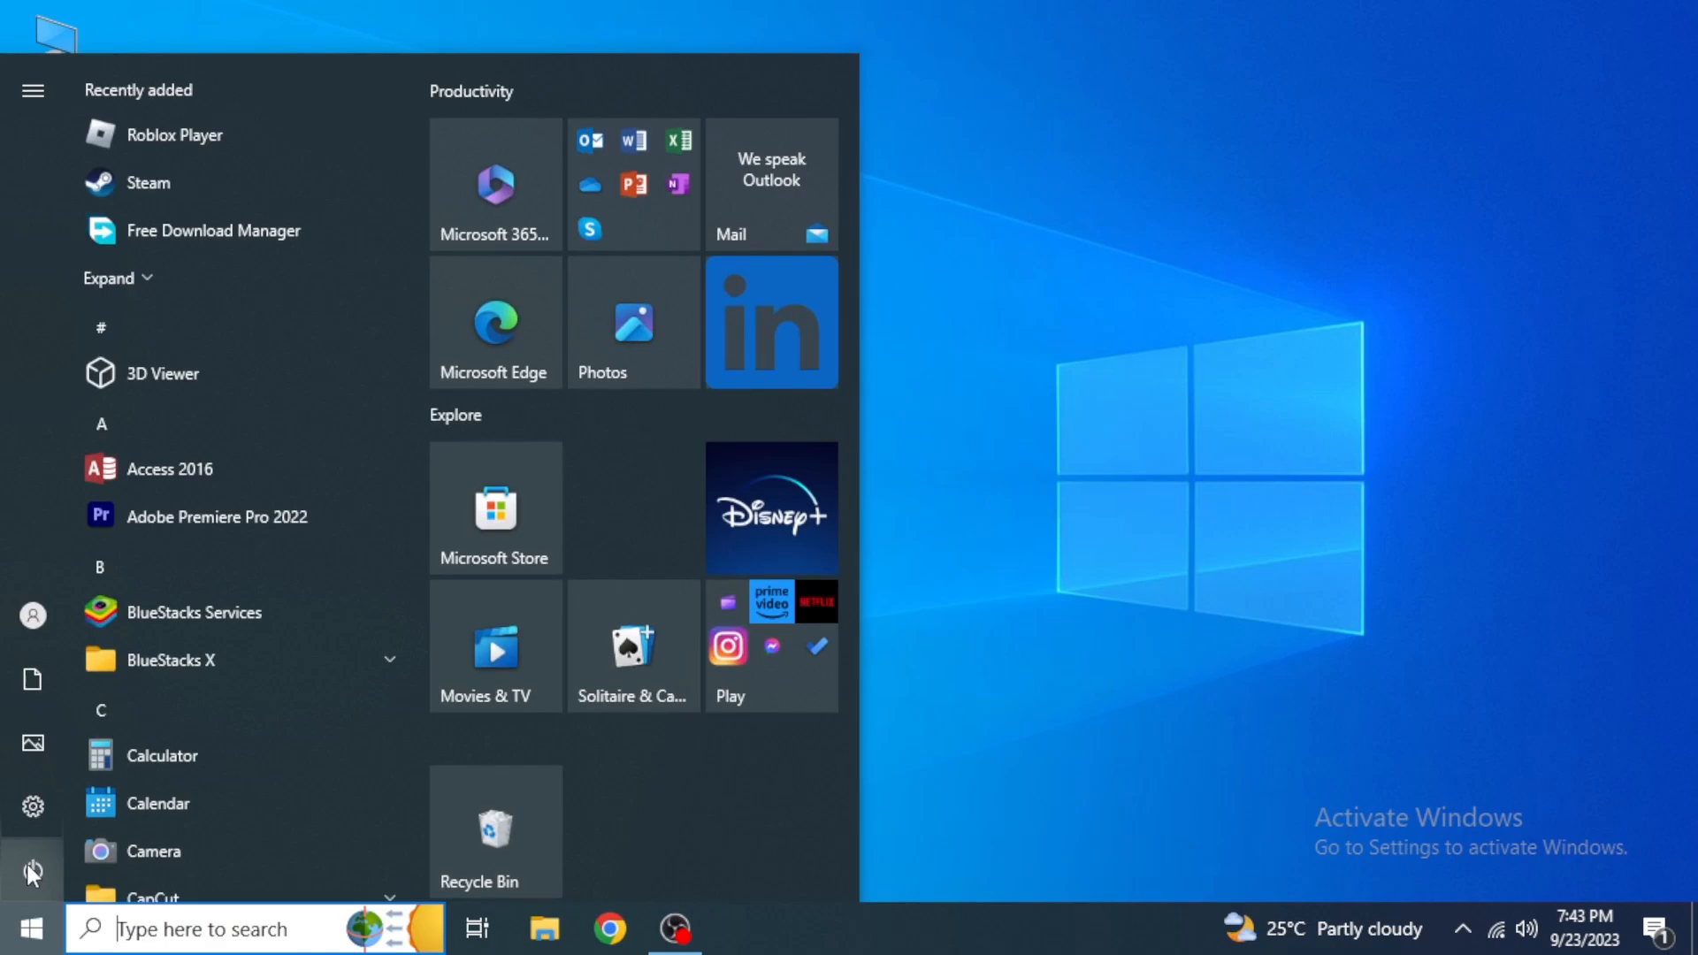
pyautogui.click(32, 872)
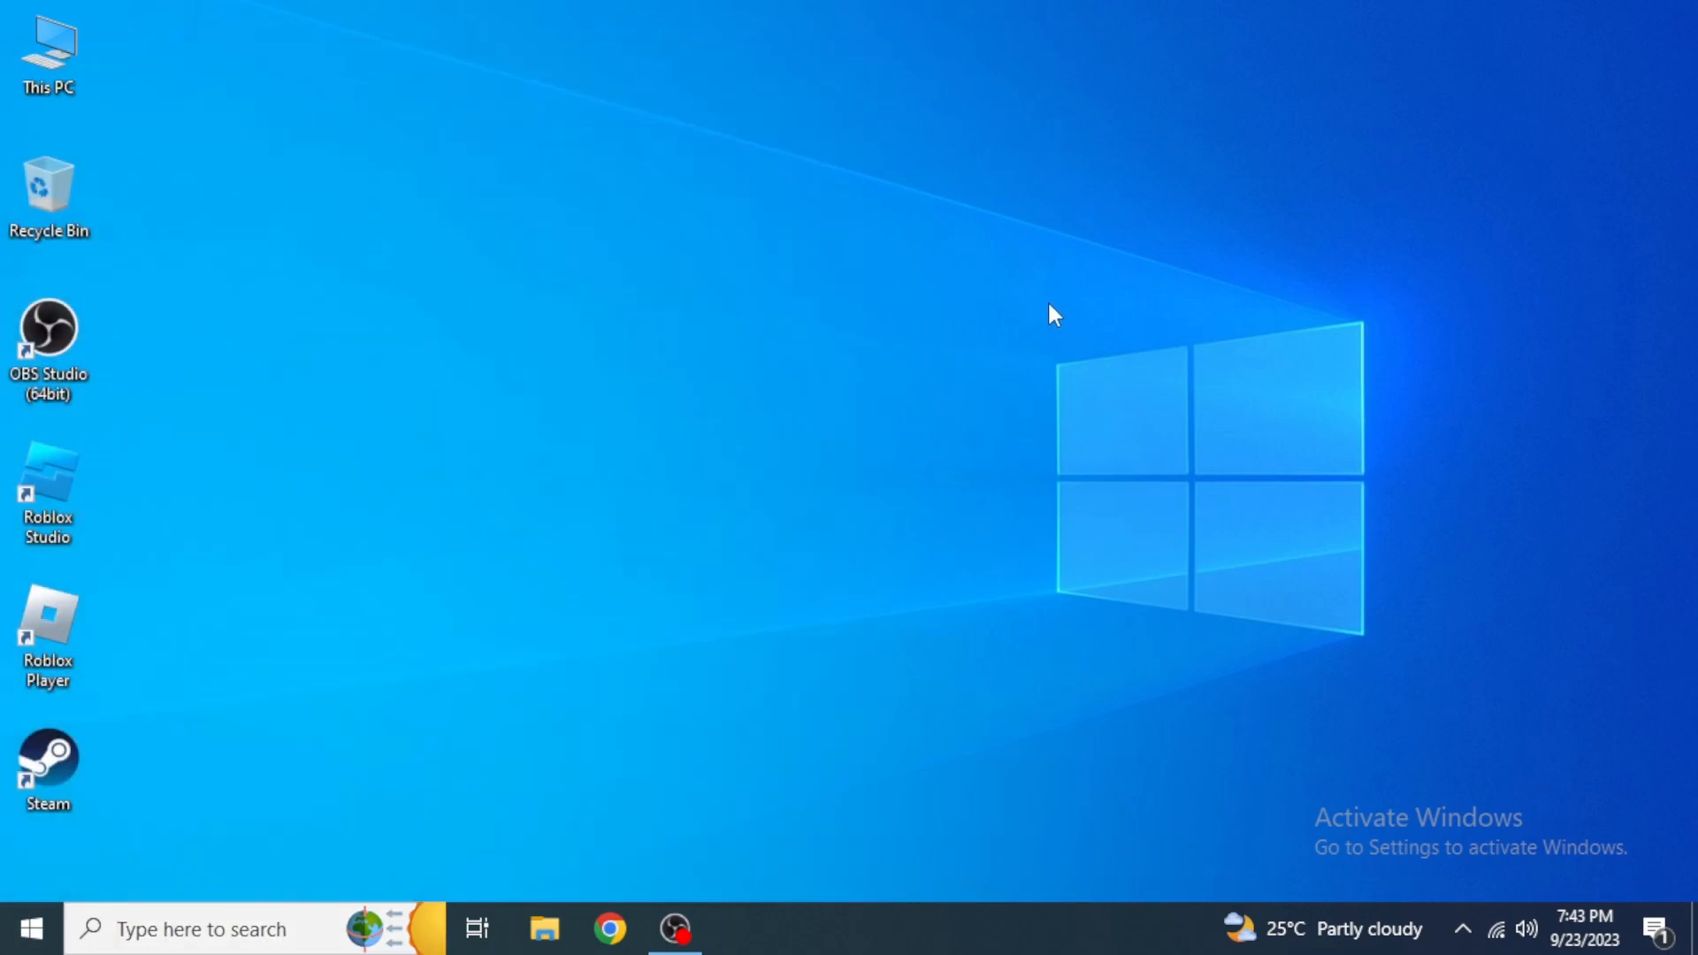
pyautogui.moveTo(1035, 276)
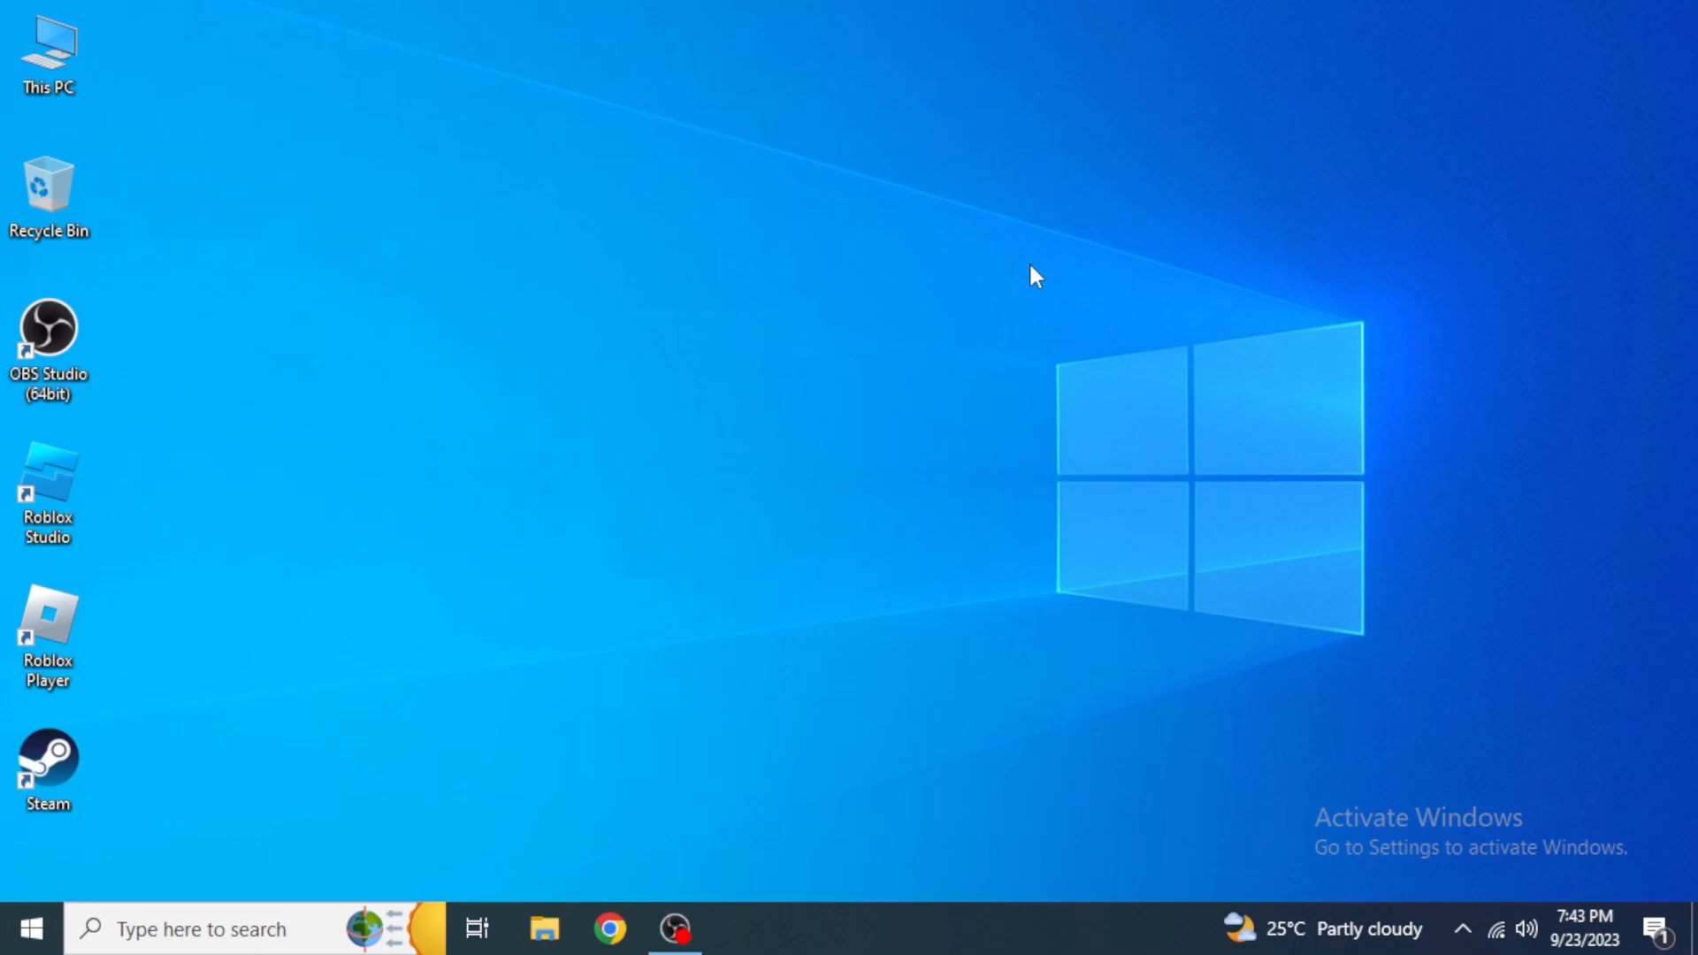